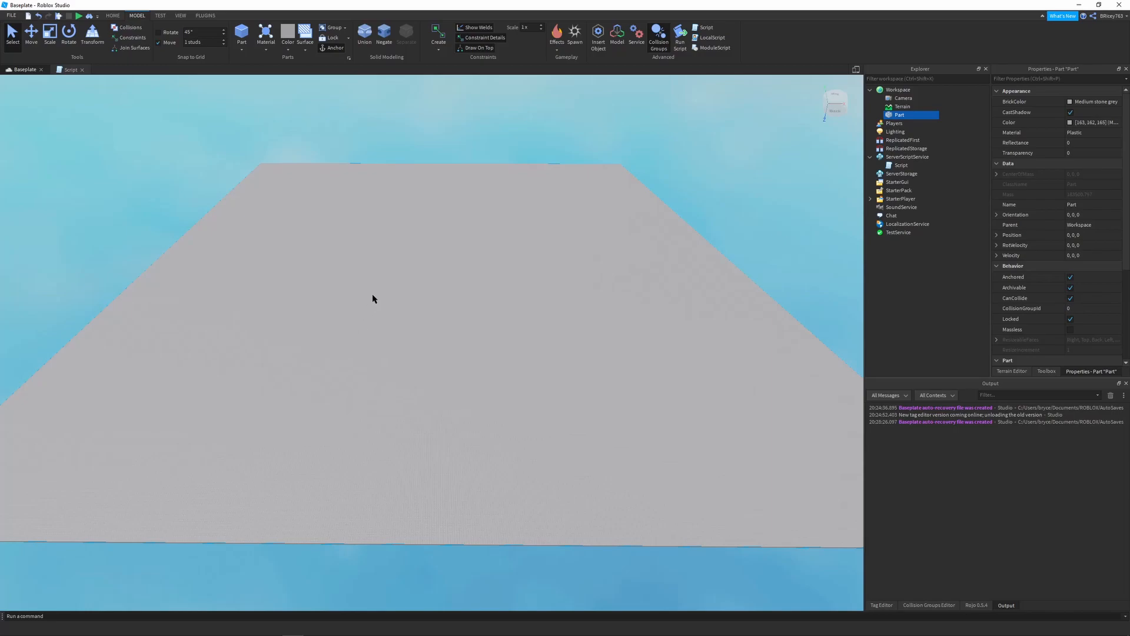
{"action": "mouse_move", "coordinate": [374, 284]}
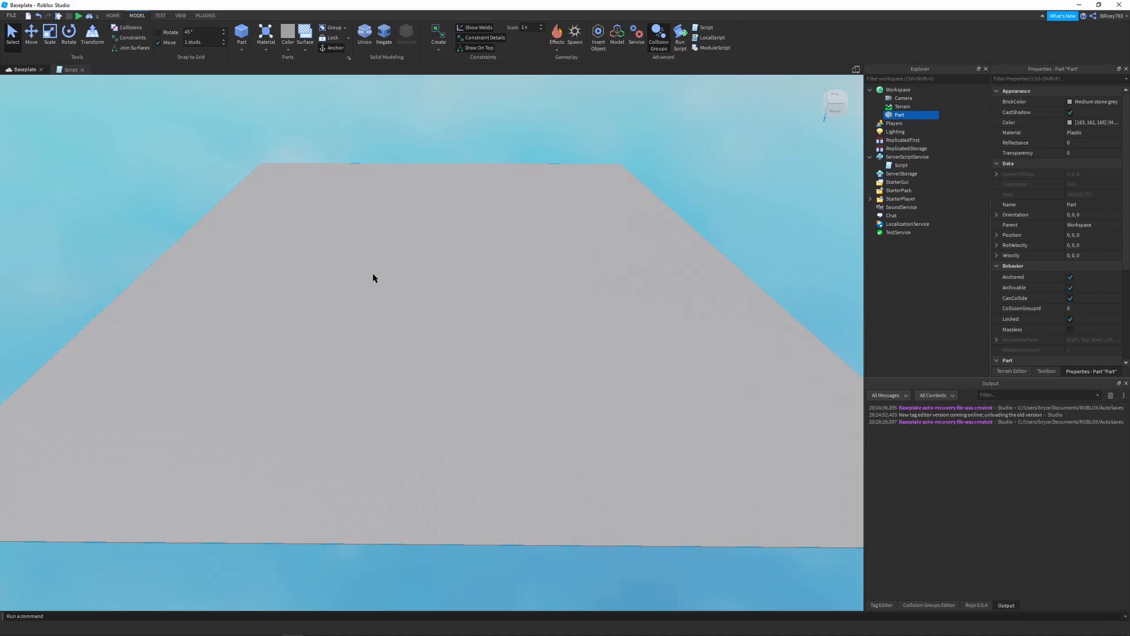
{"action": "mouse_move", "coordinate": [371, 276]}
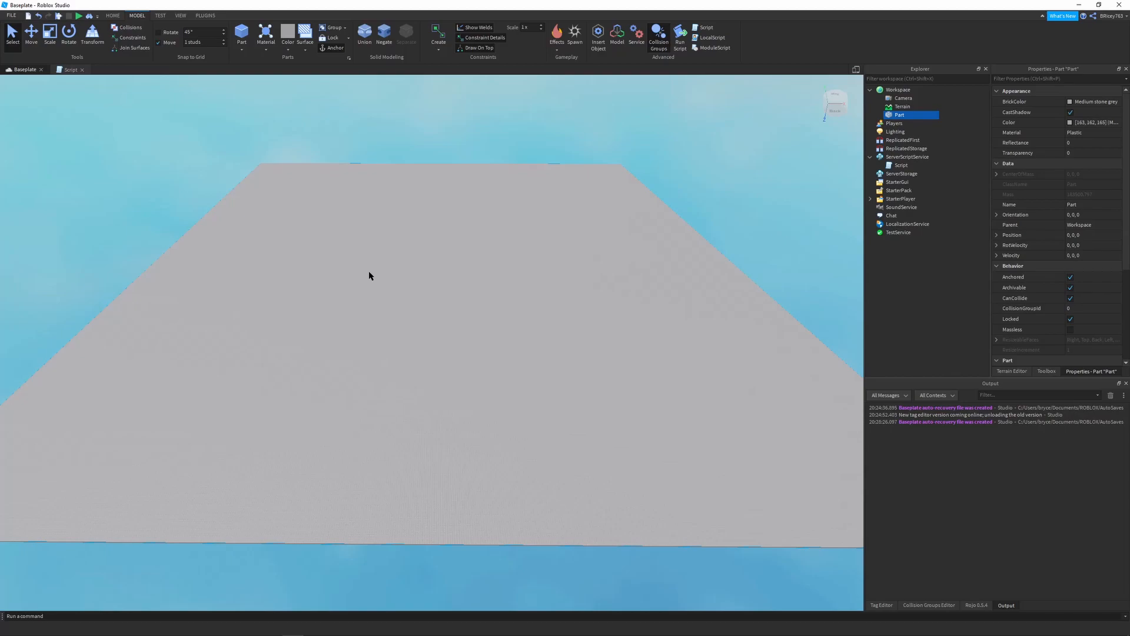
{"action": "mouse_move", "coordinate": [365, 276]}
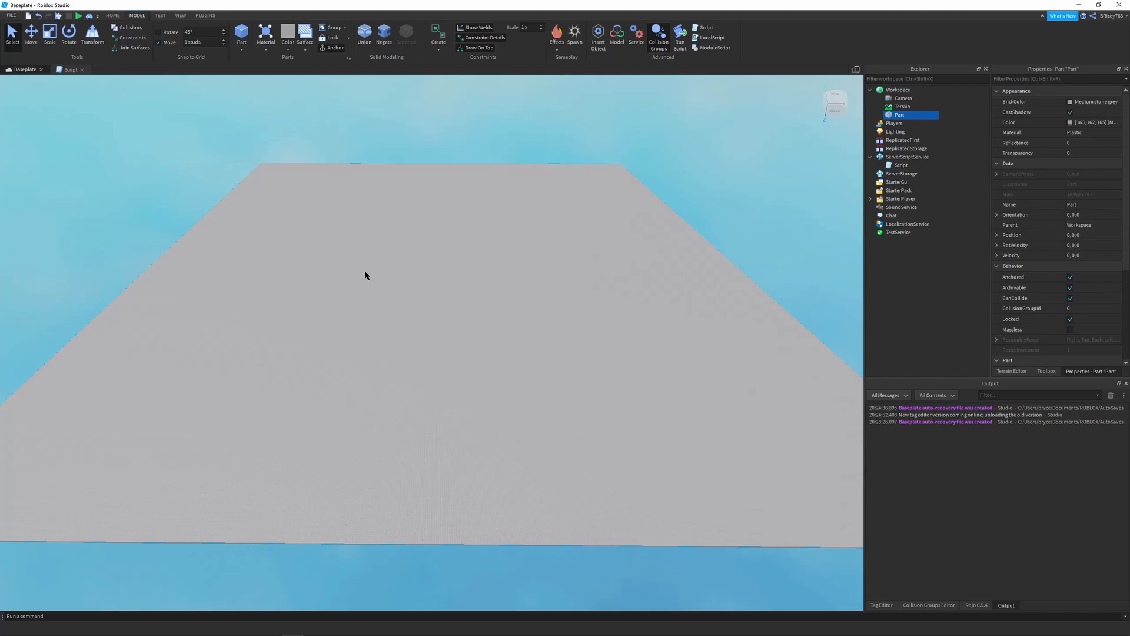
{"action": "mouse_move", "coordinate": [367, 280]}
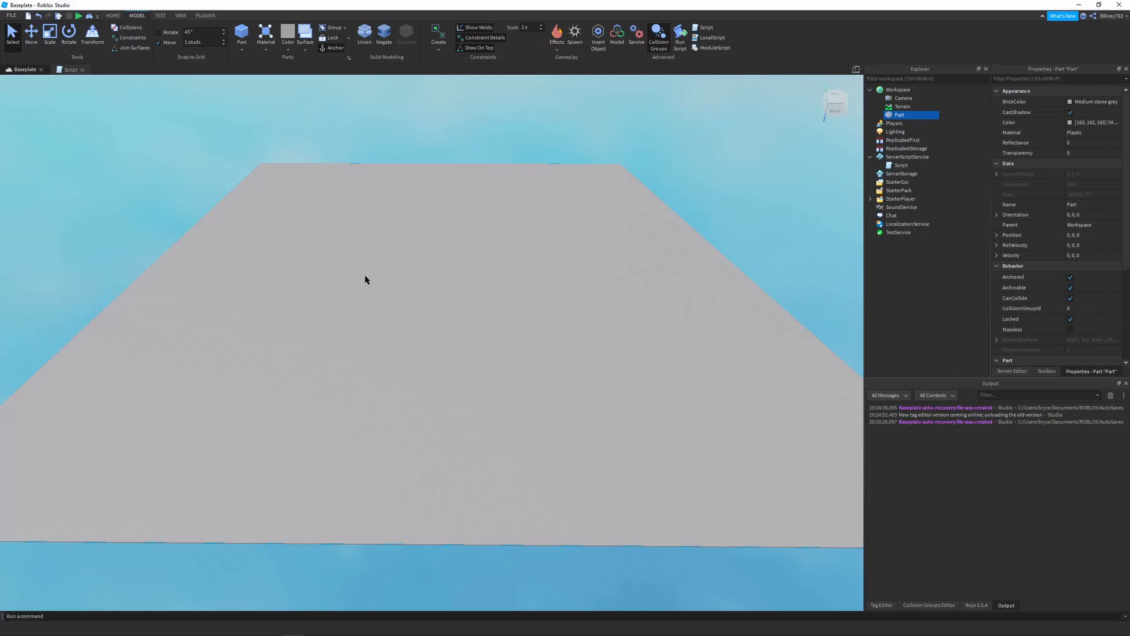
{"action": "mouse_move", "coordinate": [370, 271]}
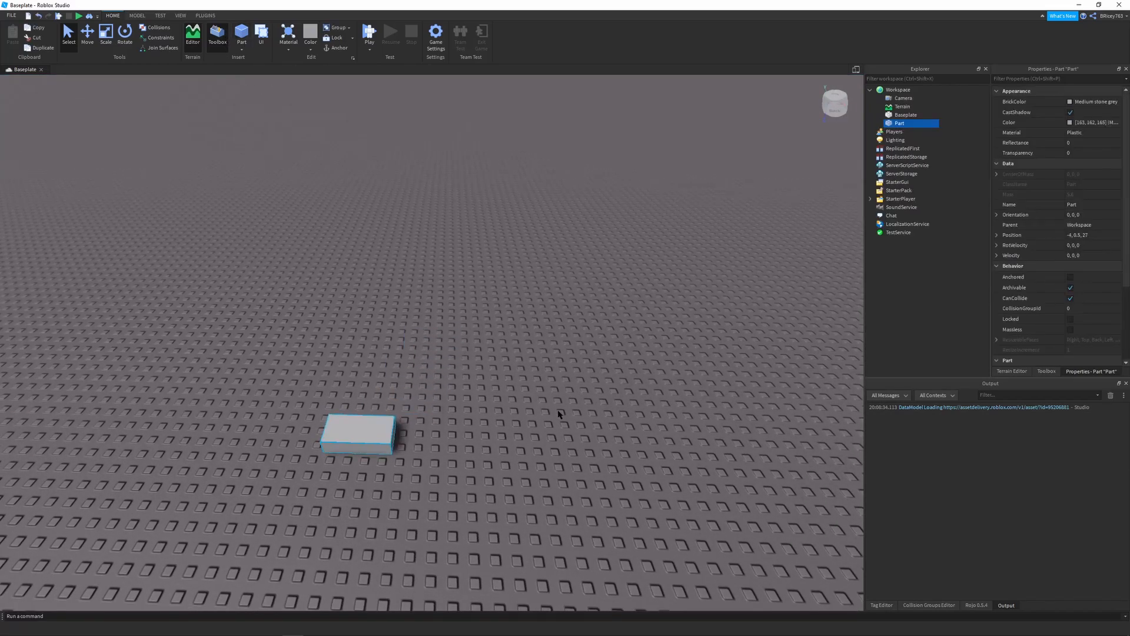
Step: Edit the block's Size property, entering 4, 4 values
{"action": "scroll", "scroll_direction": "down", "scroll_amount": 3}
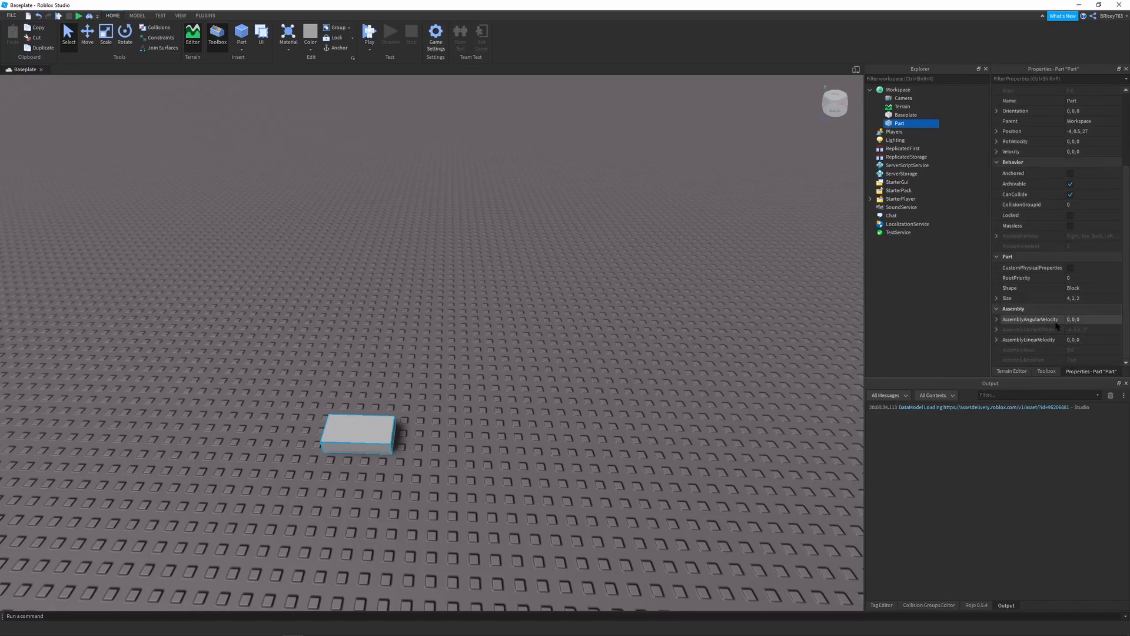
{"action": "left_click", "coordinate": [1093, 298]}
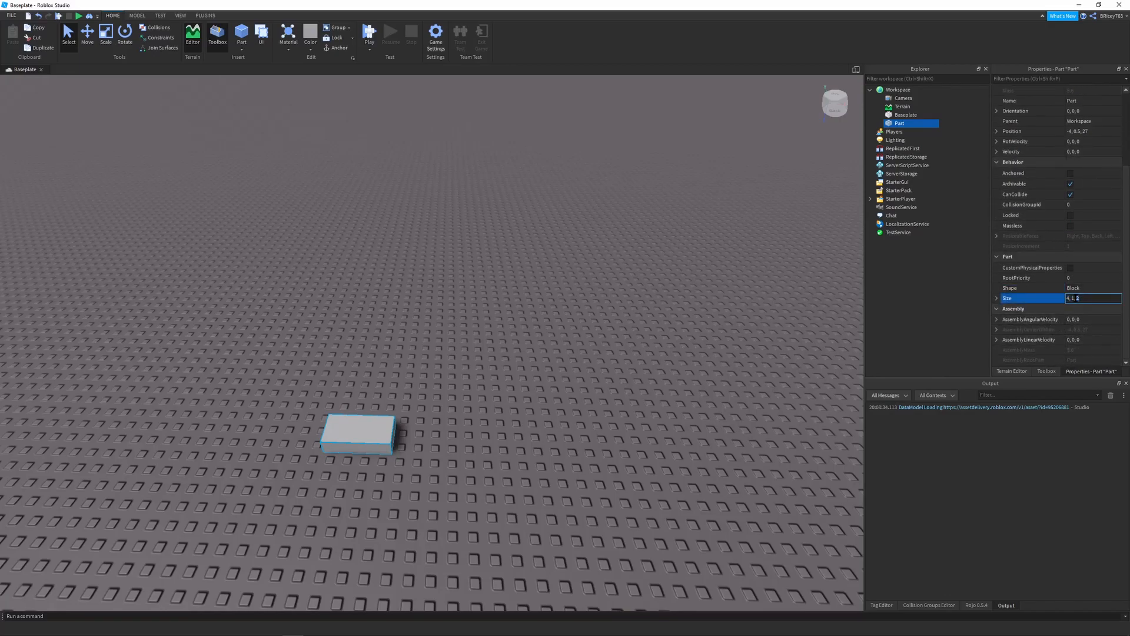
{"action": "type", "text": "4,4,"}
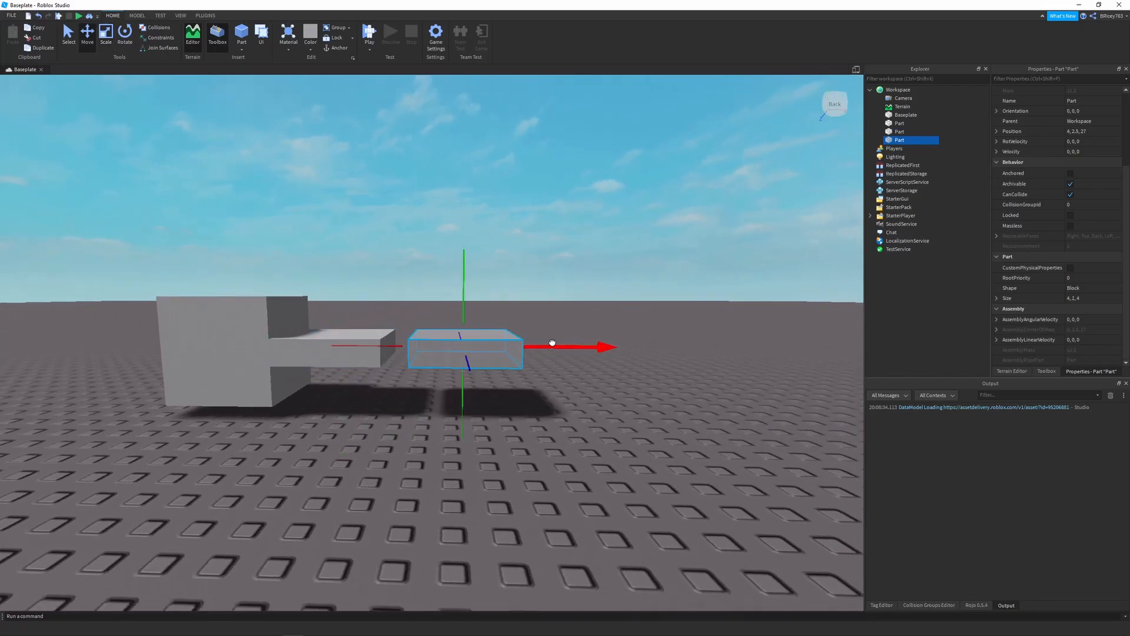
Step: Scale the block taller into a cube and stretch another part sideways with the Scale tool
{"action": "left_click", "coordinate": [106, 33]}
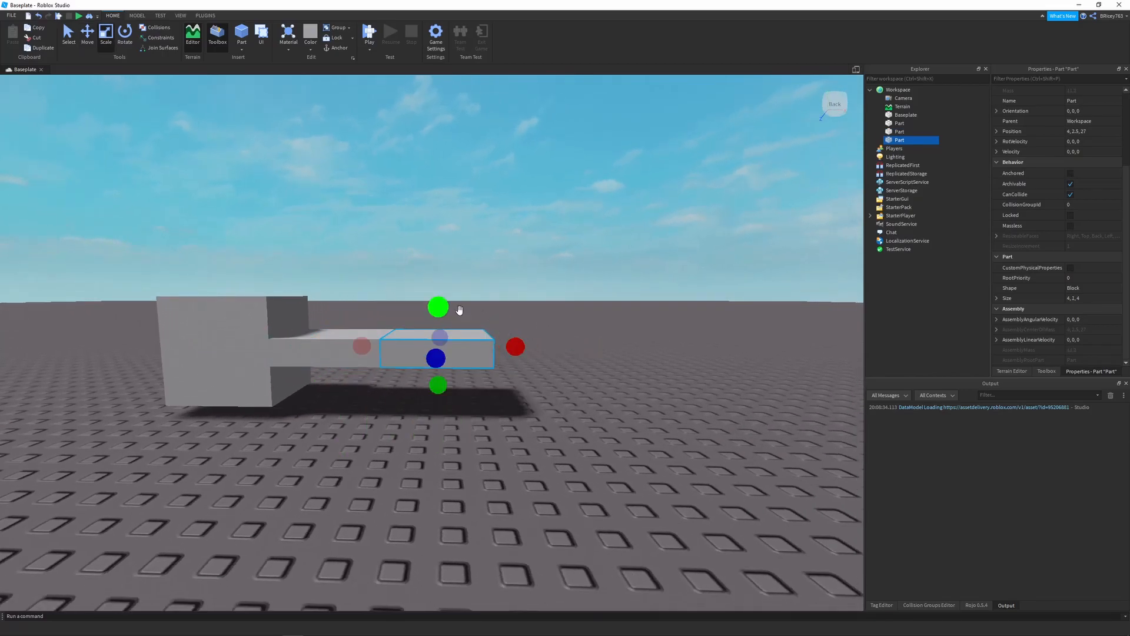
{"action": "left_click_drag", "start_coordinate": [439, 306], "coordinate": [439, 145]}
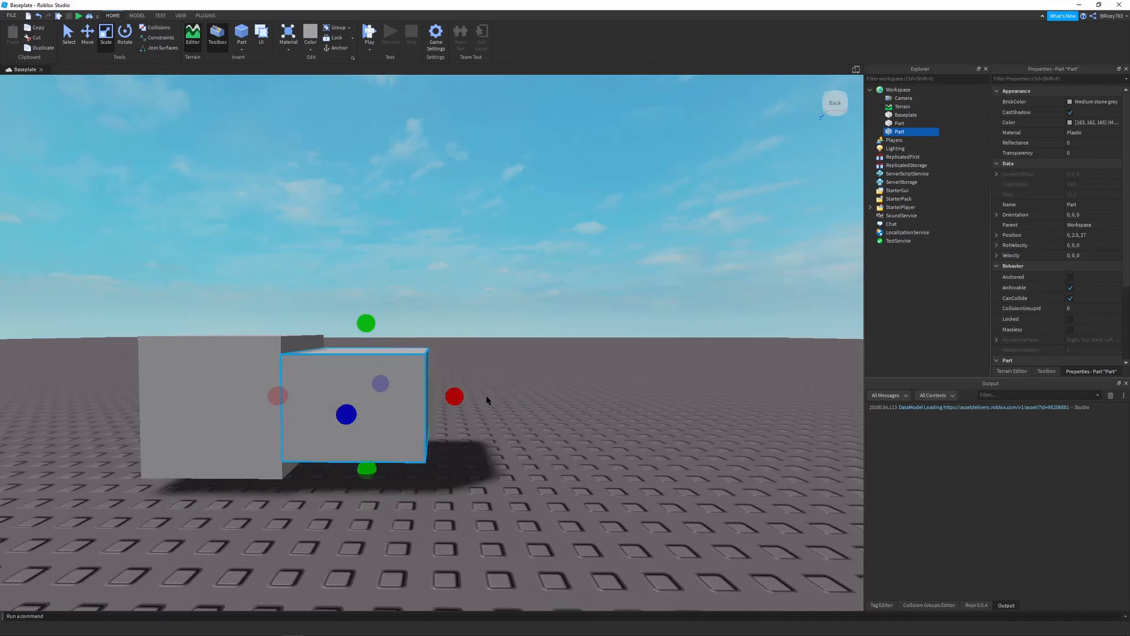
{"action": "left_click_drag", "start_coordinate": [454, 397], "coordinate": [601, 394]}
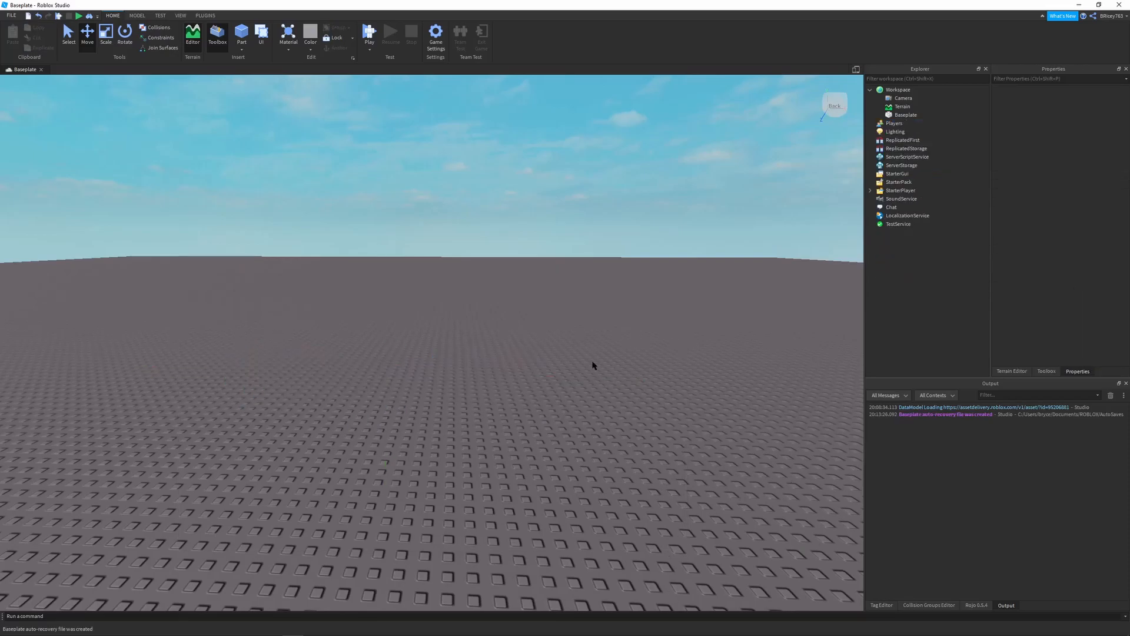
Step: Delete the Baseplate and insert a new Script under ServerScriptService
{"action": "left_click_drag", "start_coordinate": [593, 364], "coordinate": [711, 207]}
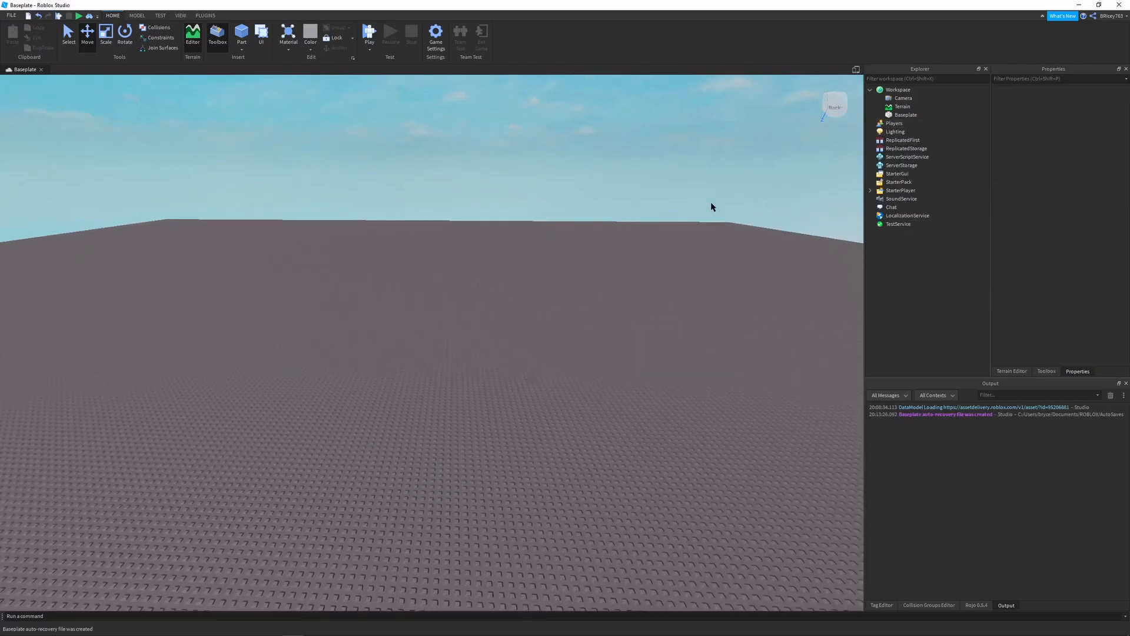
{"action": "left_click", "coordinate": [905, 114]}
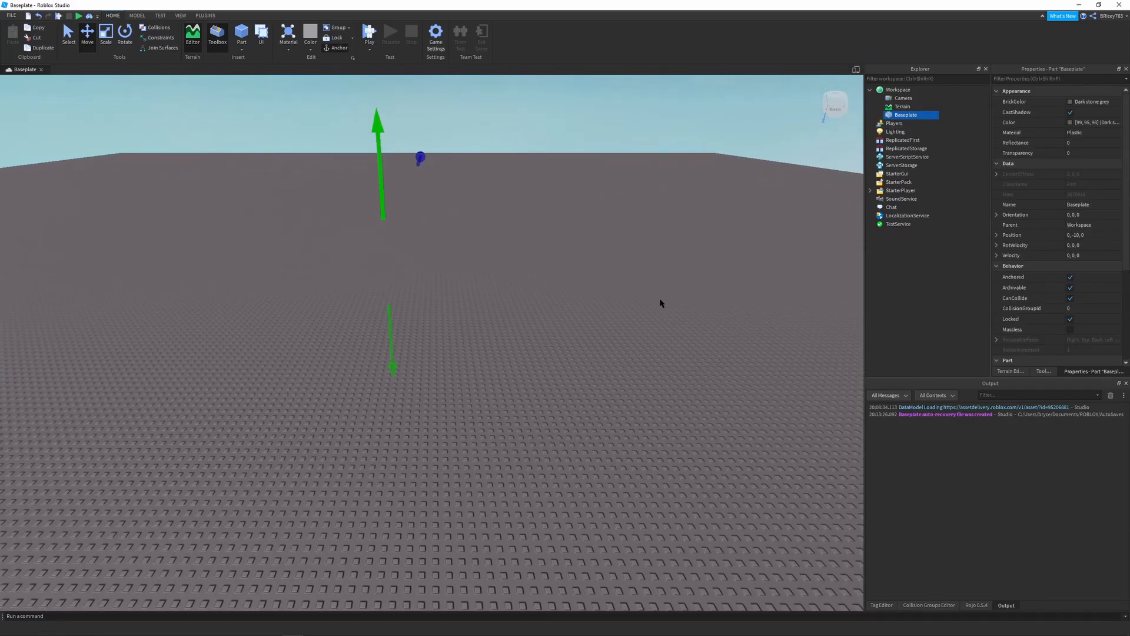
{"action": "left_click", "coordinate": [906, 149]}
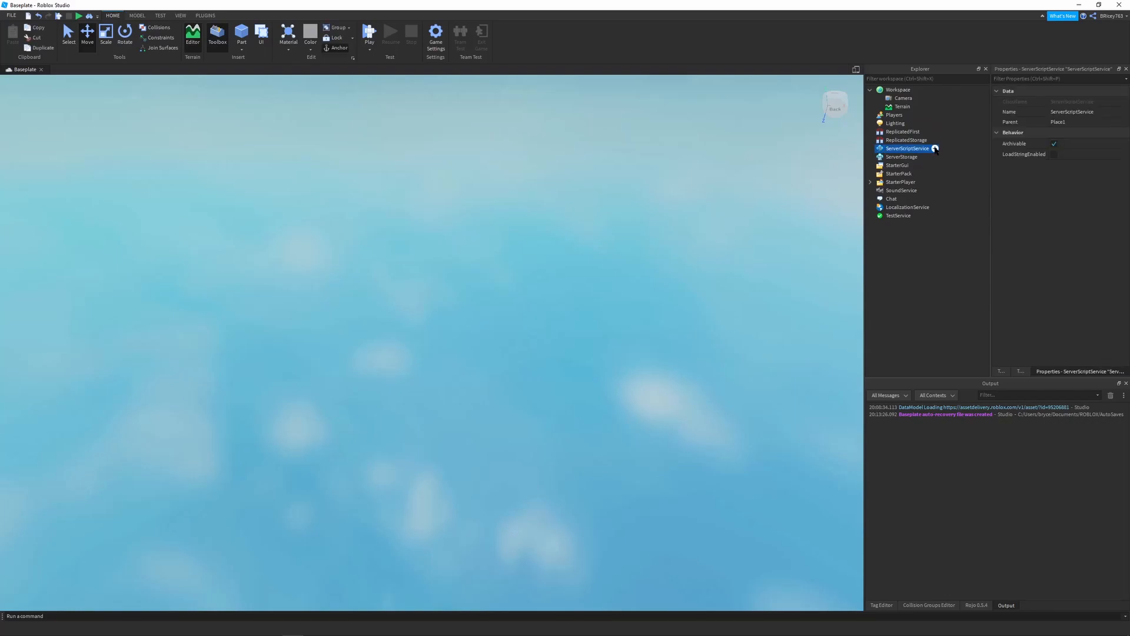
{"action": "left_click", "coordinate": [935, 148]}
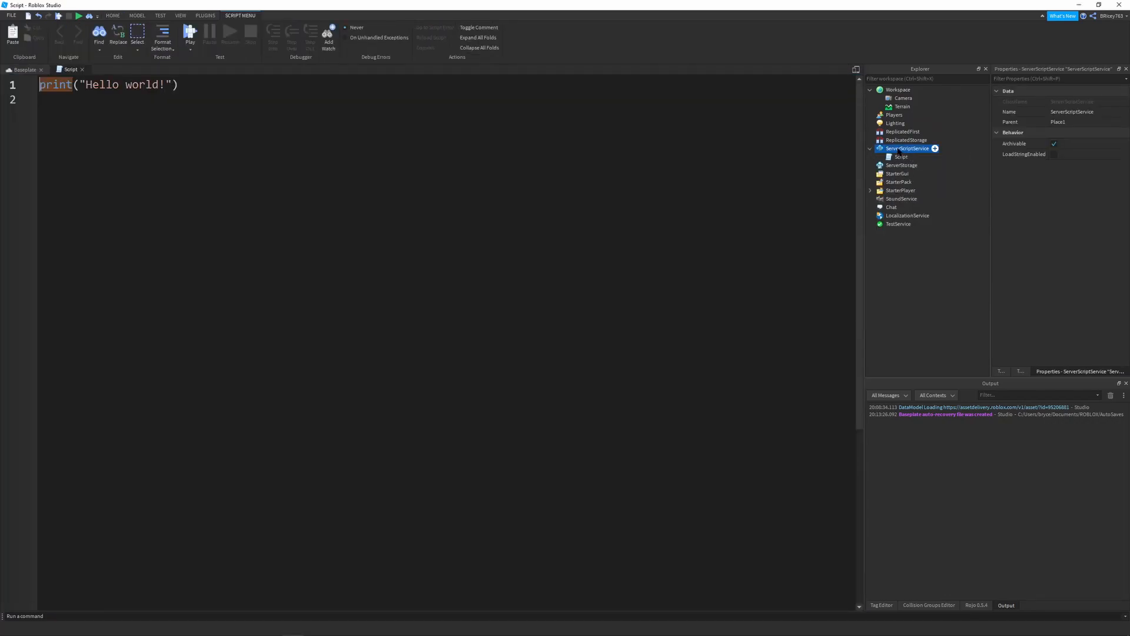
Step: Select the new script's default Hello world code for replacement
{"action": "left_click", "coordinate": [902, 156]}
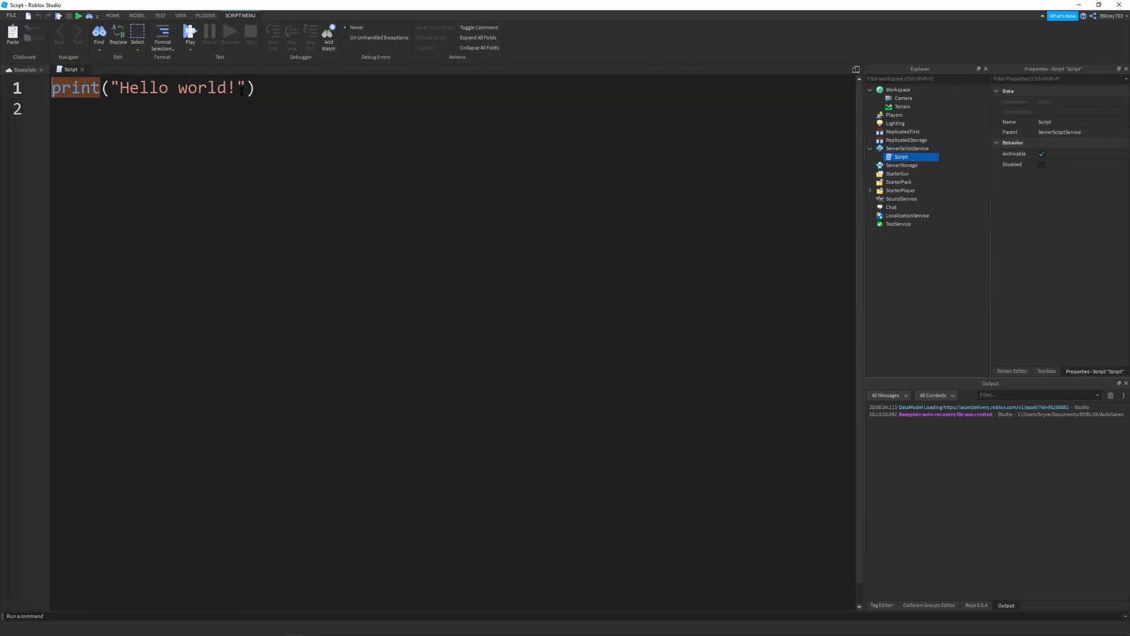
{"action": "left_click", "coordinate": [906, 148]}
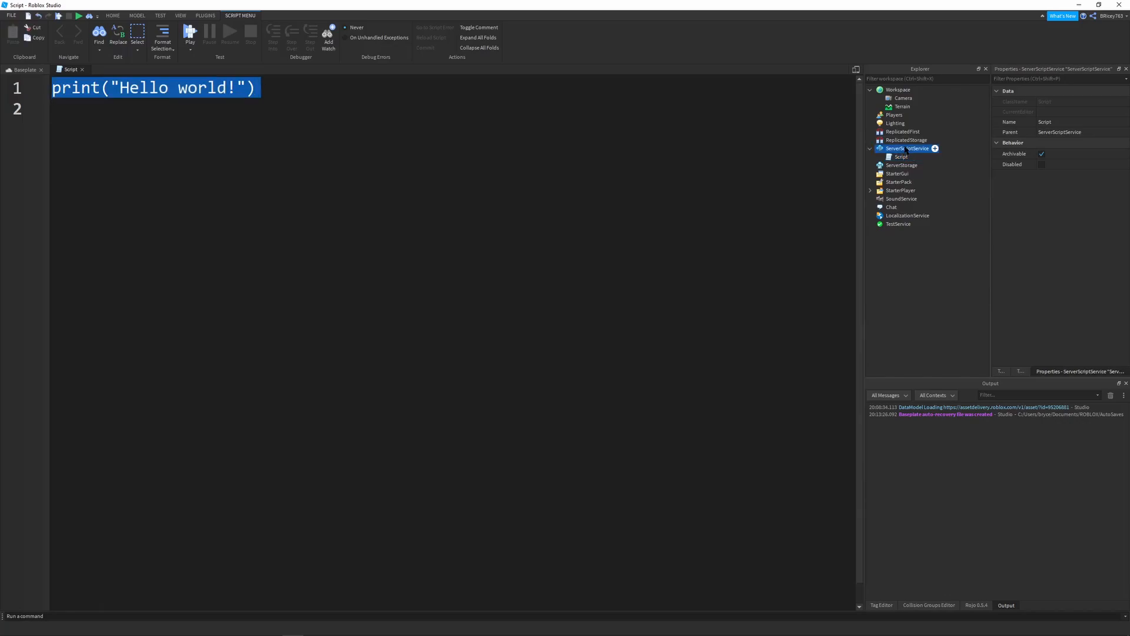
{"action": "left_click", "coordinate": [901, 157]}
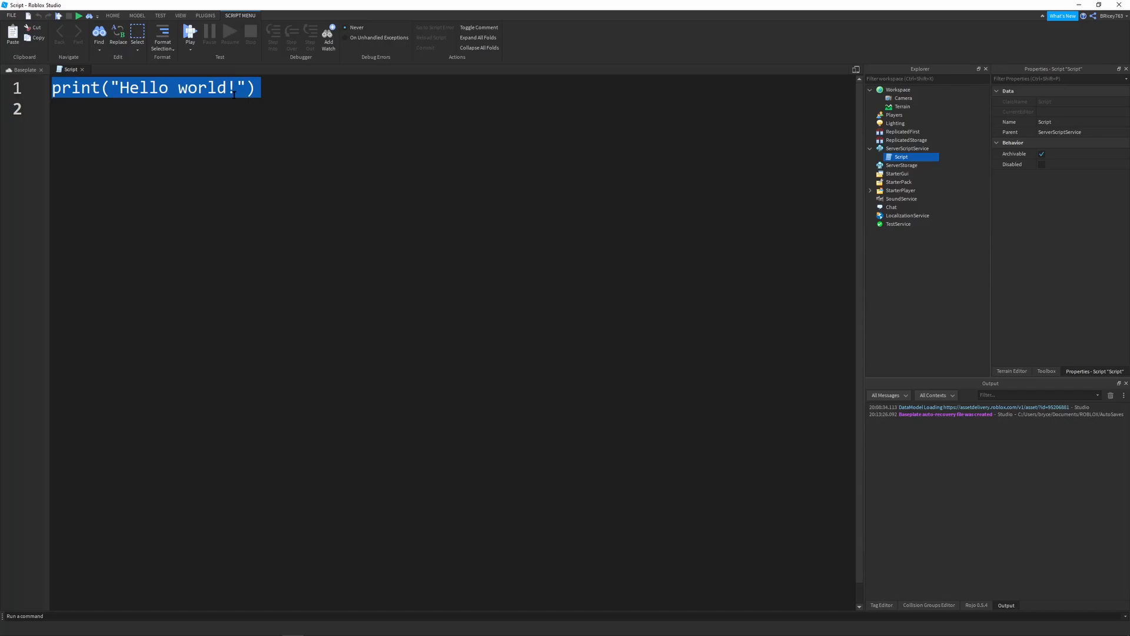
Step: Declare local RANGE = 10 with a '-- studs' comment
{"action": "type", "text": "local"}
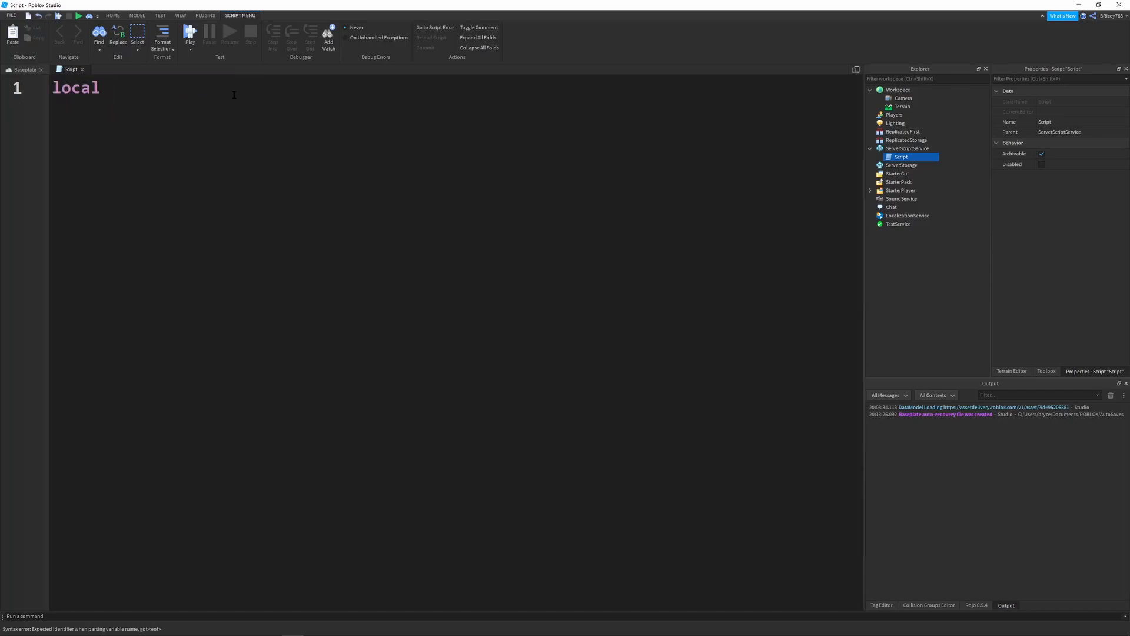
{"action": "type", "text": "RAN"}
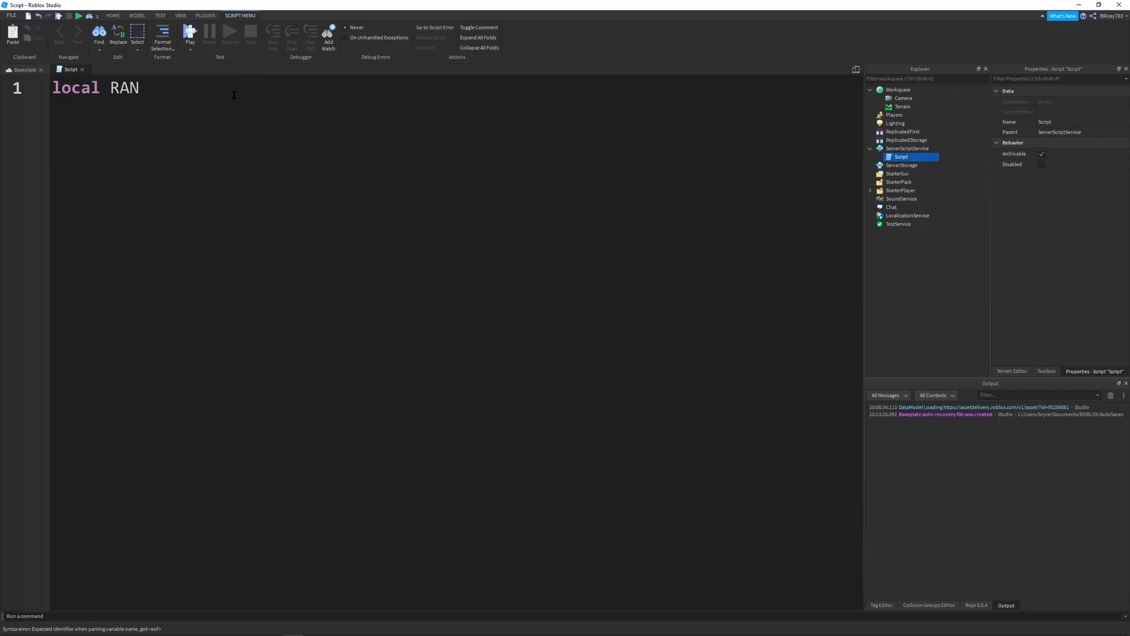
{"action": "type", "text": "GE ="}
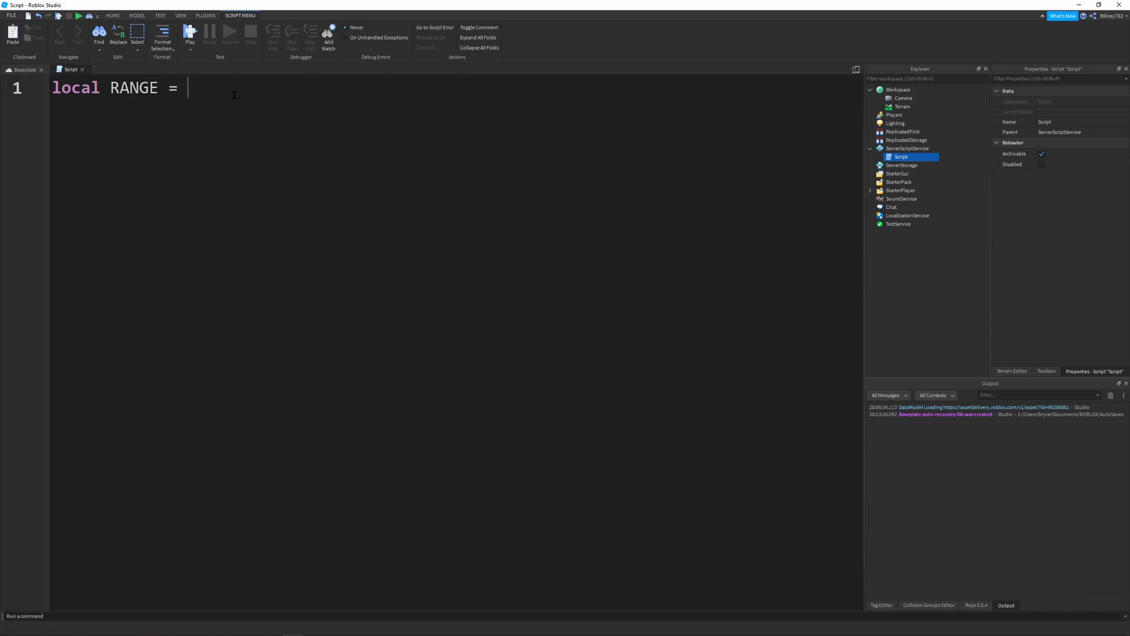
{"action": "type", "text": "1"}
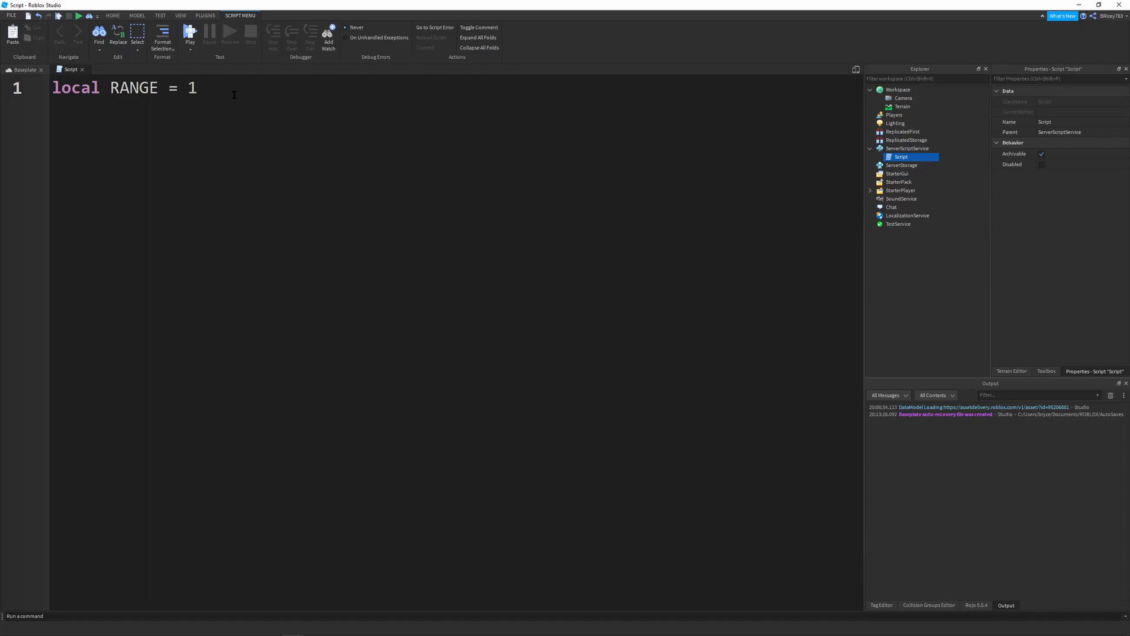
{"action": "type", "text": "0 -- s"}
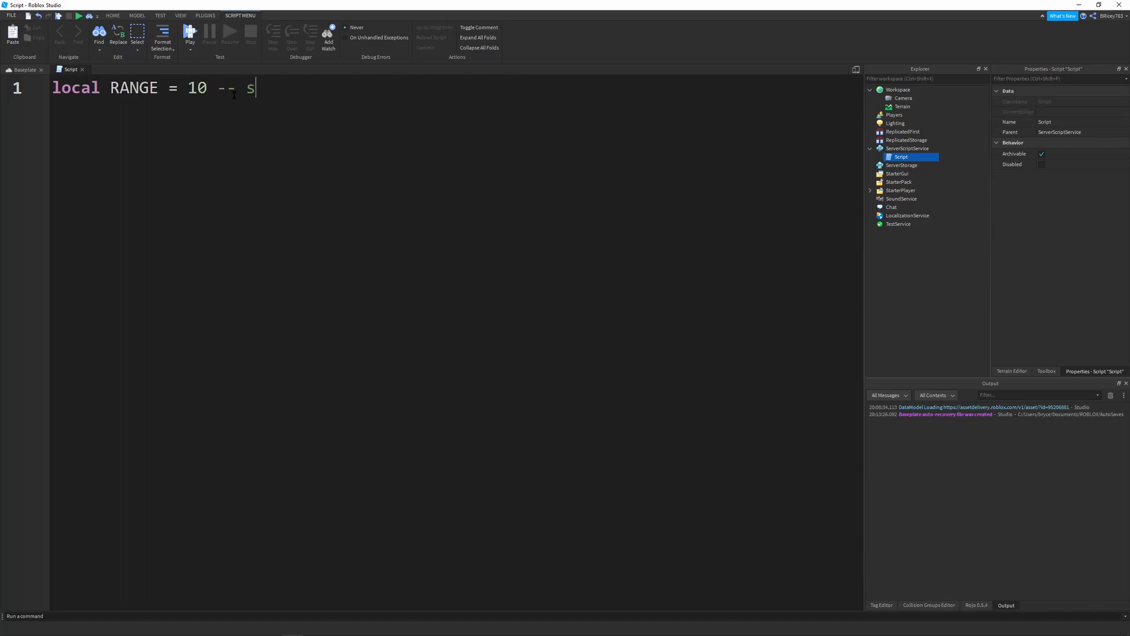
{"action": "type", "text": "tuds"}
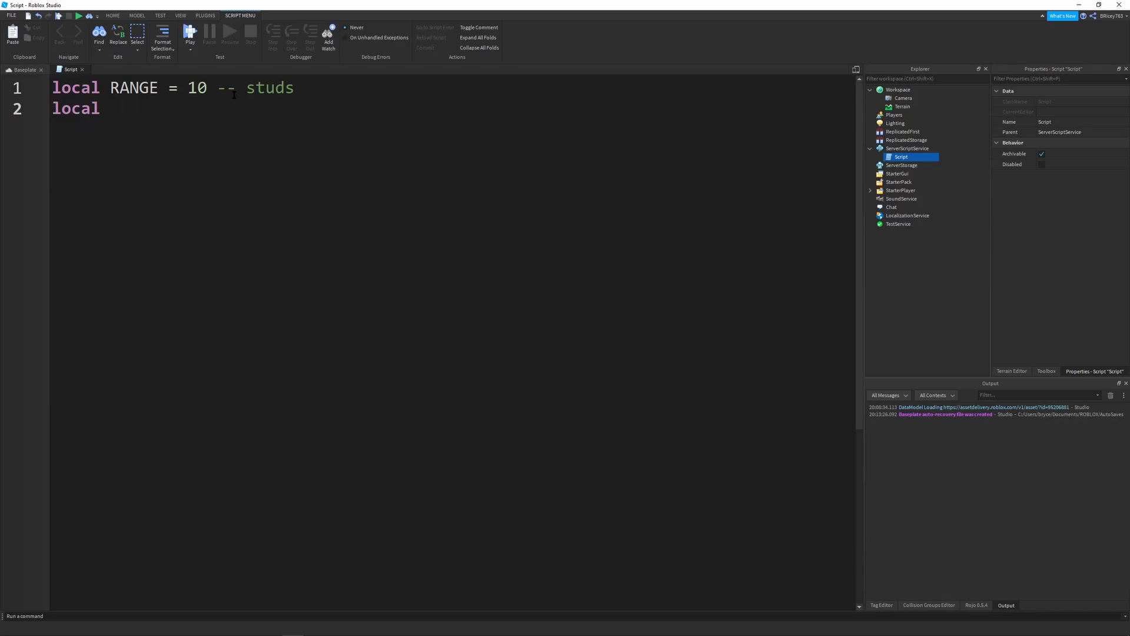
Step: Declare local ROWS = 100 and local COLS = 100, followed by a blank line
{"action": "type", "text": "R"}
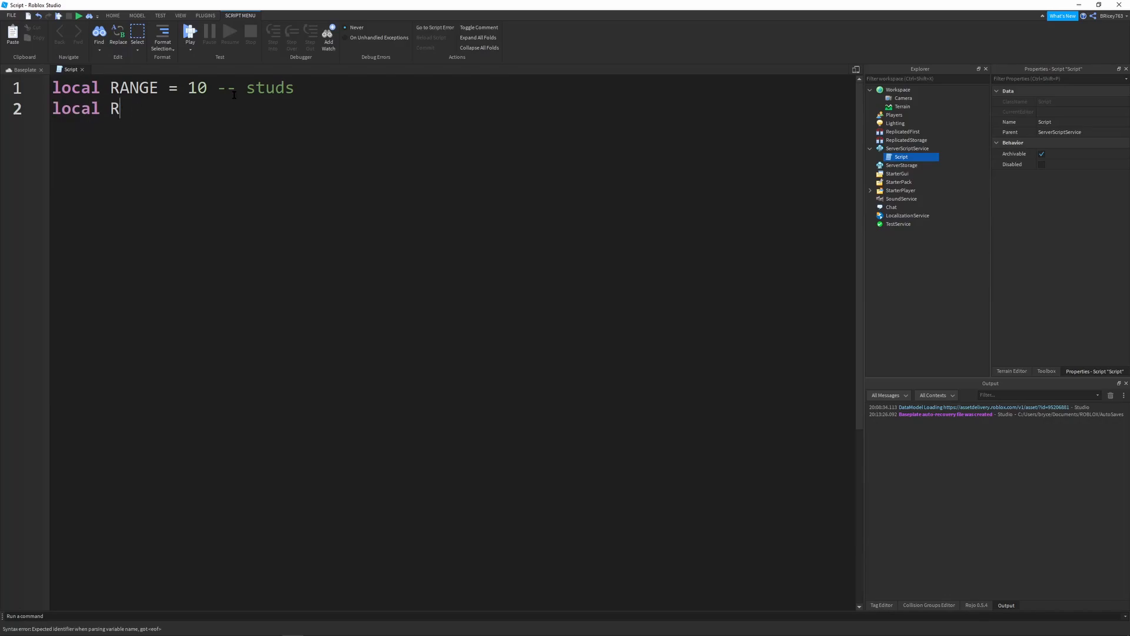
{"action": "type", "text": "OWS = 100"}
{"action": "type", "text": "local"}
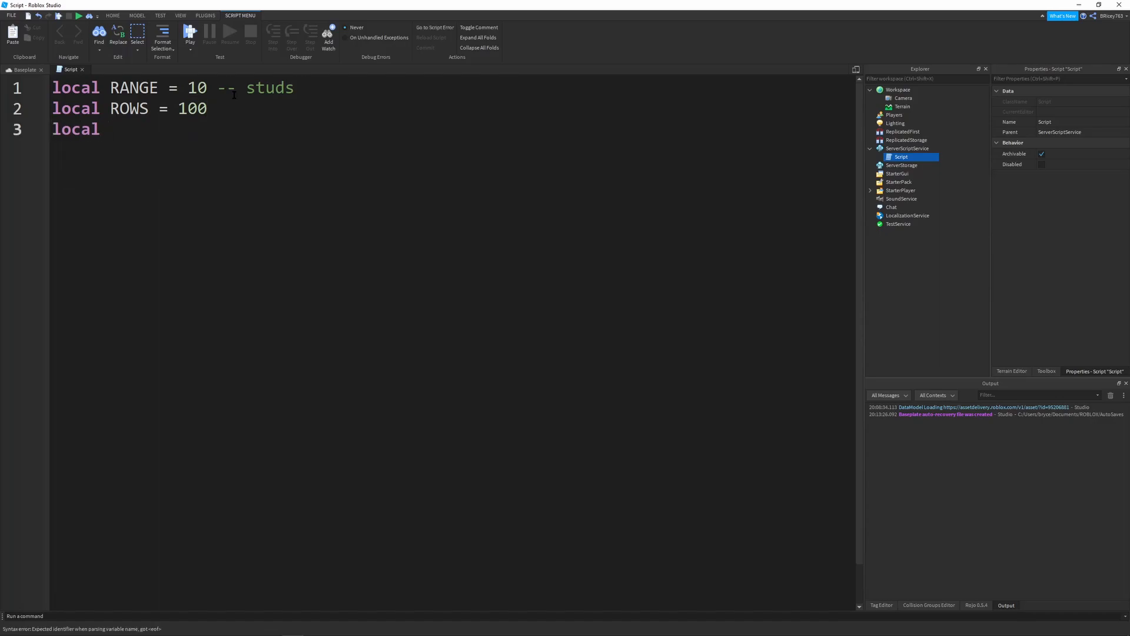
{"action": "type", "text": "COLS = 100"}
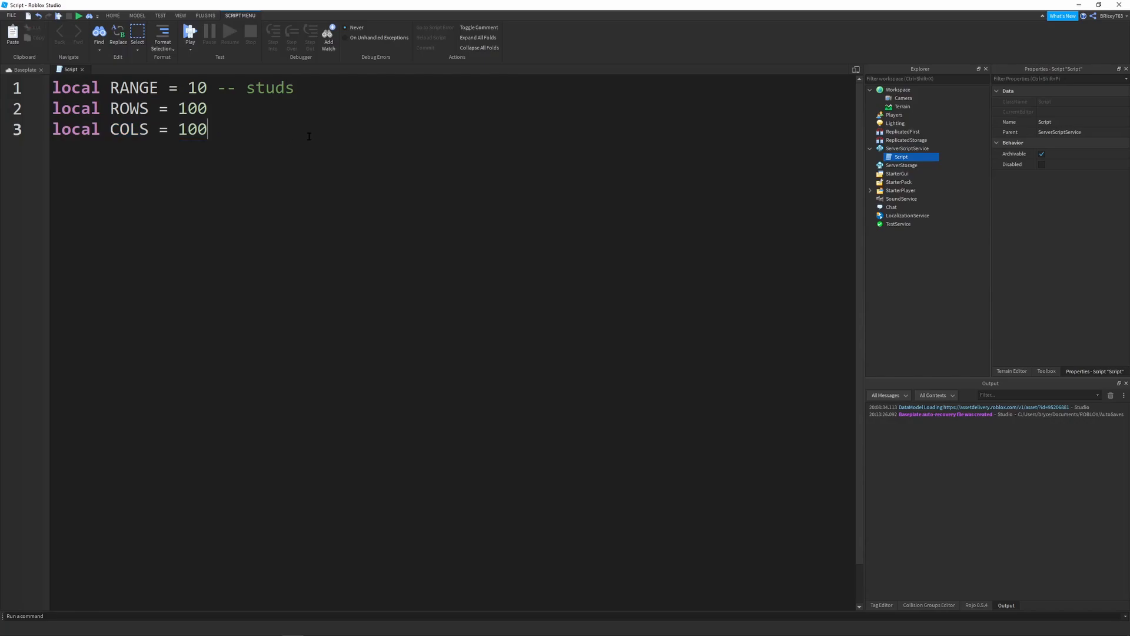
{"action": "key", "text": "Enter"}
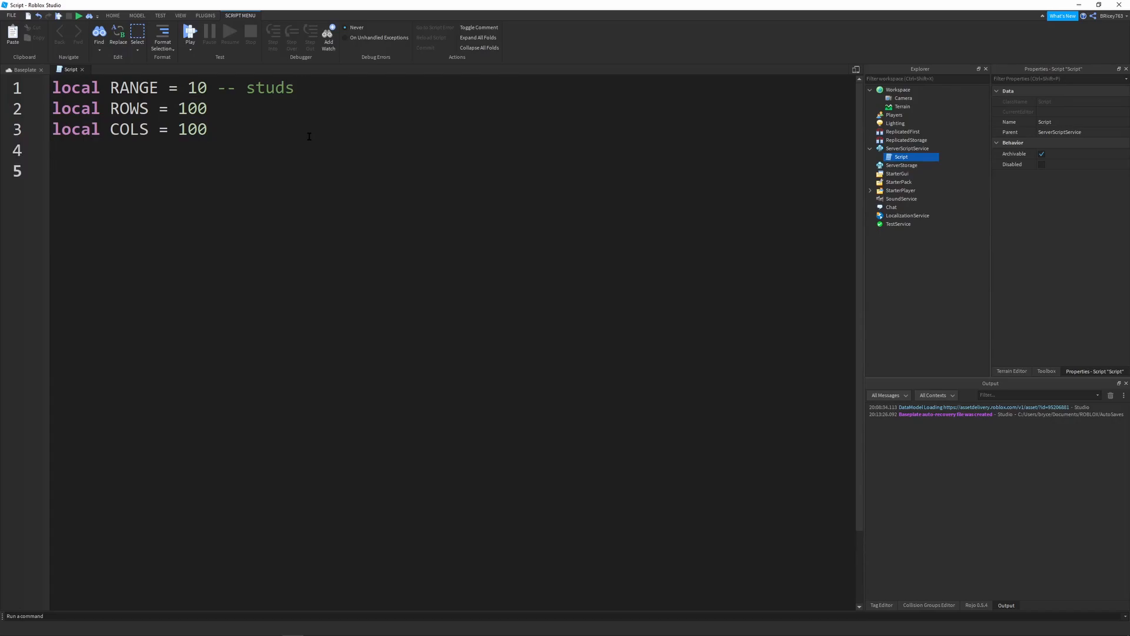
Step: Start a local function createPart(x, y, alpha)
{"action": "type", "text": "local funct"}
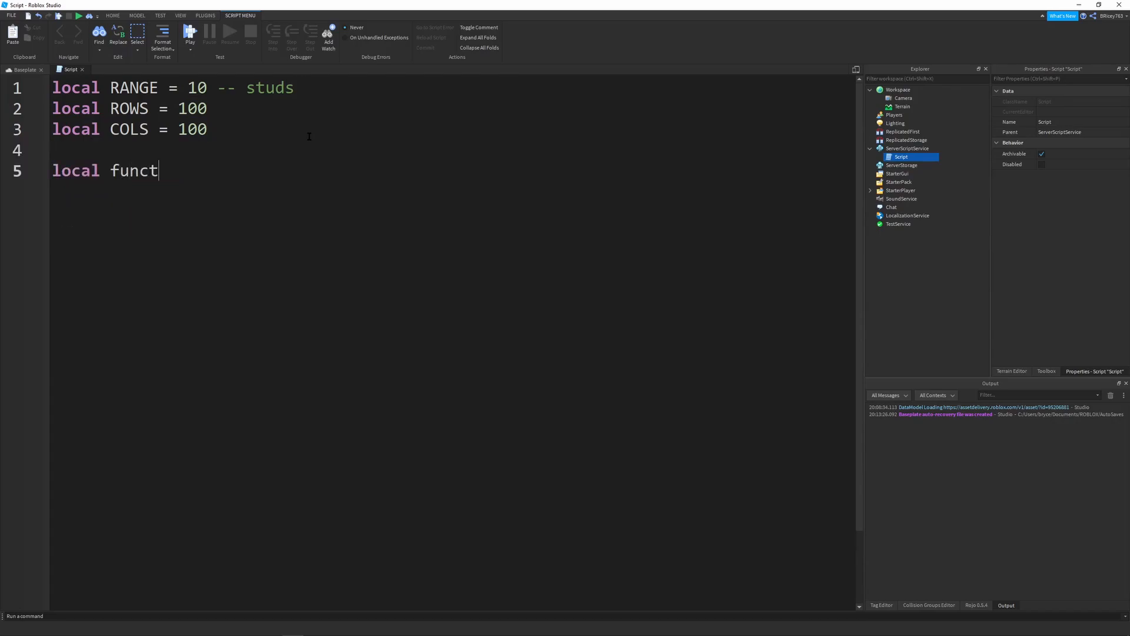
{"action": "type", "text": "ion createPar"}
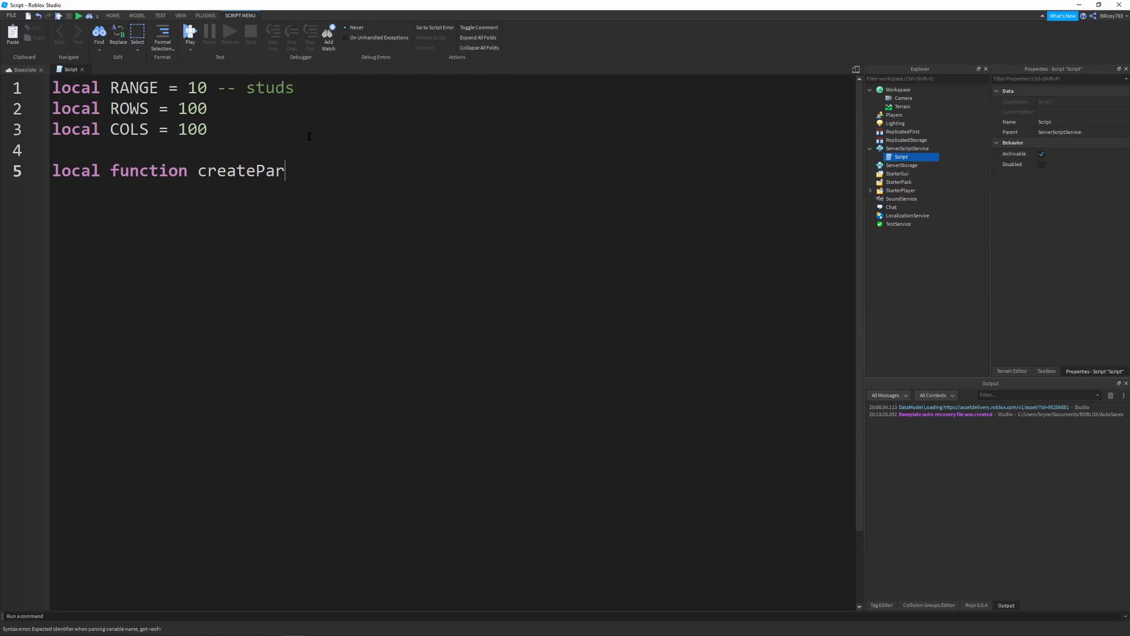
{"action": "type", "text": "(x, )"}
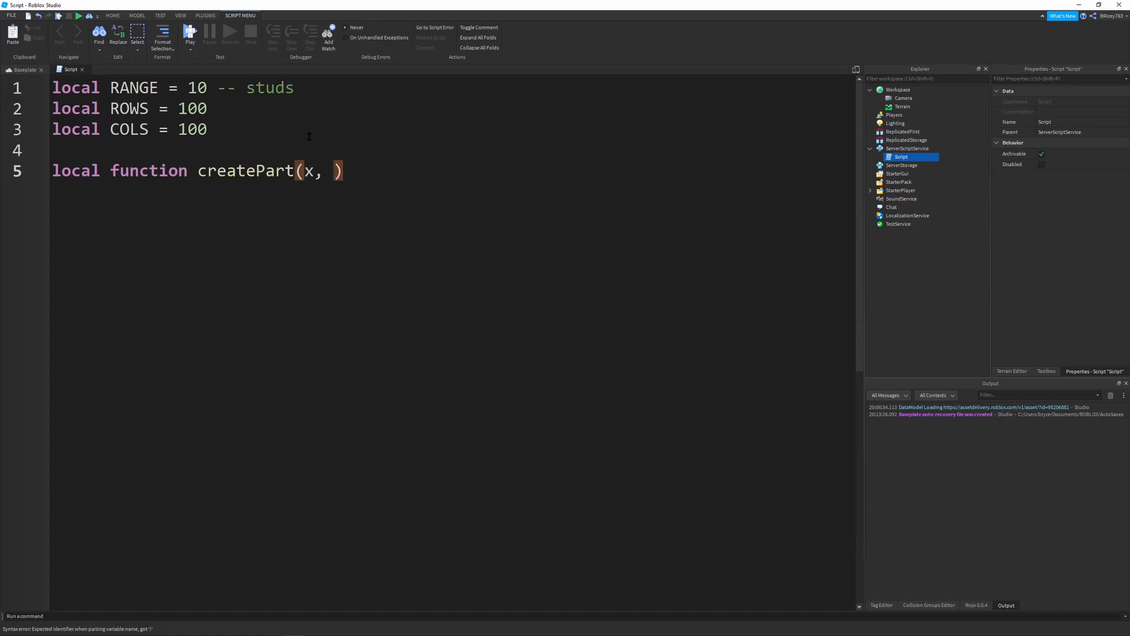
{"action": "type", "text": "y"}
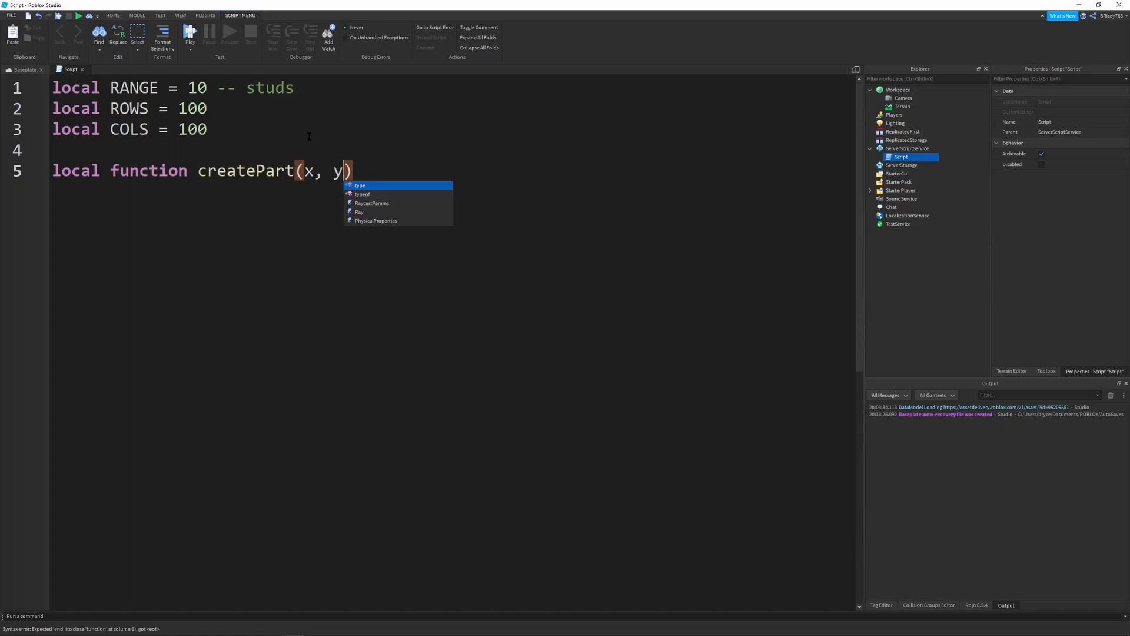
{"action": "type", "text": ", a"}
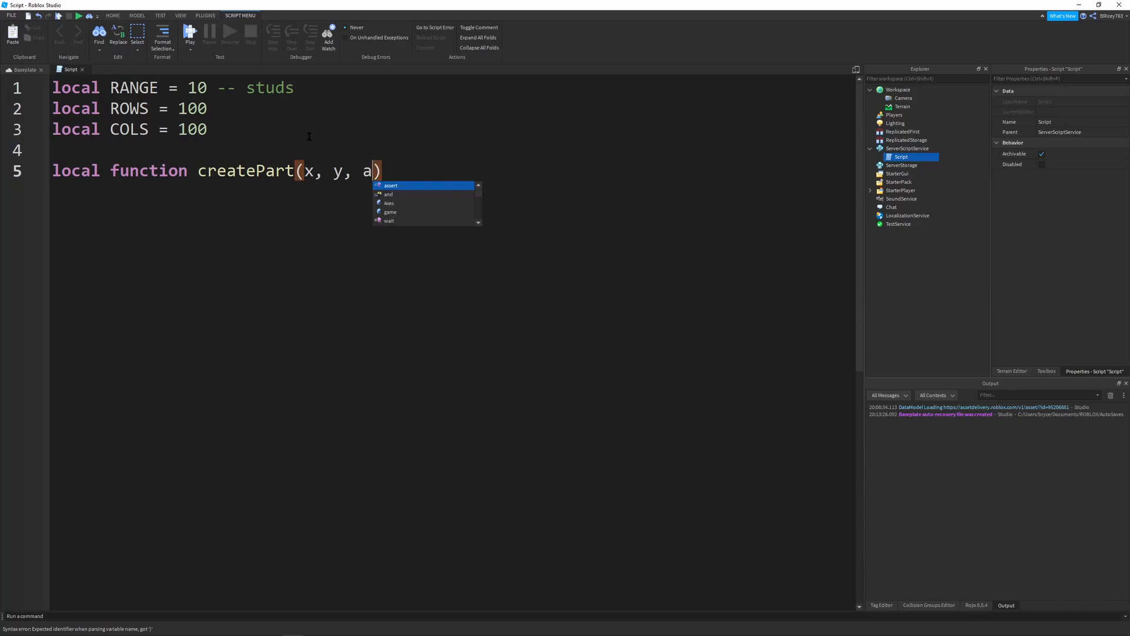
{"action": "type", "text": "lpha"}
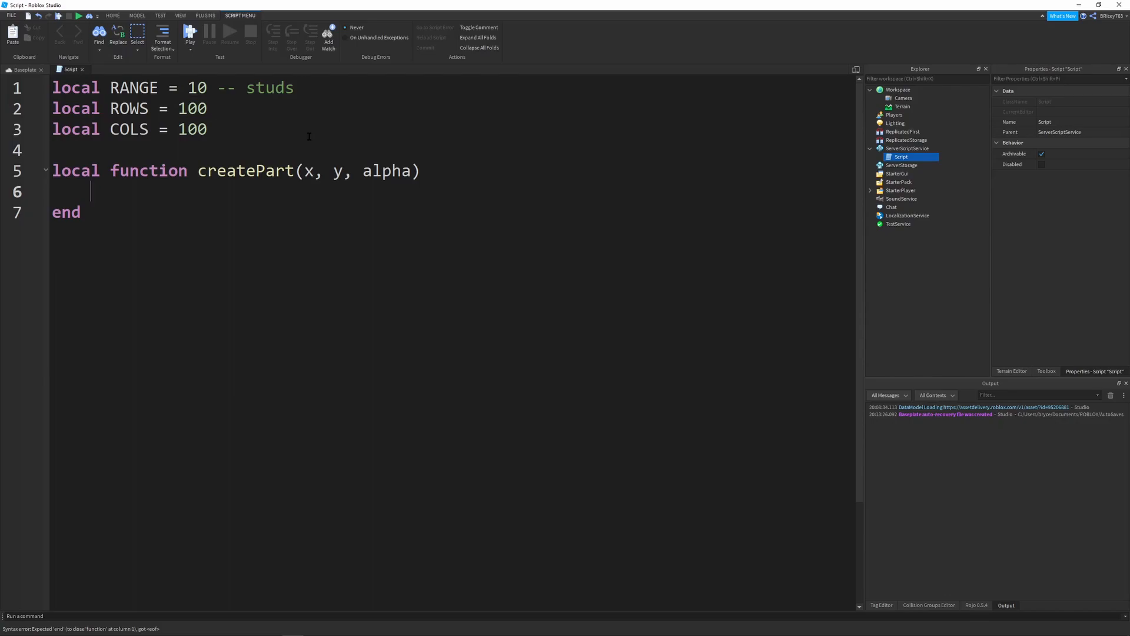
Step: Create a Part with Instance.new and set its Size to Vector3.new(1, 1, 1)
{"action": "type", "text": "local"}
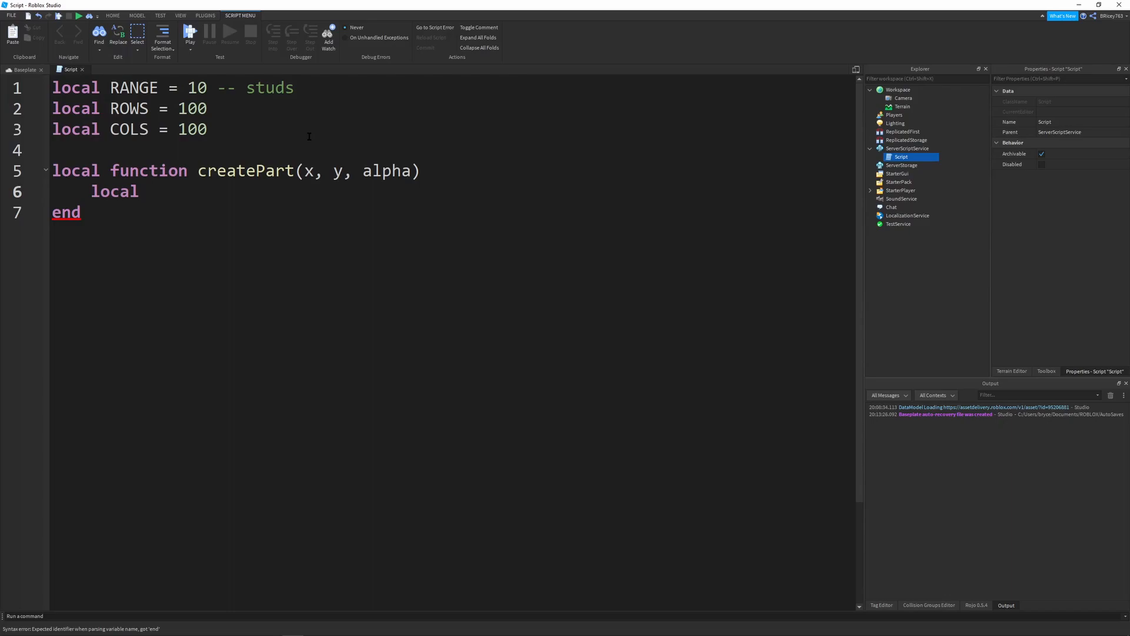
{"action": "type", "text": "part ="}
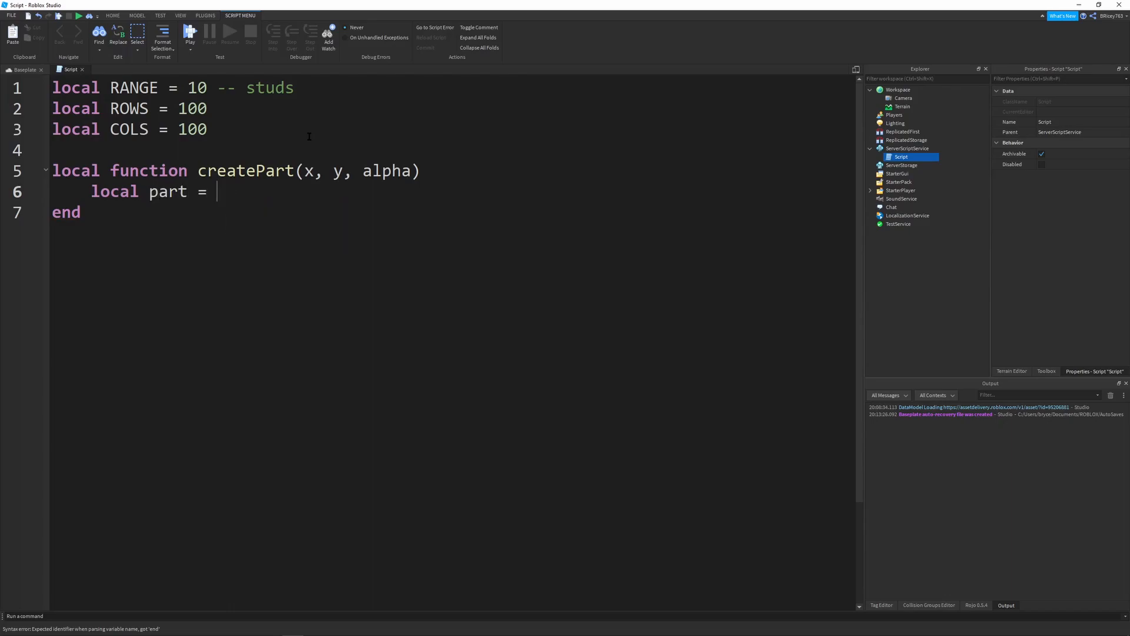
{"action": "type", "text": "Instance.new(\""}
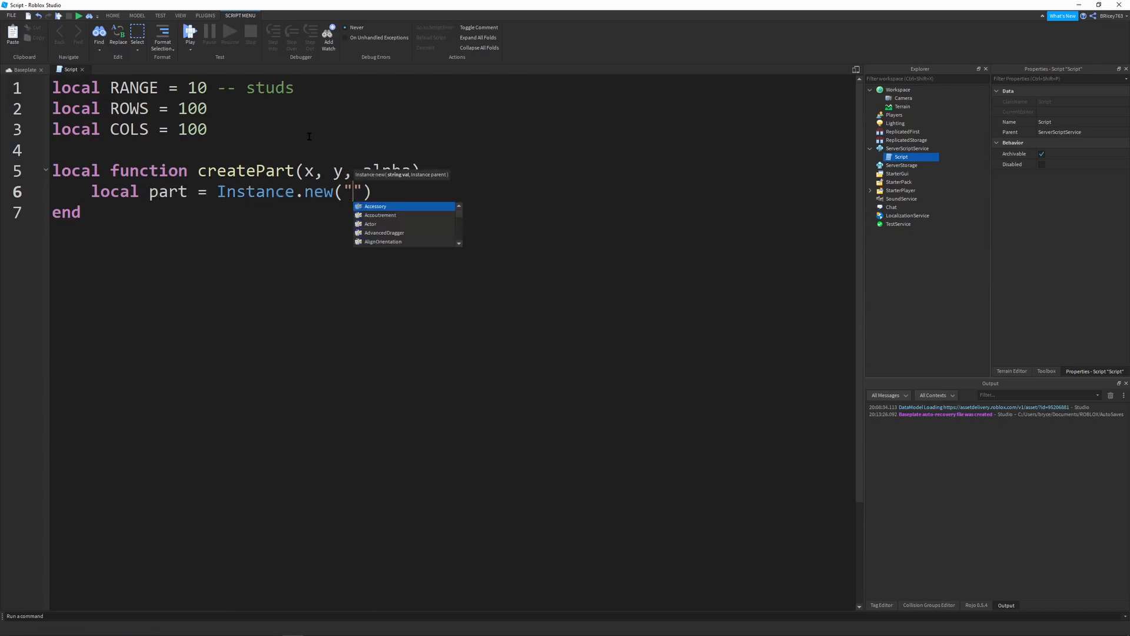
{"action": "type", "text": "Part"}
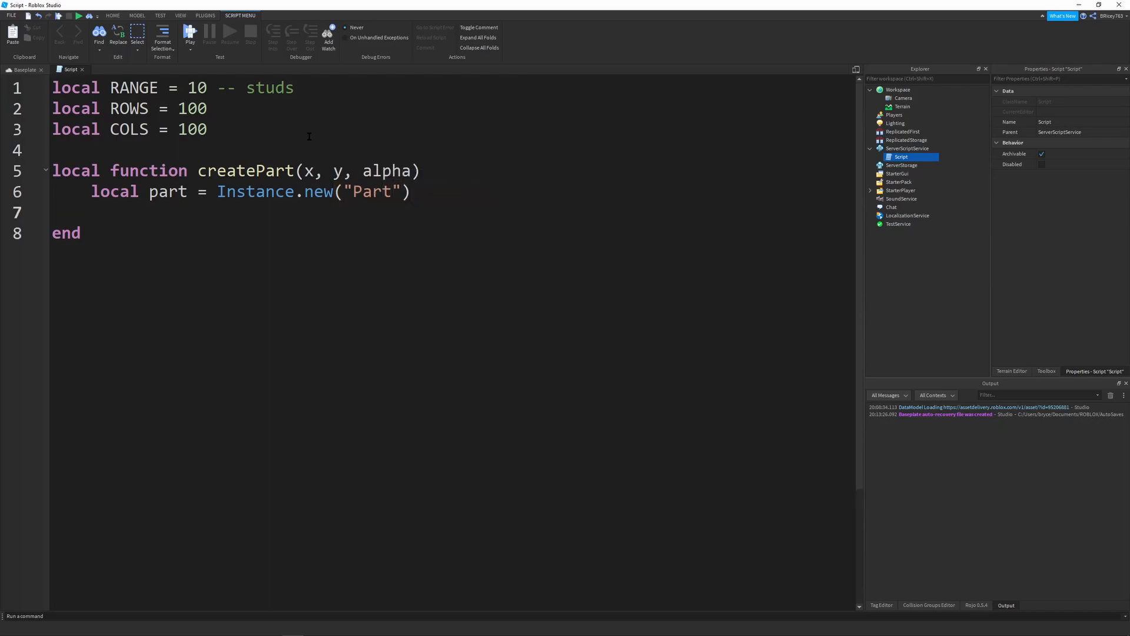
{"action": "type", "text": "part."}
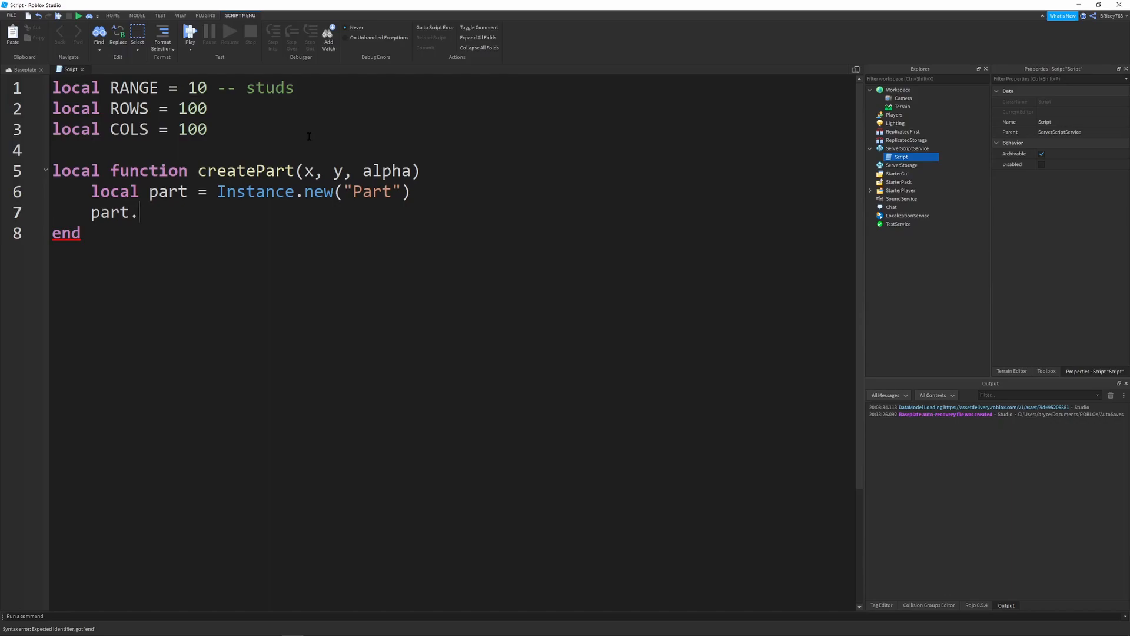
{"action": "type", "text": "Size = Vector"}
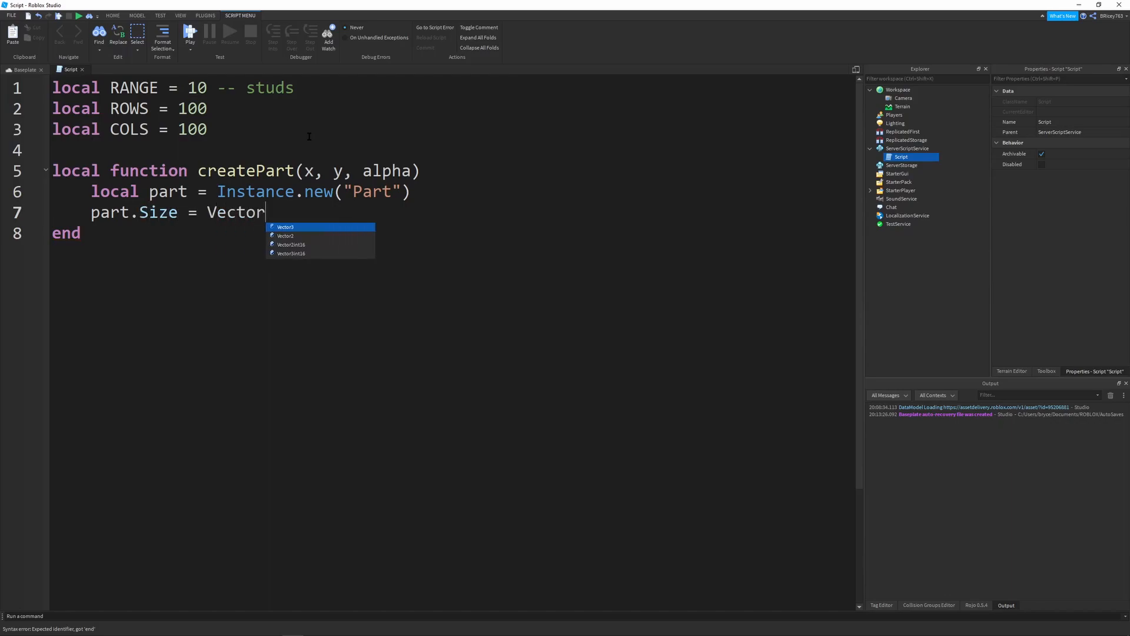
{"action": "type", "text": "3.new(1, 1, 1)"}
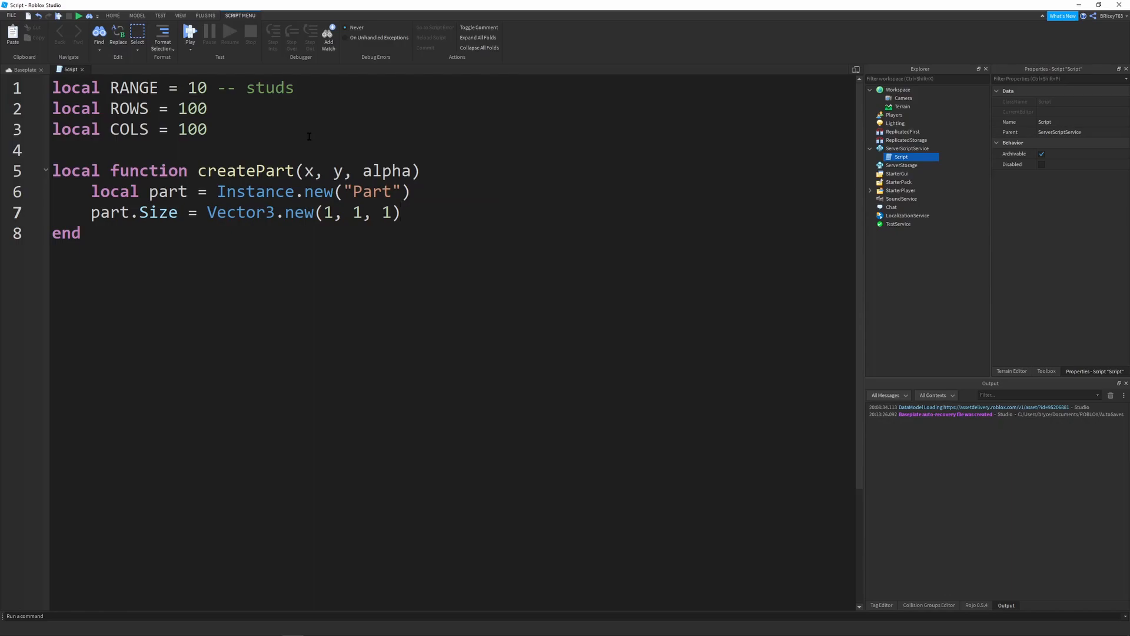
{"action": "key", "text": "Enter"}
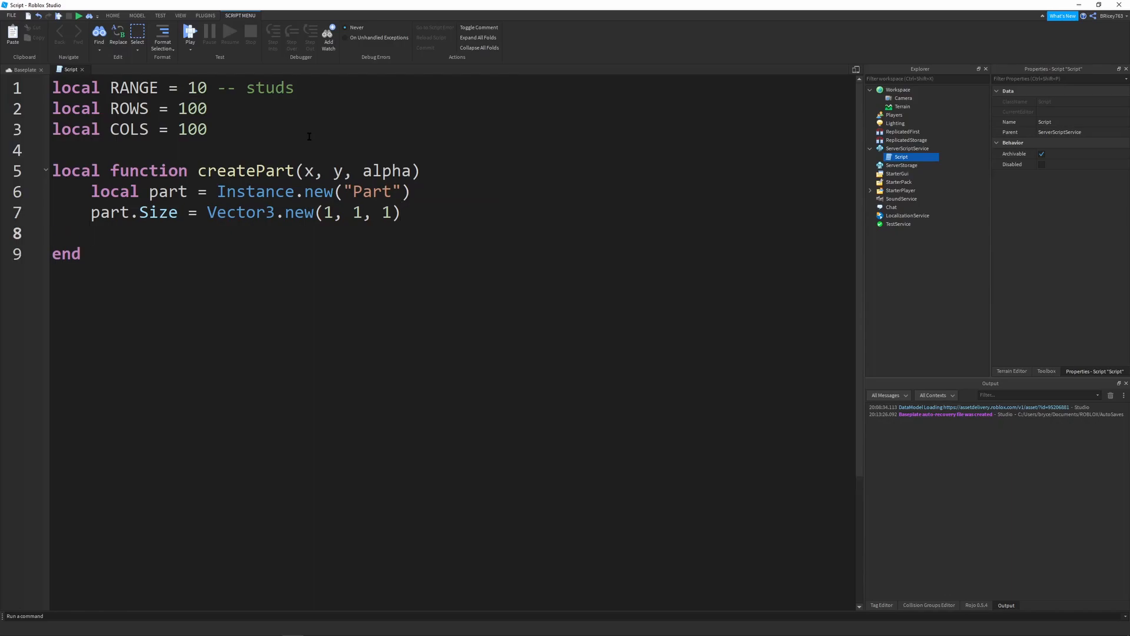
Step: Set part.Position to Vector3.new(x, 0, y)
{"action": "type", "text": "part.Position"}
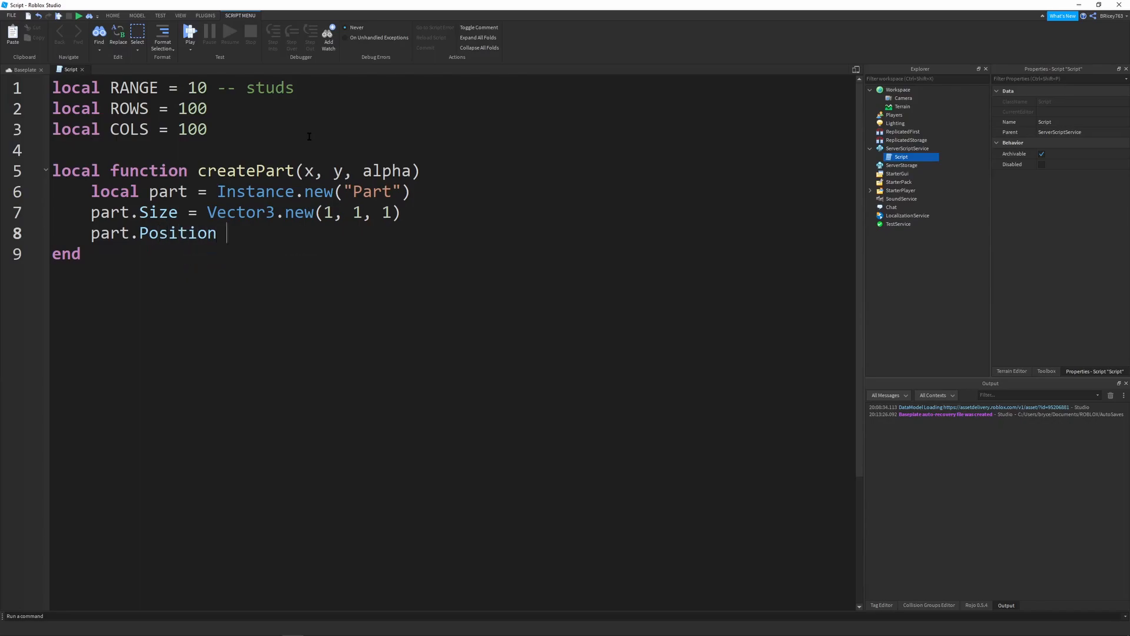
{"action": "type", "text": "= Vector3.new("}
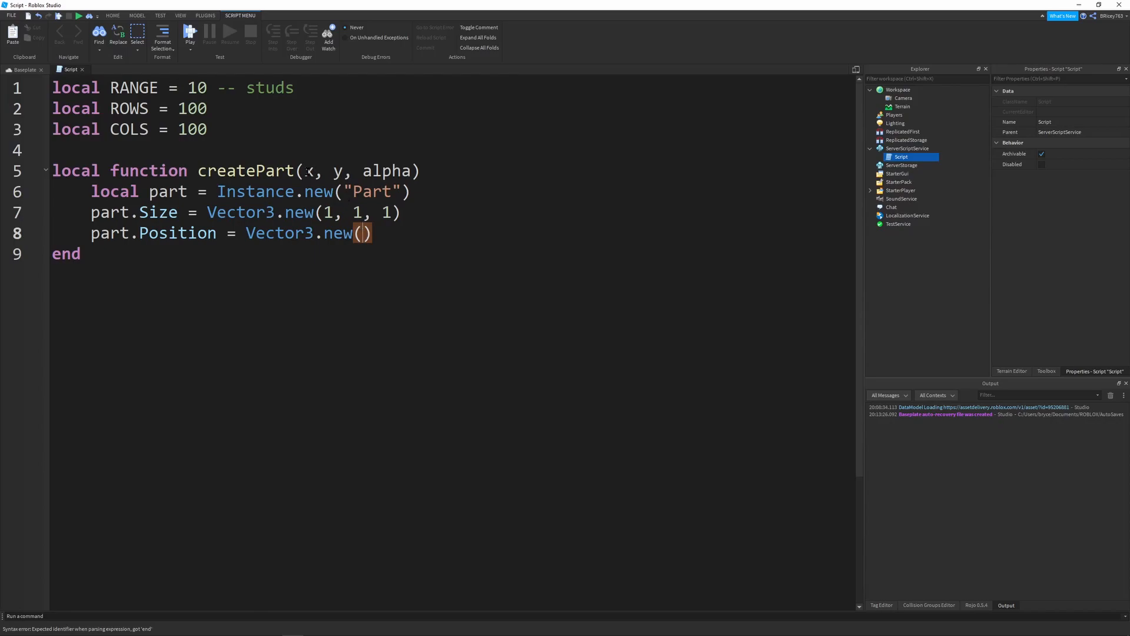
{"action": "left_click_drag", "start_coordinate": [298, 170], "coordinate": [410, 171]}
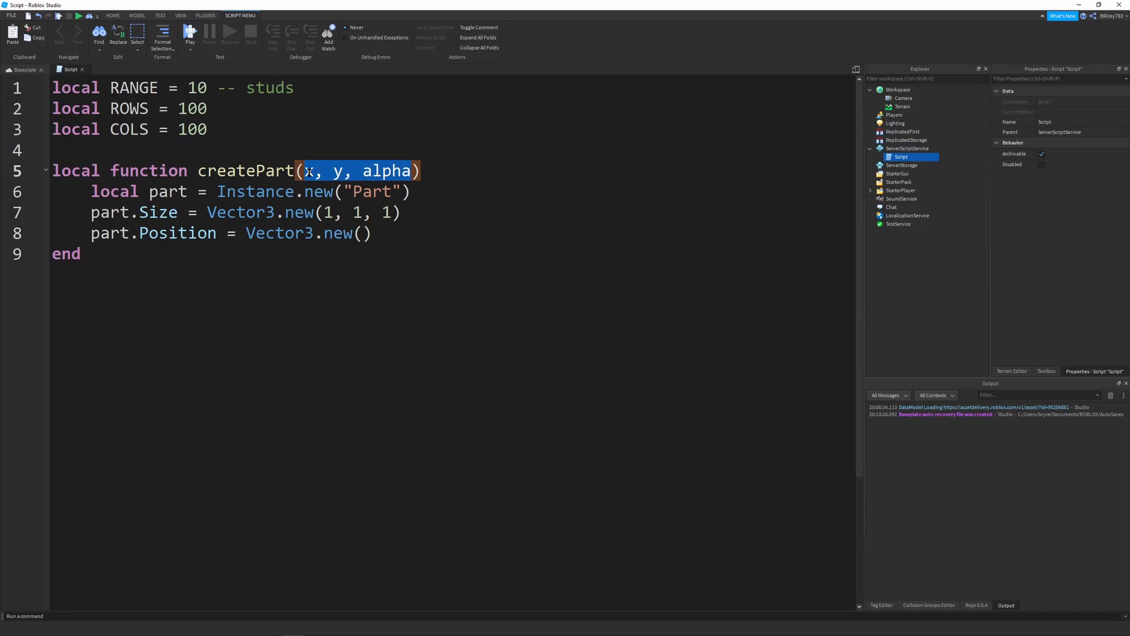
{"action": "left_click", "coordinate": [310, 171]}
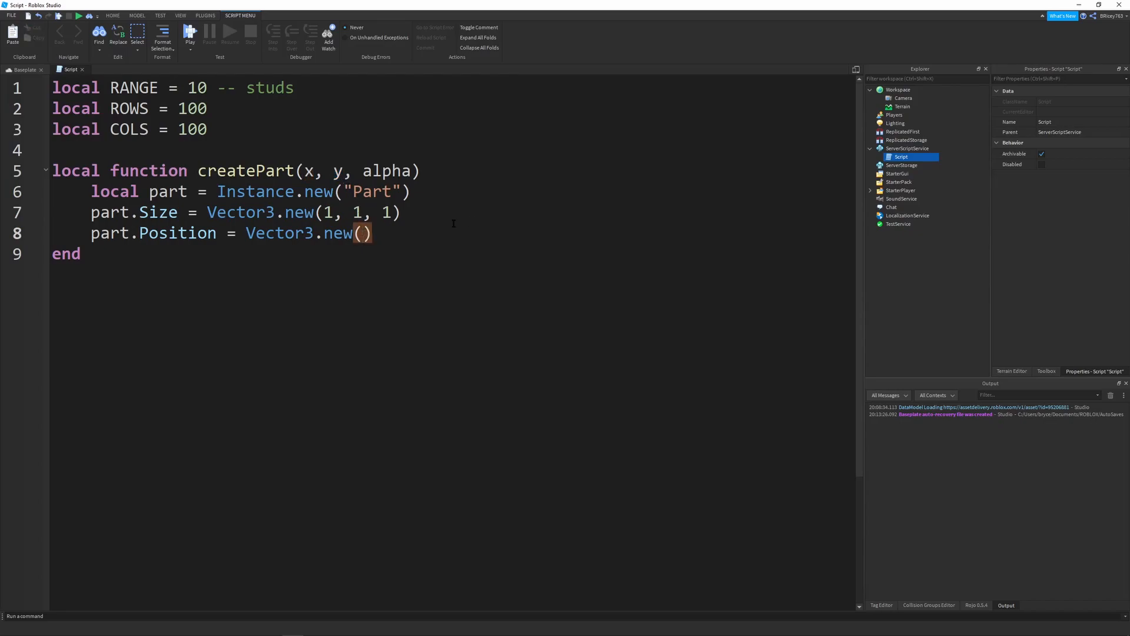
{"action": "type", "text": "x,"}
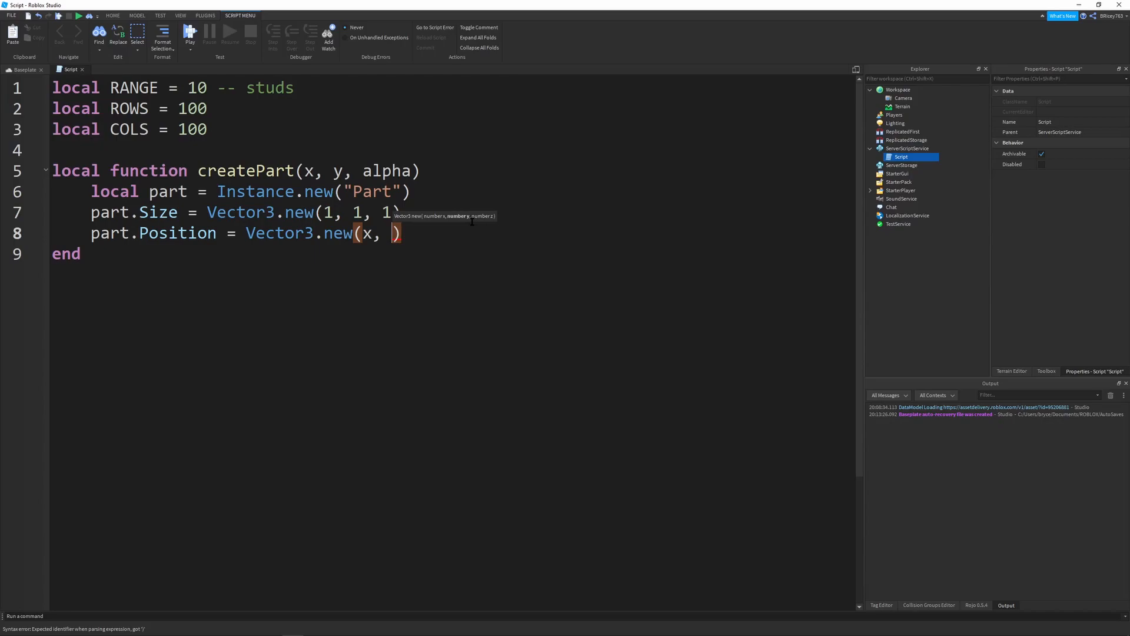
{"action": "type", "text": "0,"}
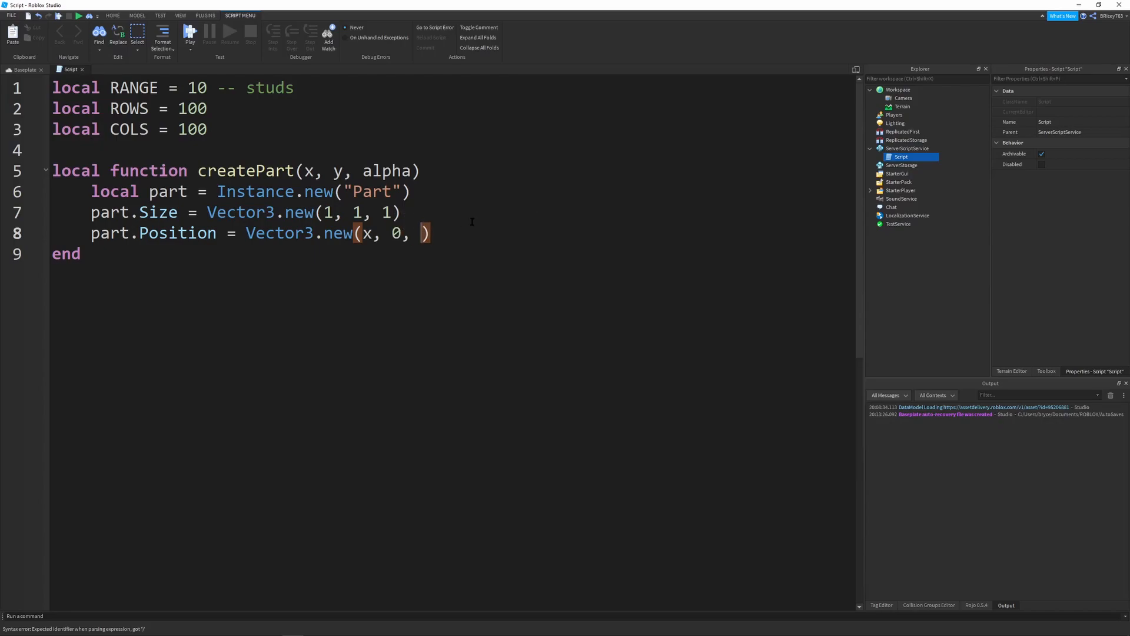
{"action": "type", "text": "y"}
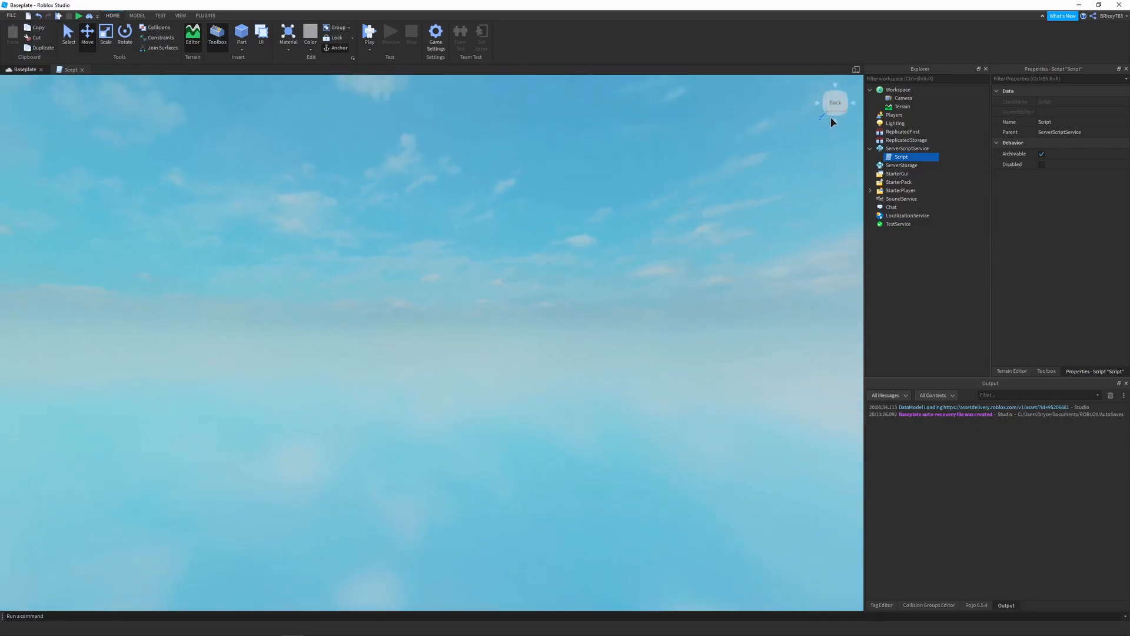
{"action": "mouse_move", "coordinate": [840, 115]}
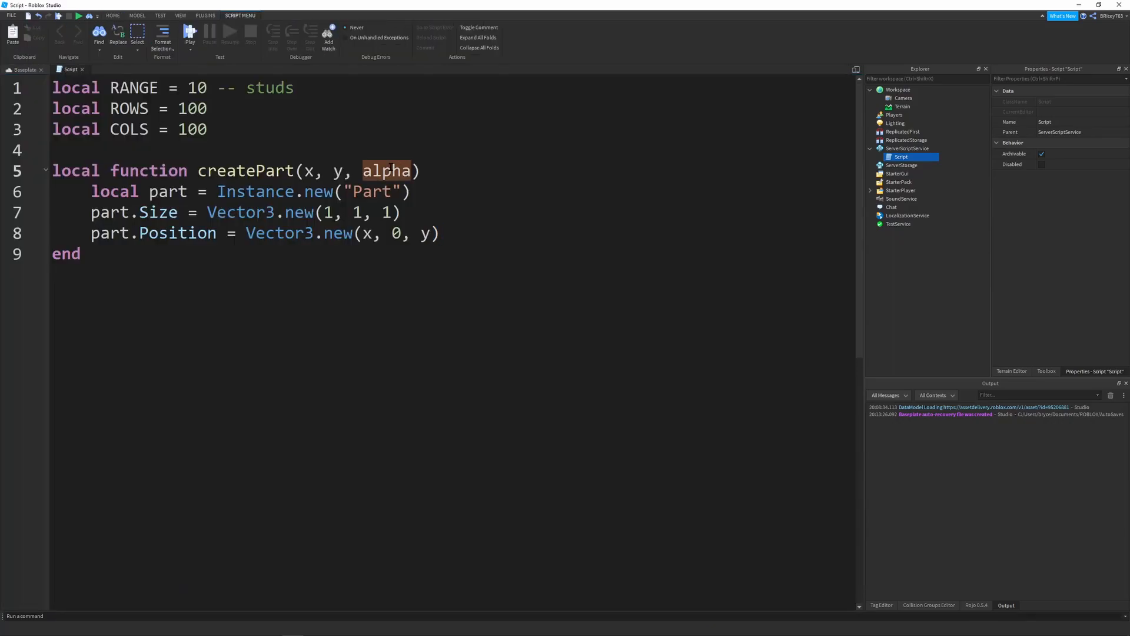
Step: Replace the zero height with alpha * RANGE and add a blank line after the function
{"action": "double_click", "coordinate": [386, 171]}
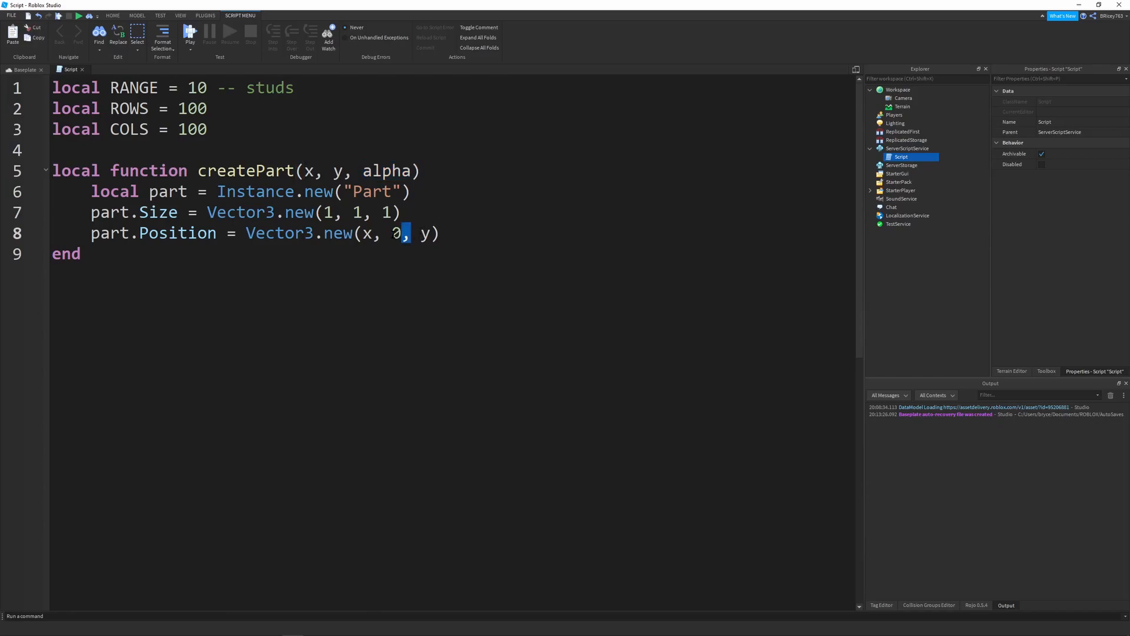
{"action": "type", "text": "alpha *"}
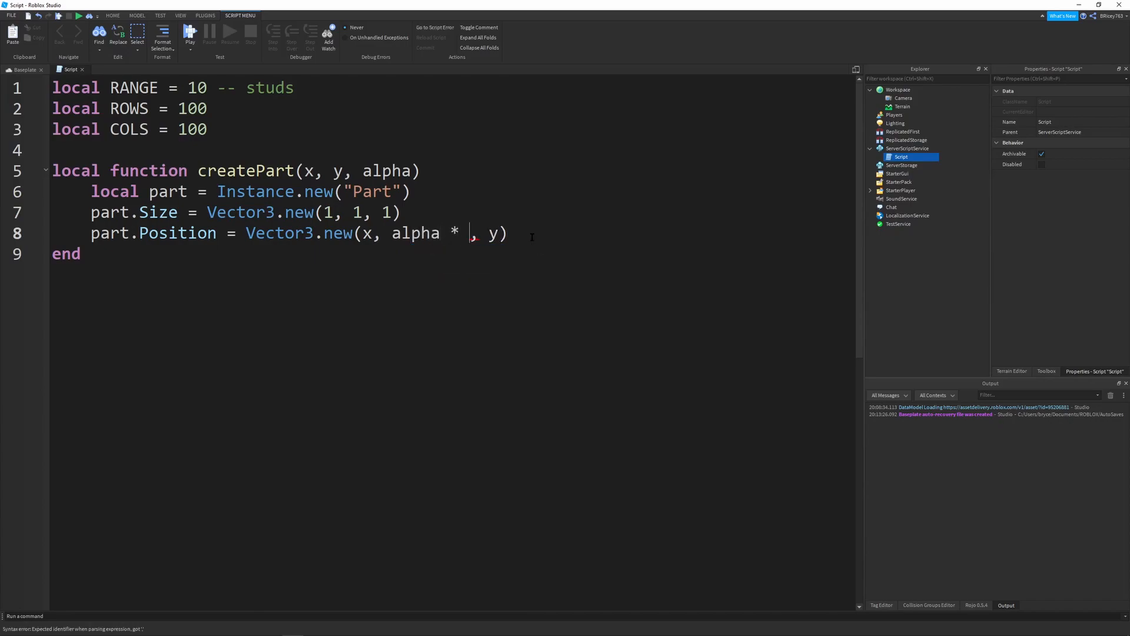
{"action": "type", "text": "RANGE"}
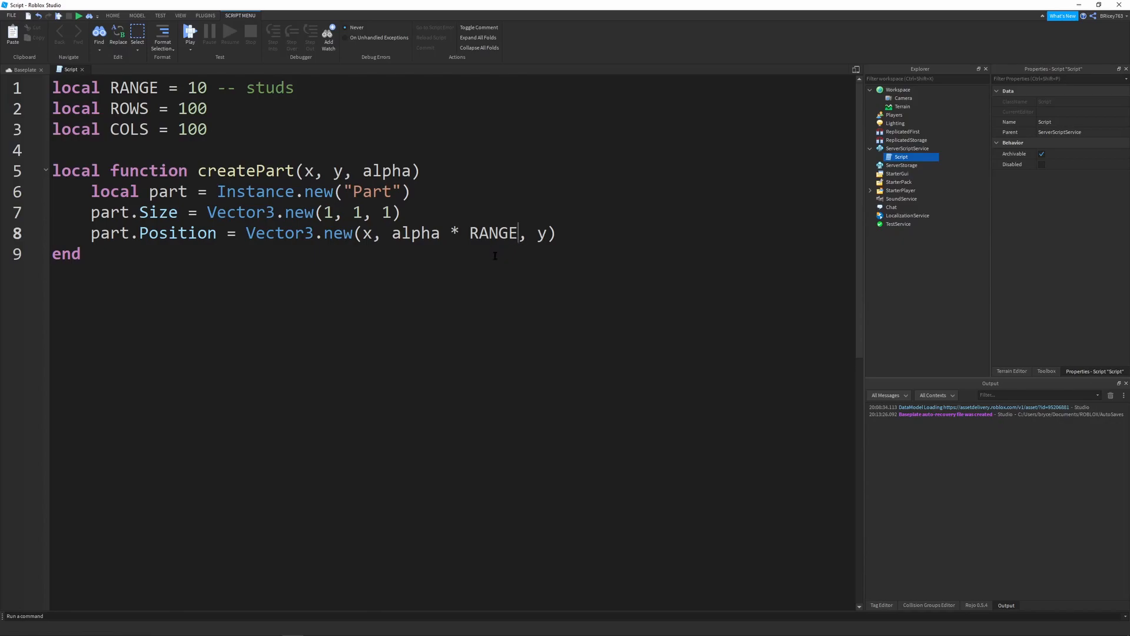
{"action": "double_click", "coordinate": [494, 232]}
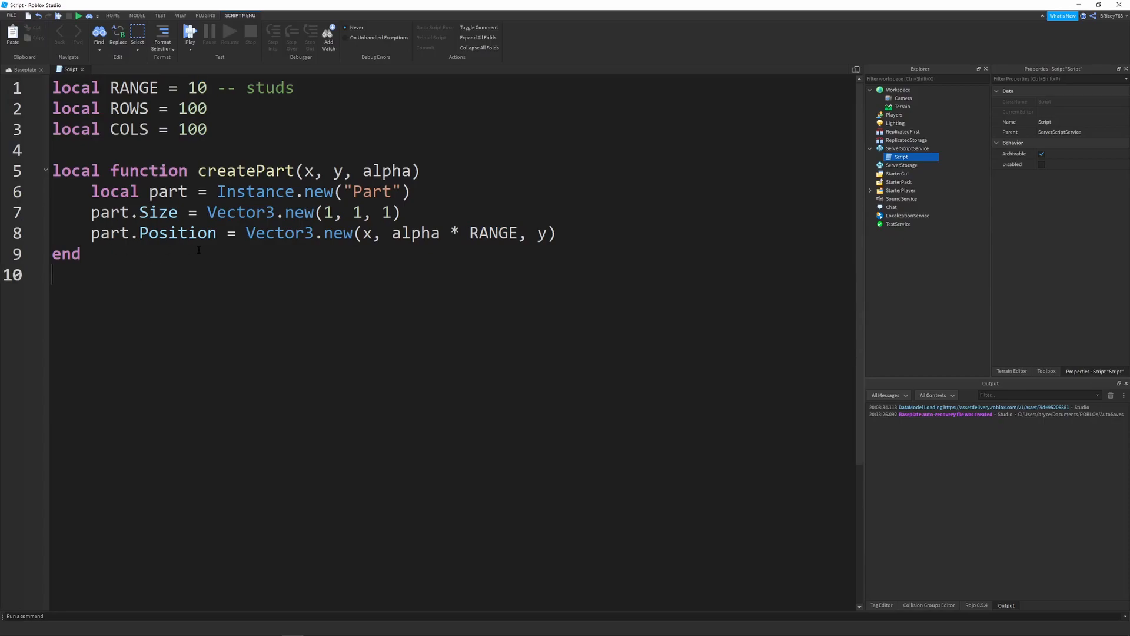
Step: Write nested loops: for y = 1, COLS do and for x = 1, ROWS do with matching ends
{"action": "type", "text": "for"}
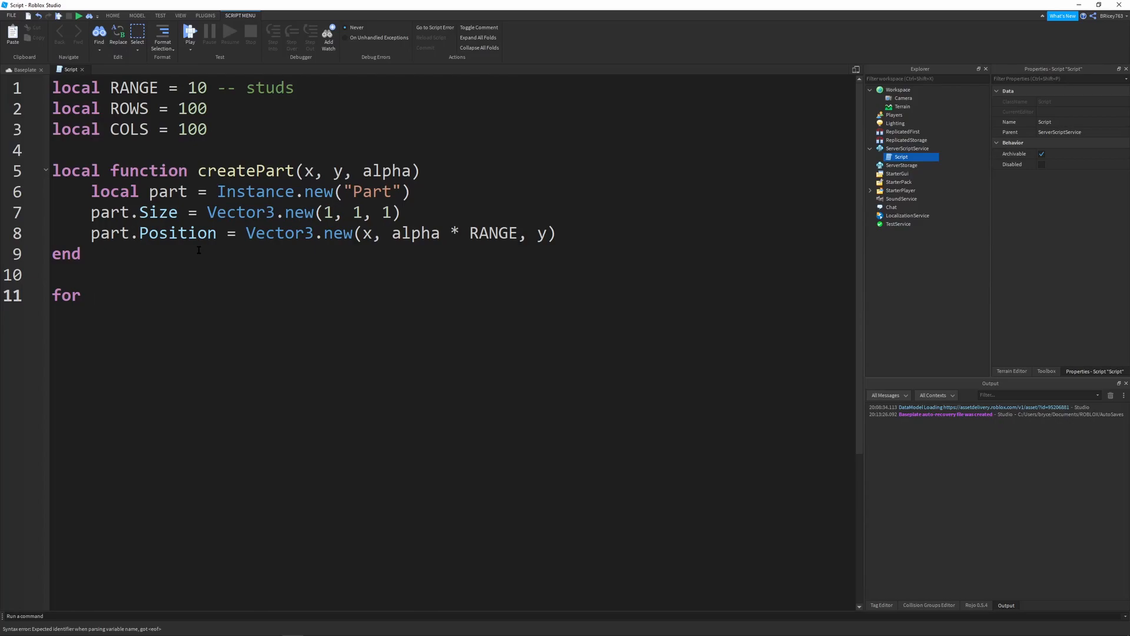
{"action": "type", "text": "y"}
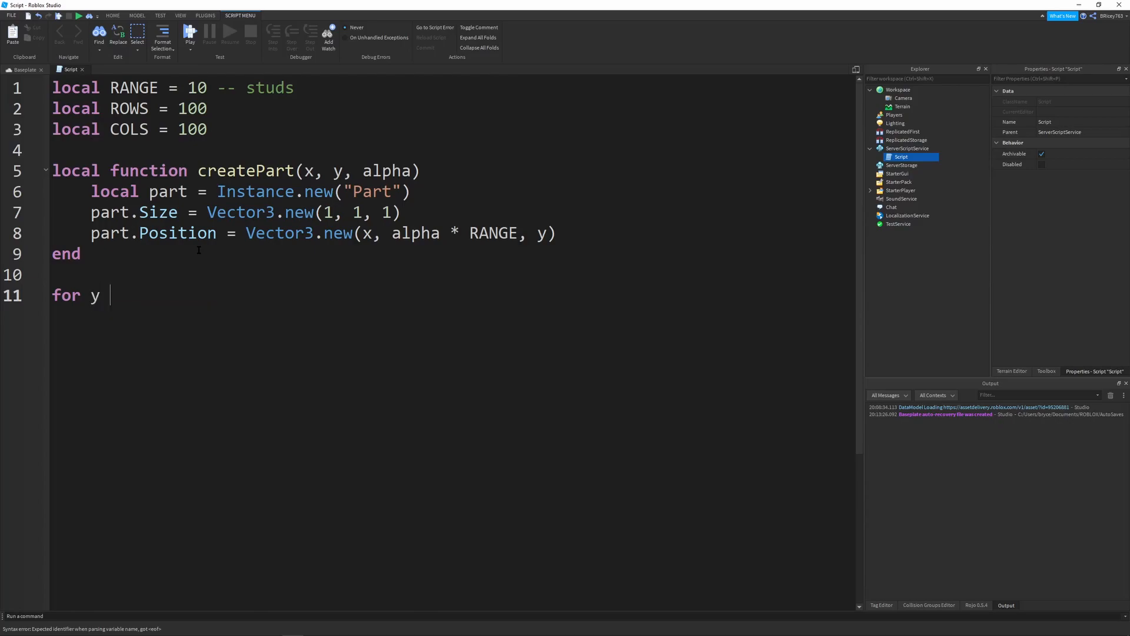
{"action": "type", "text": "= 1,"}
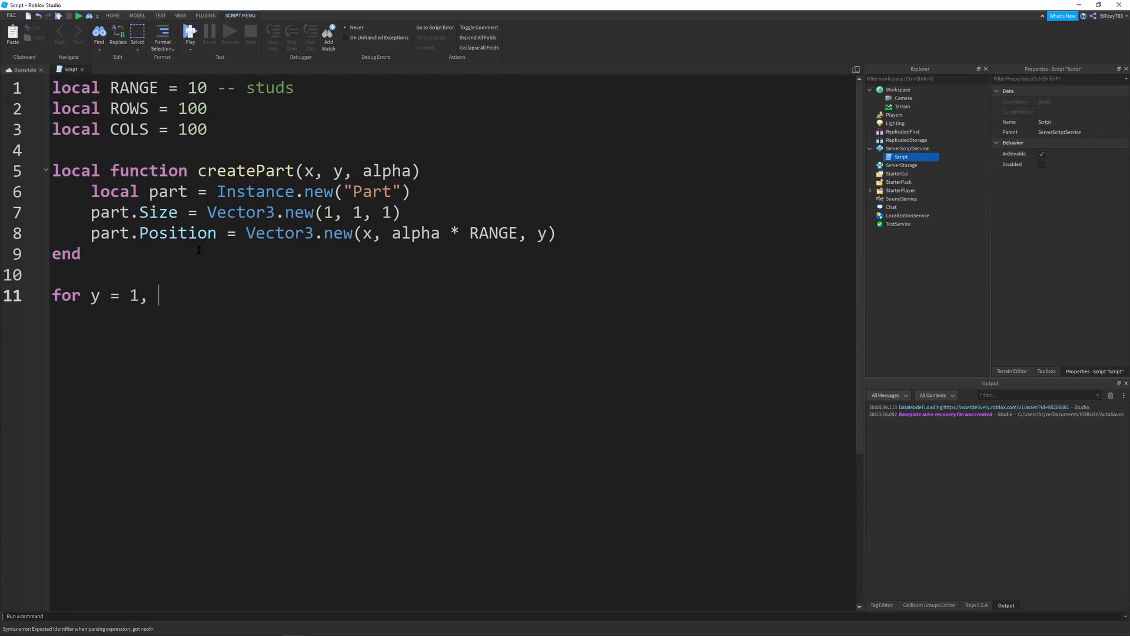
{"action": "type", "text": "COLS do"}
{"action": "type", "text": "for x ="}
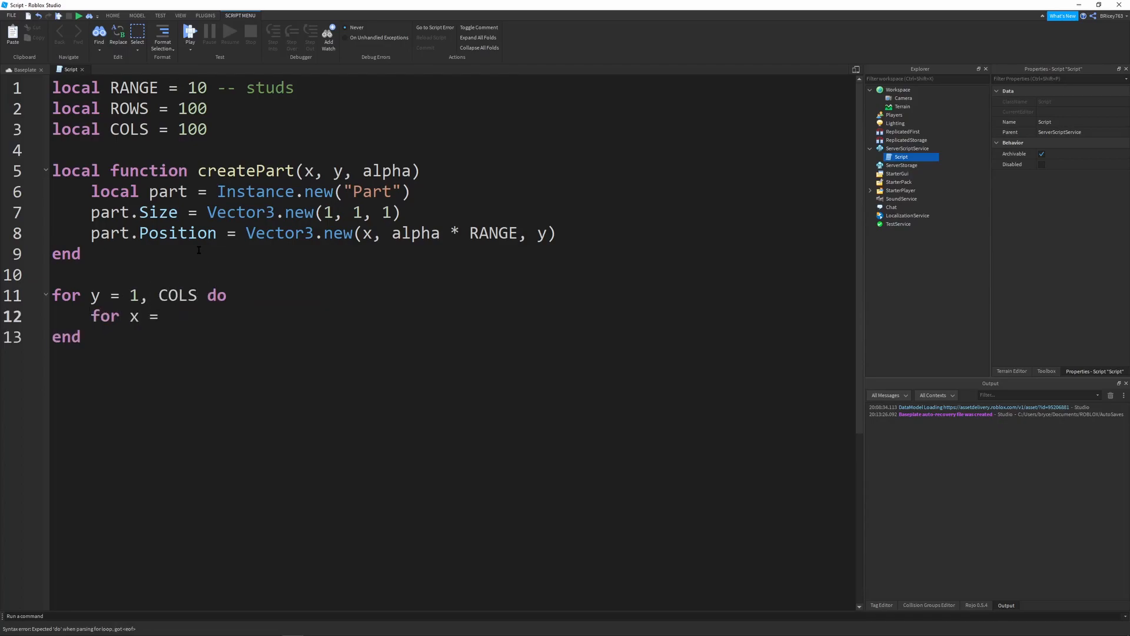
{"action": "type", "text": "1, ROWS do"}
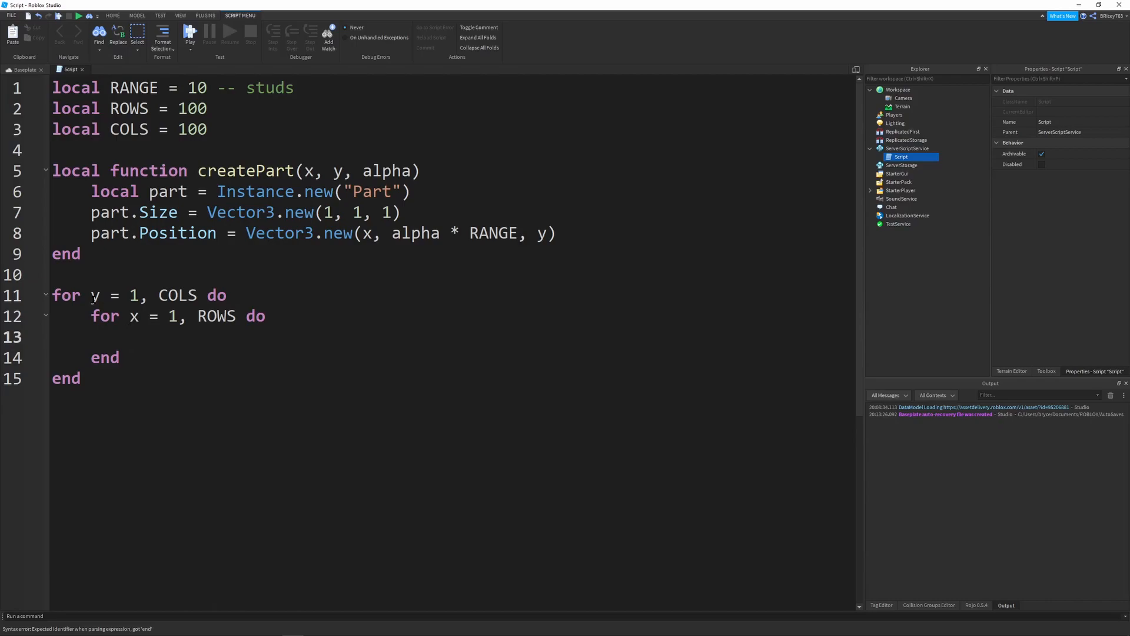
{"action": "double_click", "coordinate": [132, 315]}
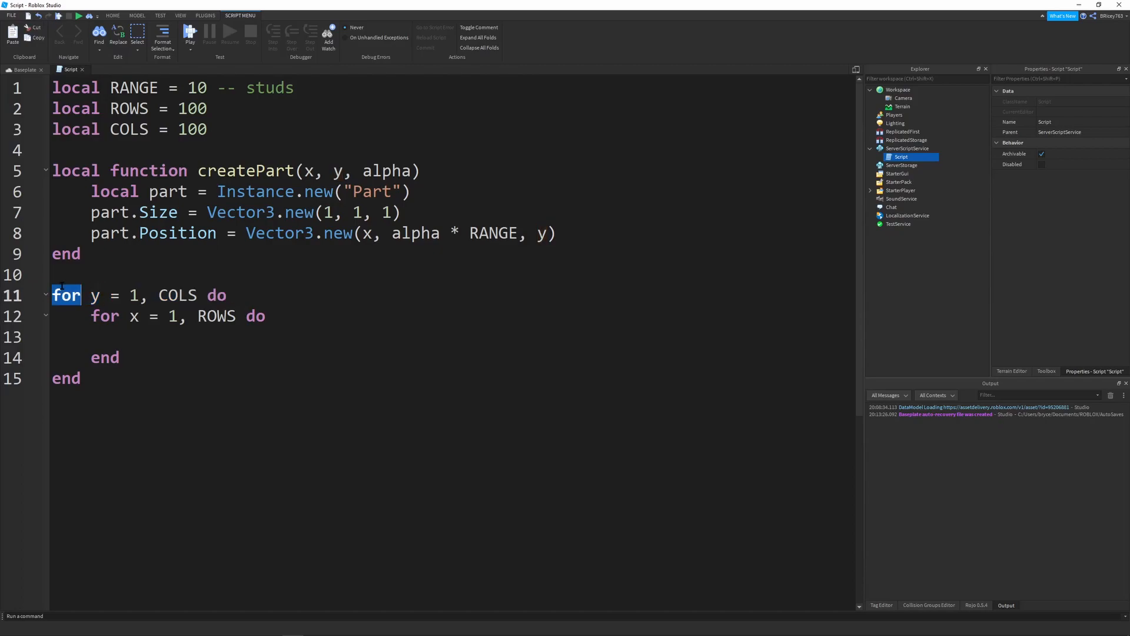
{"action": "left_click_drag", "start_coordinate": [53, 294], "coordinate": [80, 377]}
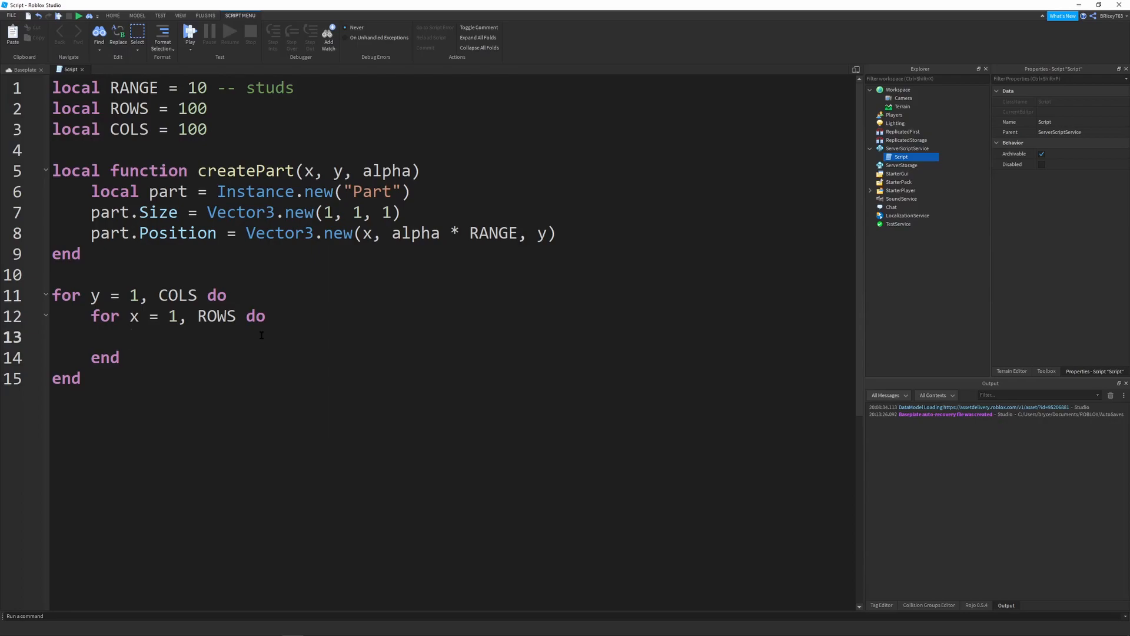
Step: Add local noise = math.noise(x, y, 0) inside the inner loop
{"action": "type", "text": "local n"}
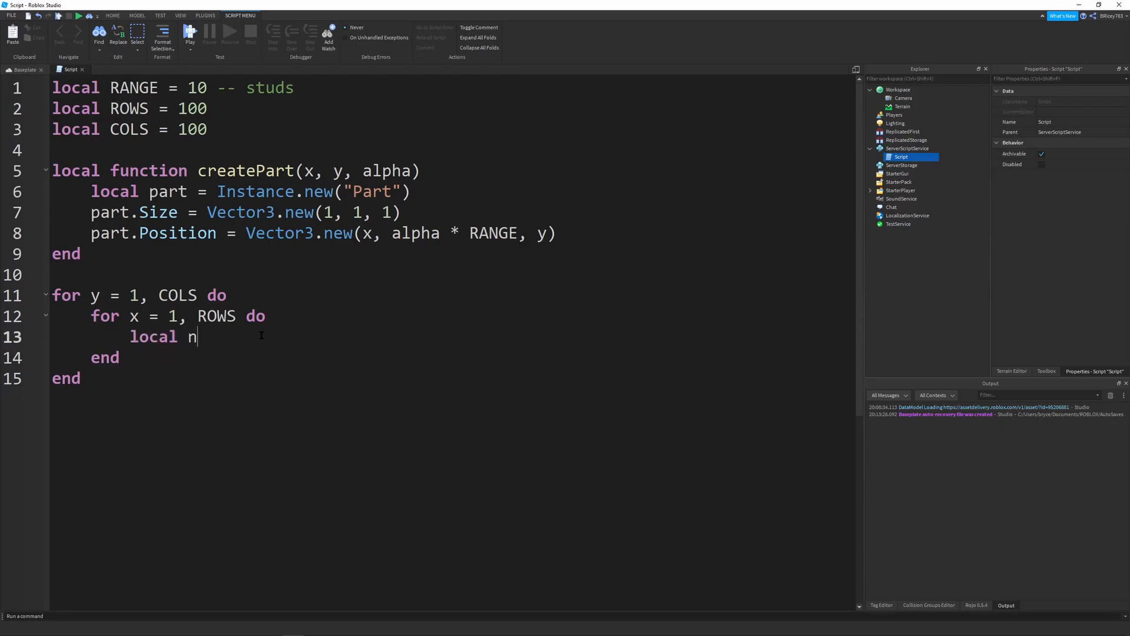
{"action": "type", "text": "oise ="}
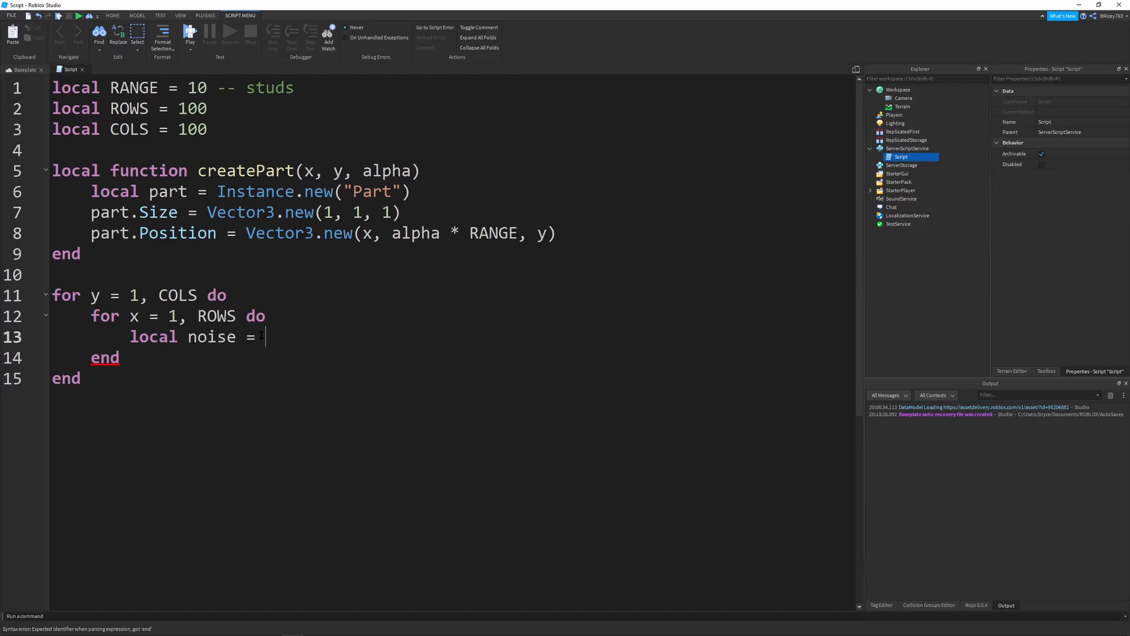
{"action": "type", "text": "math.noise"}
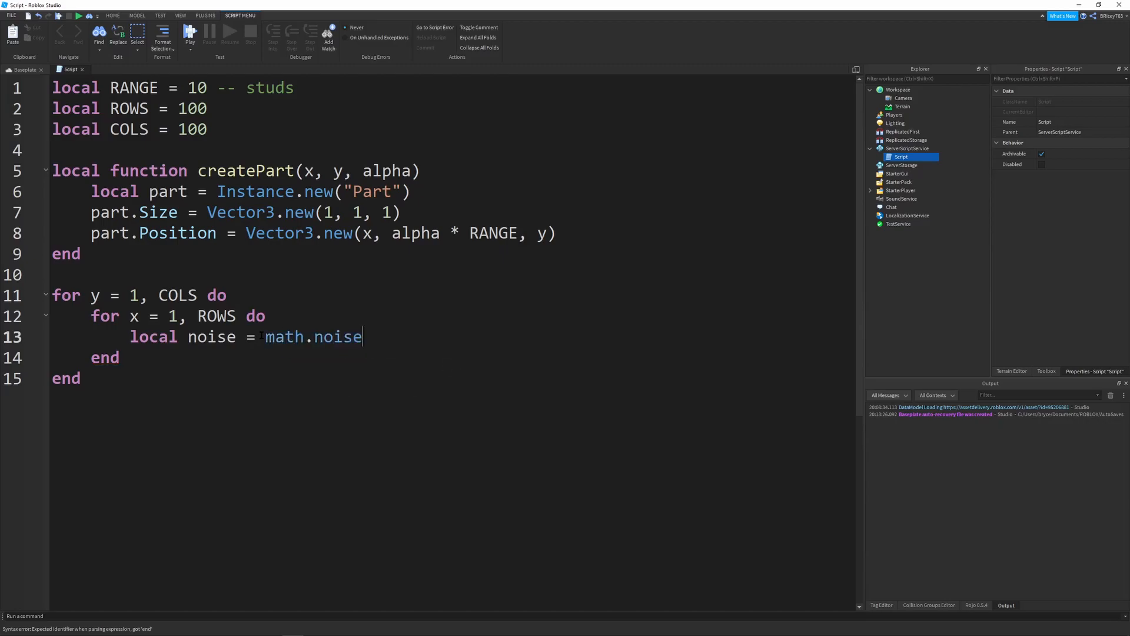
{"action": "type", "text": "()"}
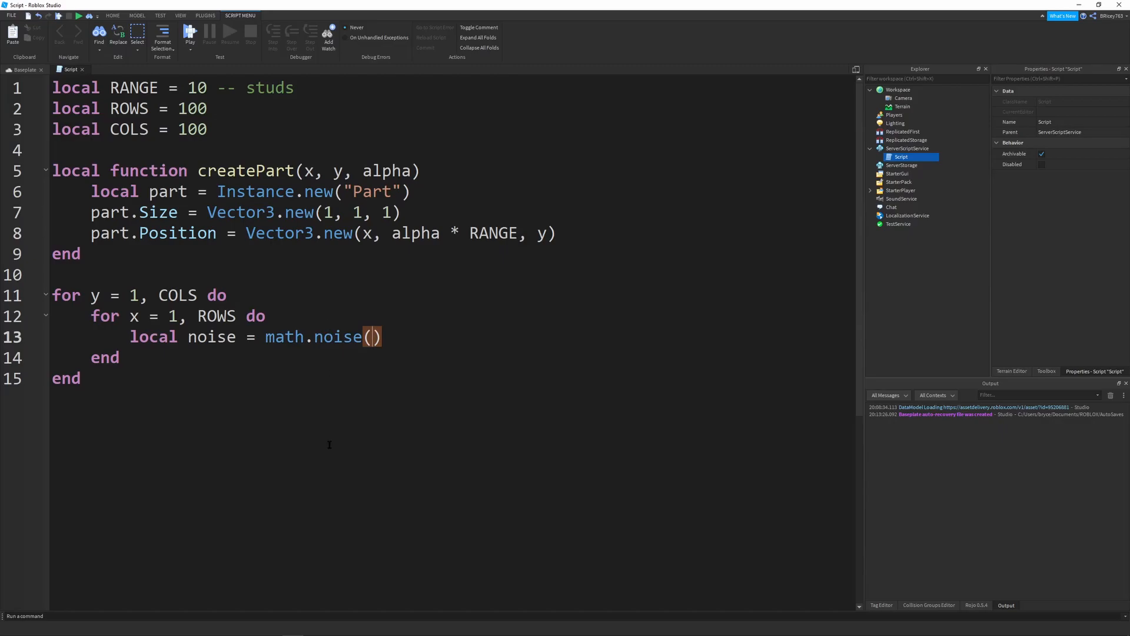
{"action": "mouse_move", "coordinate": [485, 443]}
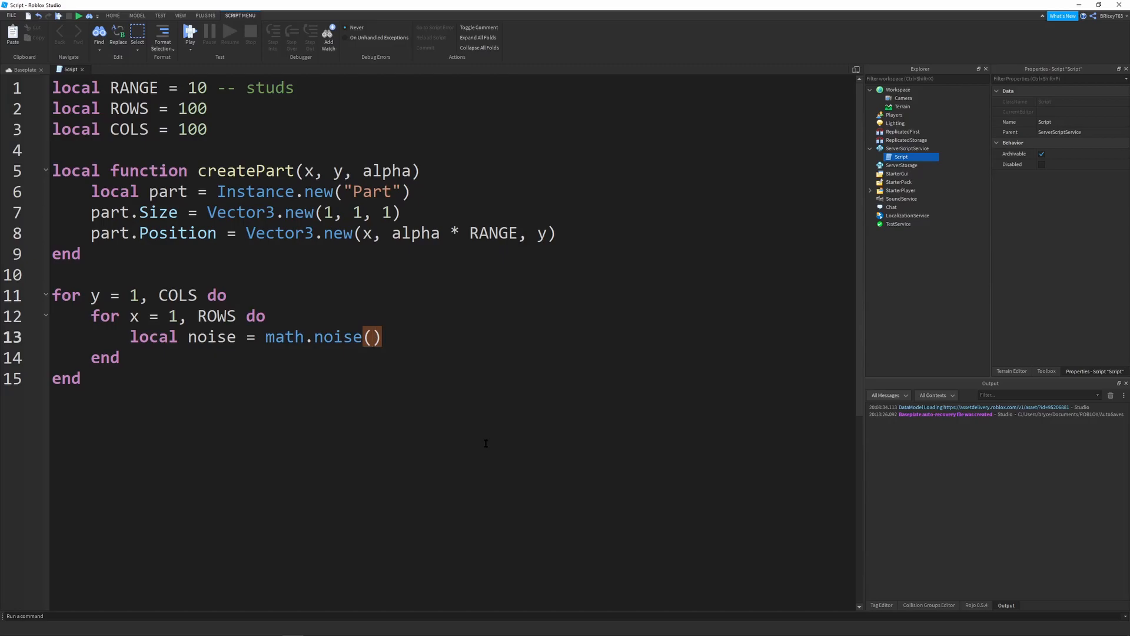
{"action": "type", "text": "x, y,"}
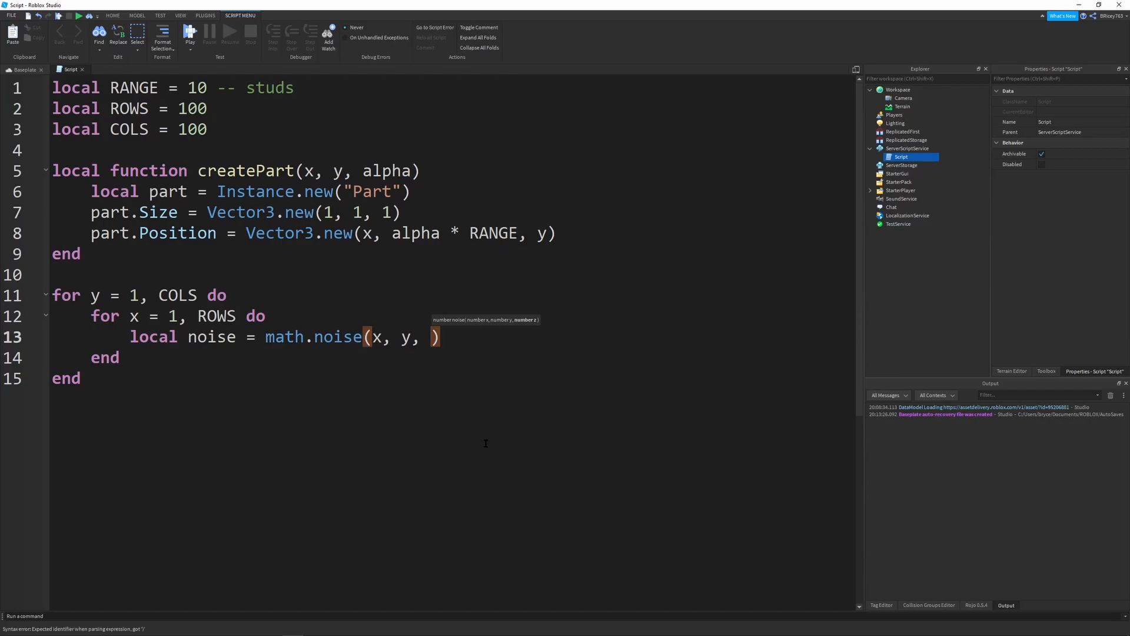
{"action": "type", "text": "0"}
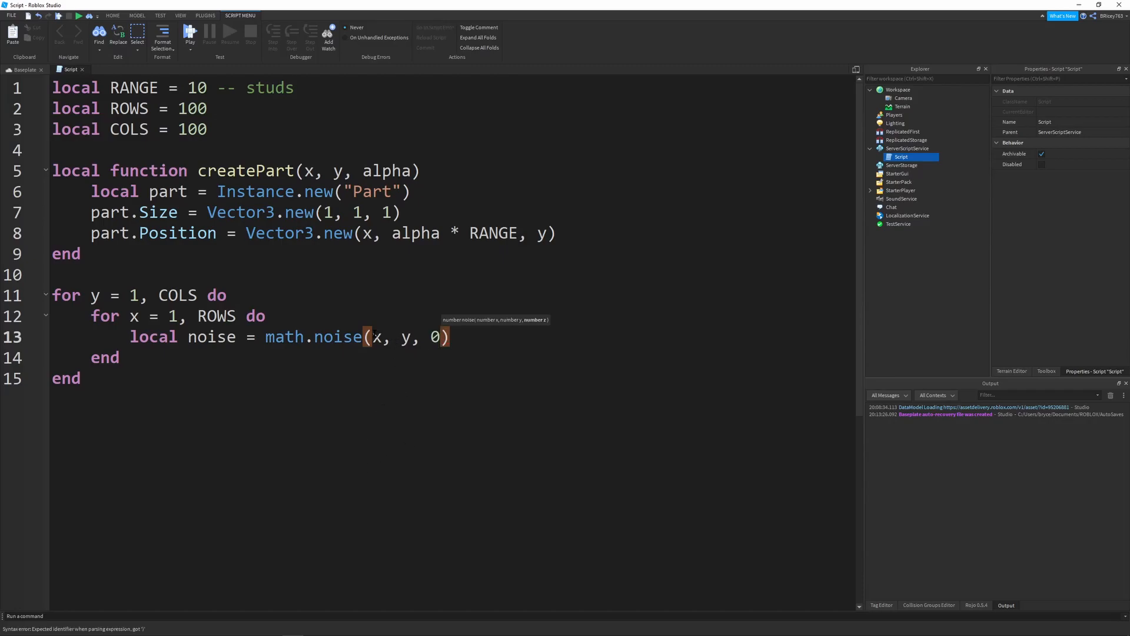
Step: Divide the noise inputs to x/ROWS and y/COLS
{"action": "left_click_drag", "start_coordinate": [370, 336], "coordinate": [445, 337]}
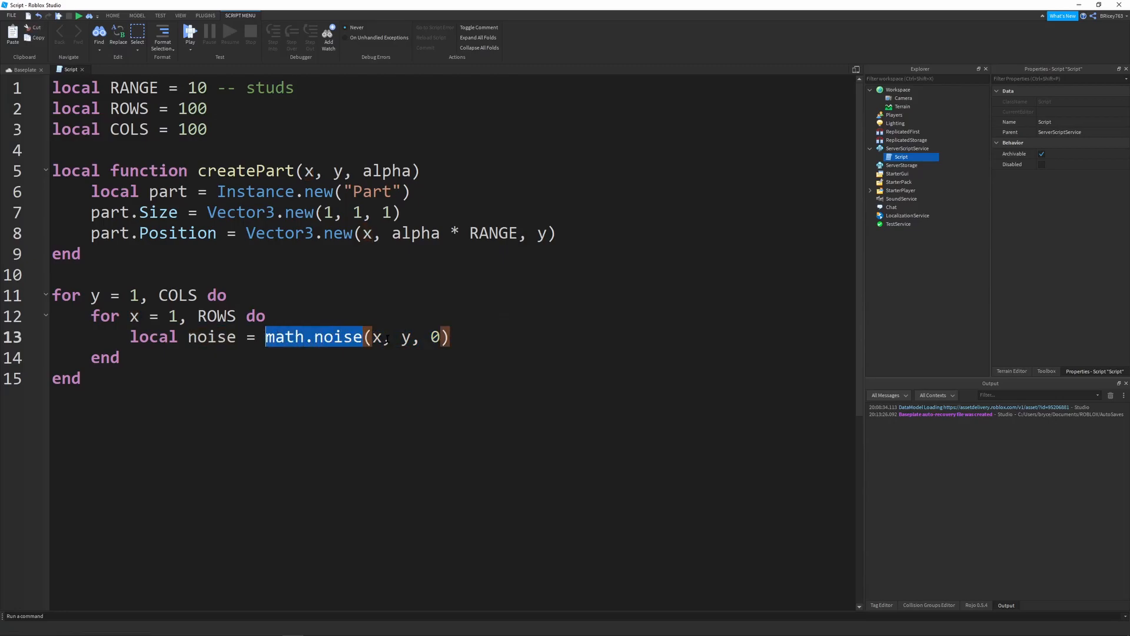
{"action": "left_click", "coordinate": [381, 336]}
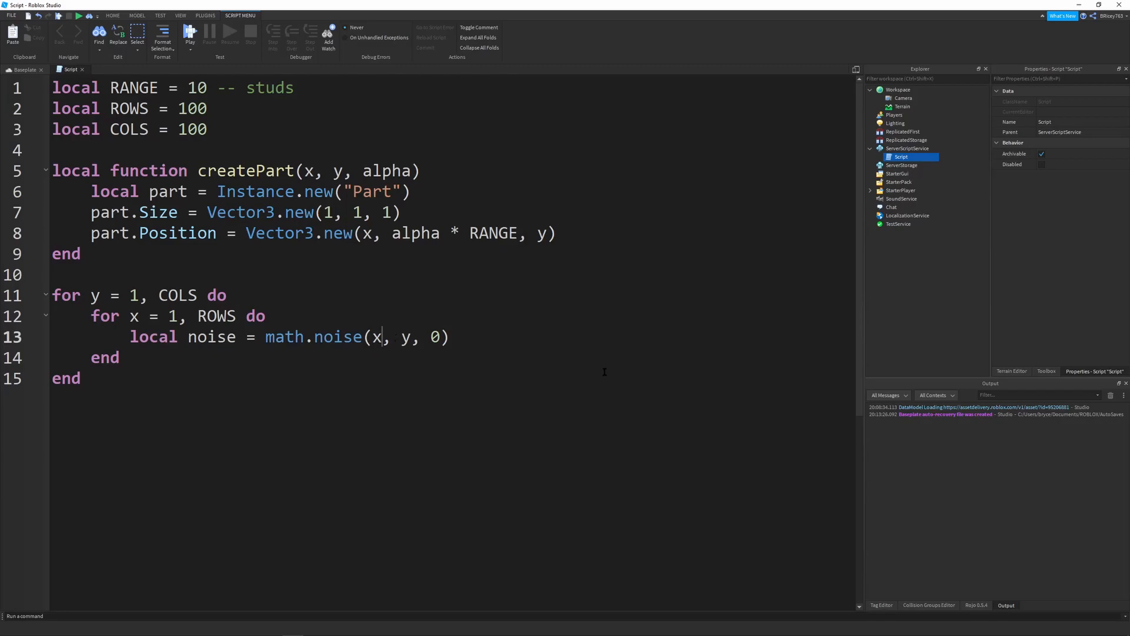
{"action": "type", "text": "/"}
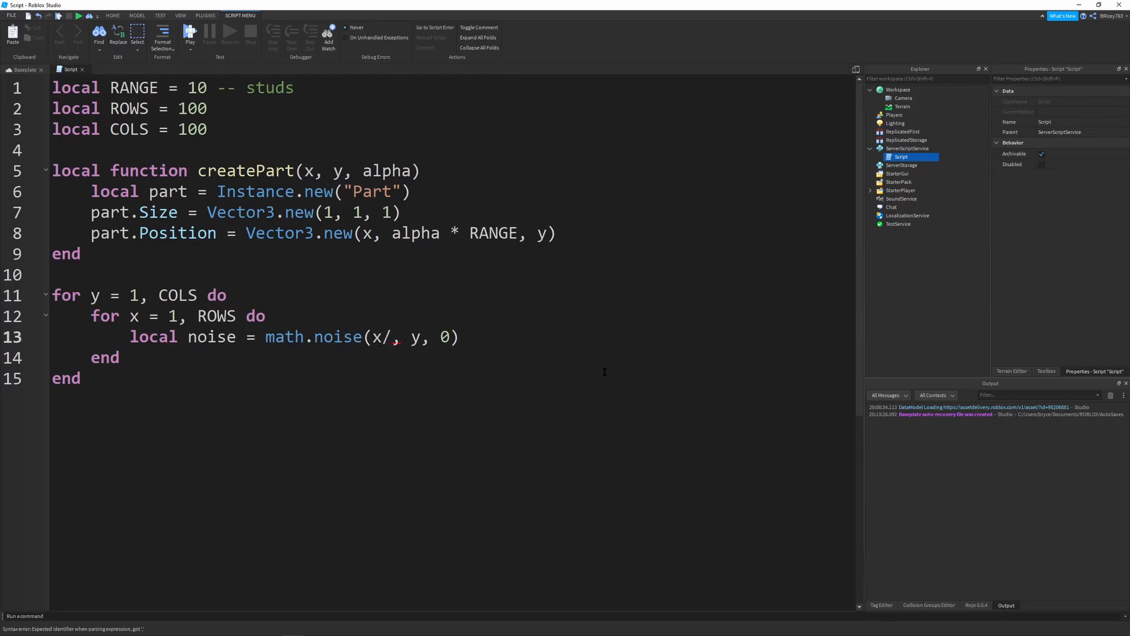
{"action": "type", "text": "ROWS"}
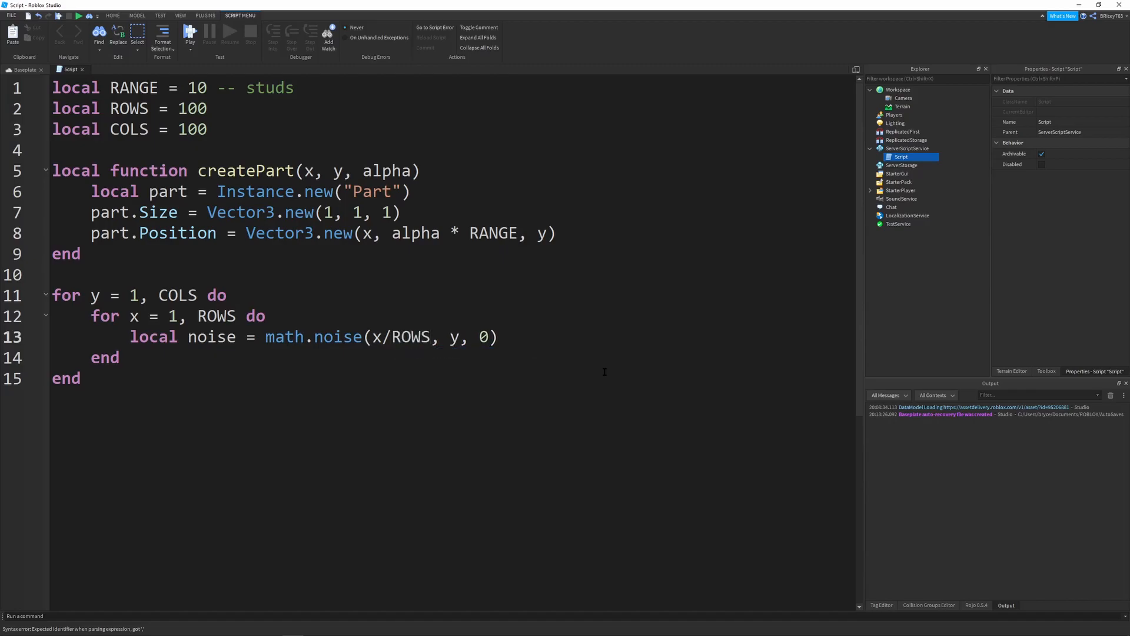
{"action": "type", "text": "/"}
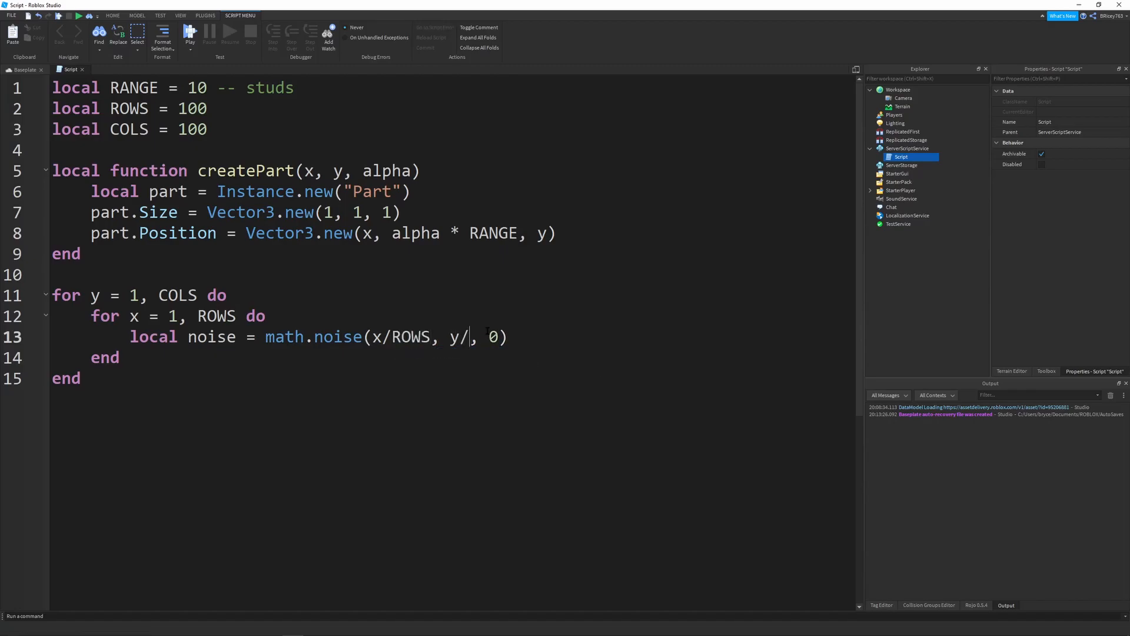
{"action": "type", "text": "COLS"}
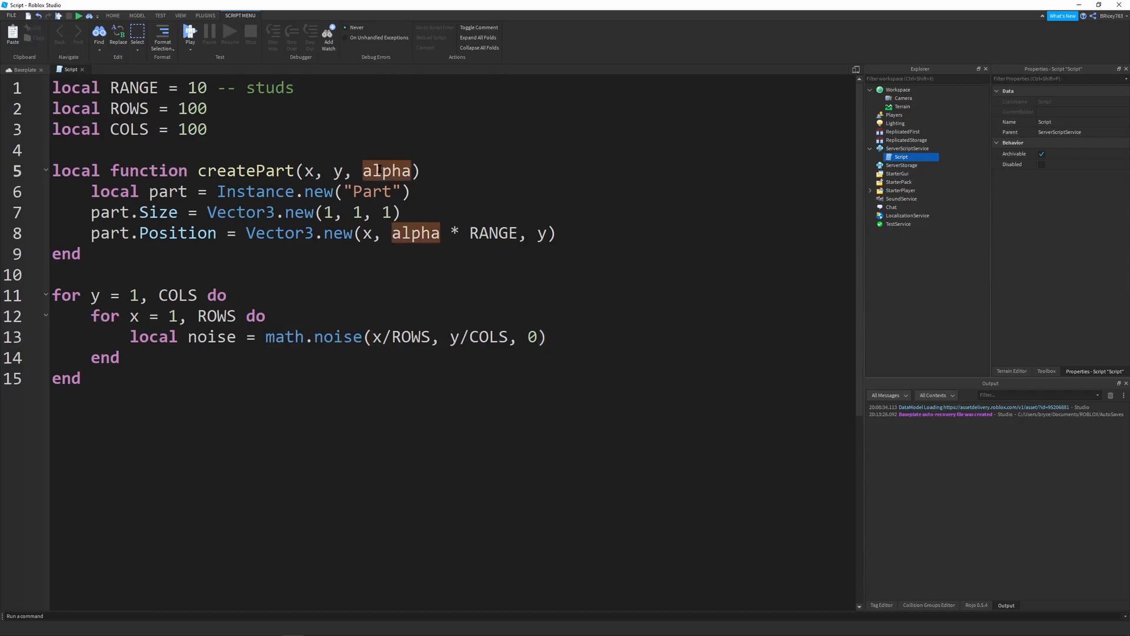
Step: Call createPart(x, y, noise) on the next line
{"action": "left_click", "coordinate": [637, 337]}
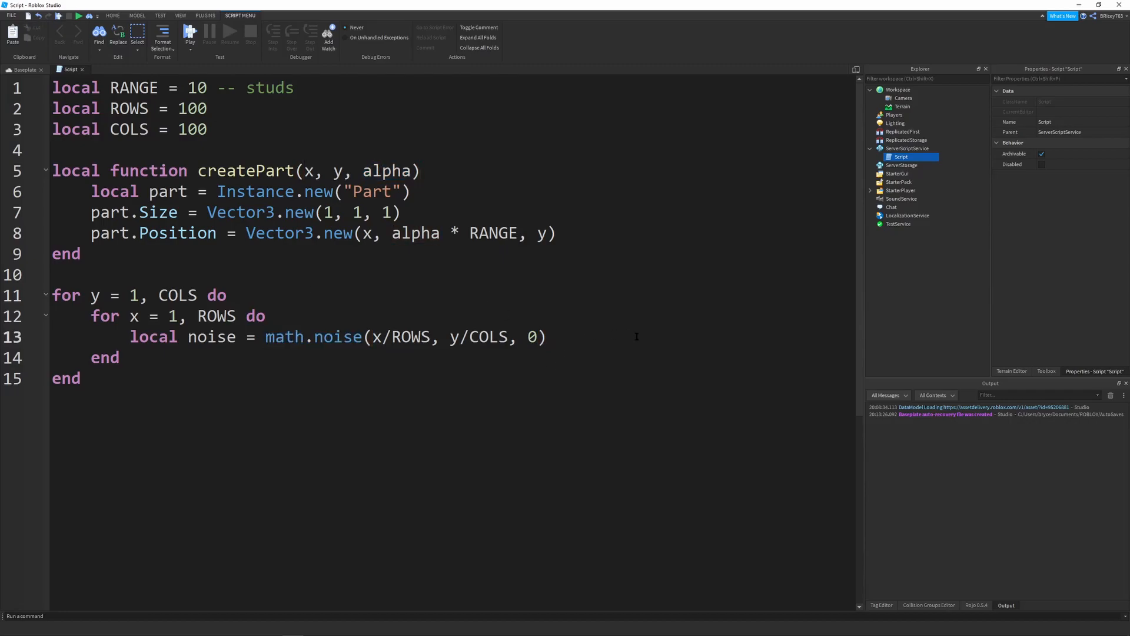
{"action": "type", "text": "cr"}
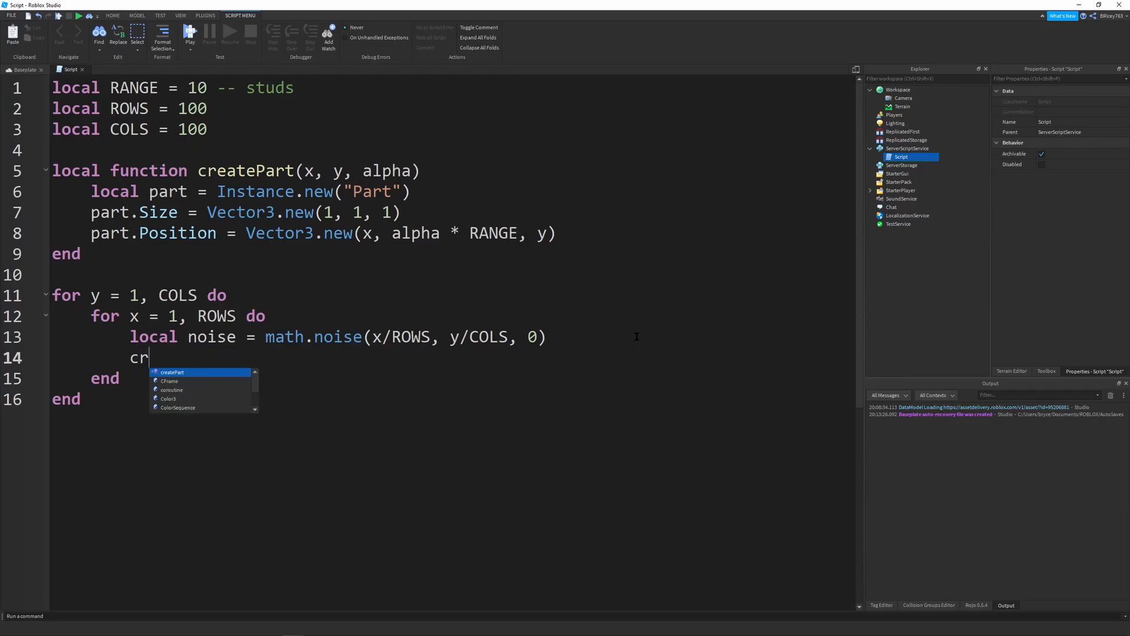
{"action": "key", "text": "Tab"}
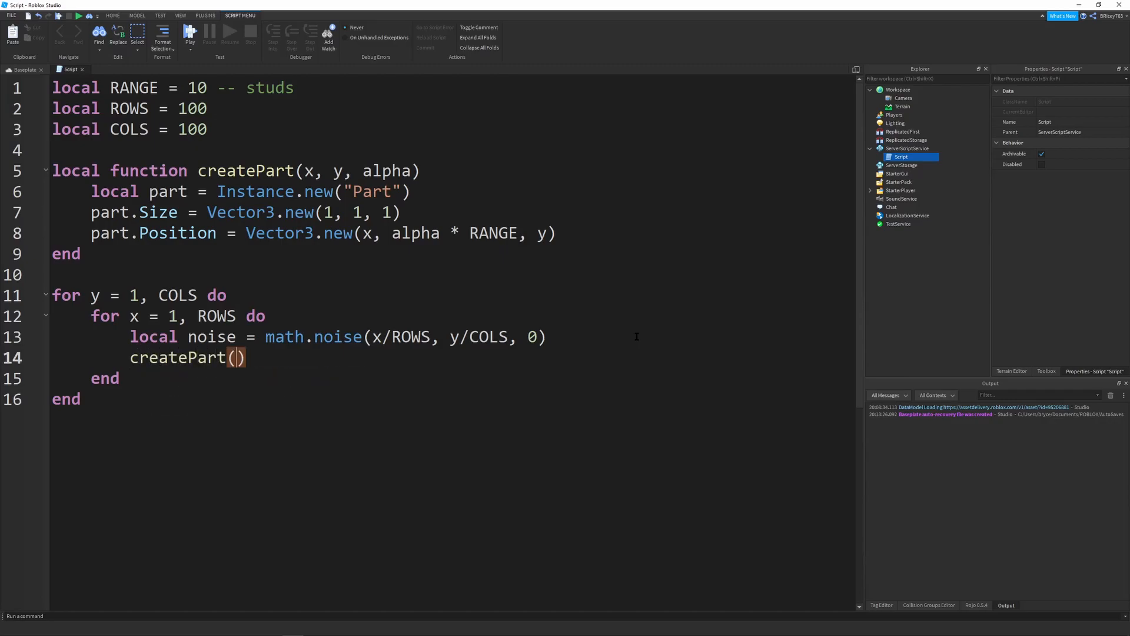
{"action": "type", "text": "x, y,"}
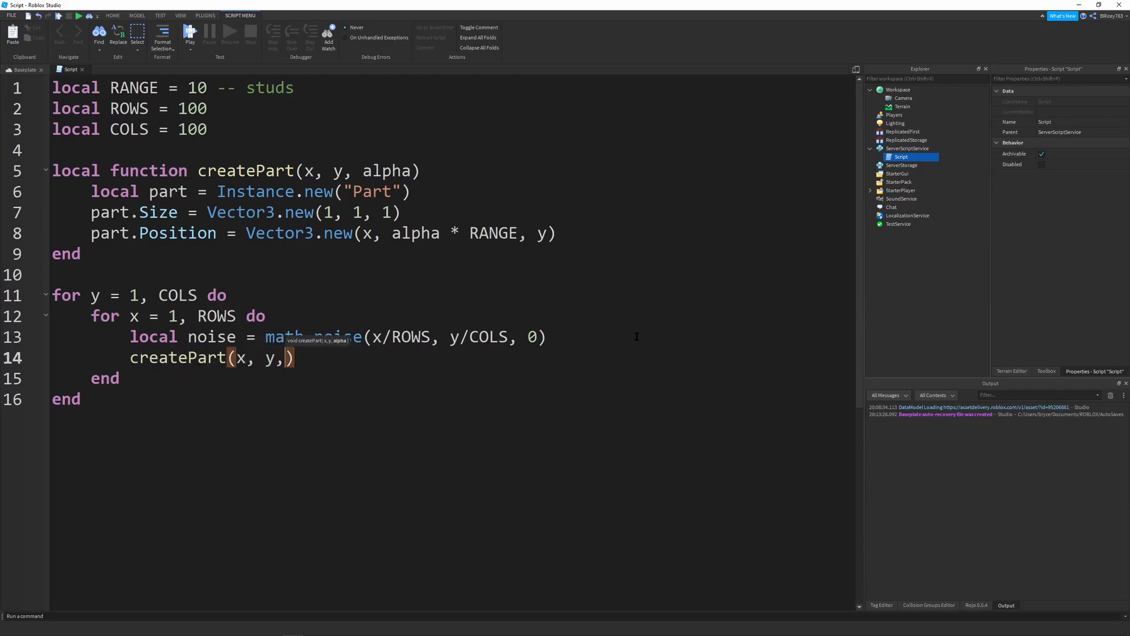
{"action": "type", "text": "noise"}
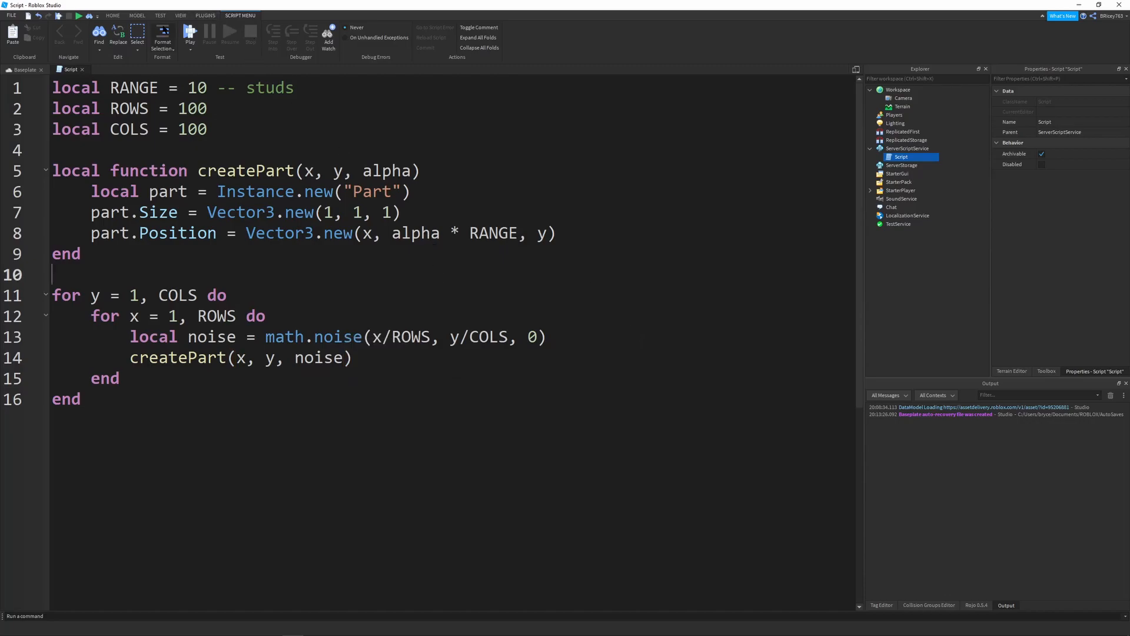
Step: Test-run the game from the place view, then stop and return to the script
{"action": "left_click", "coordinate": [20, 70]}
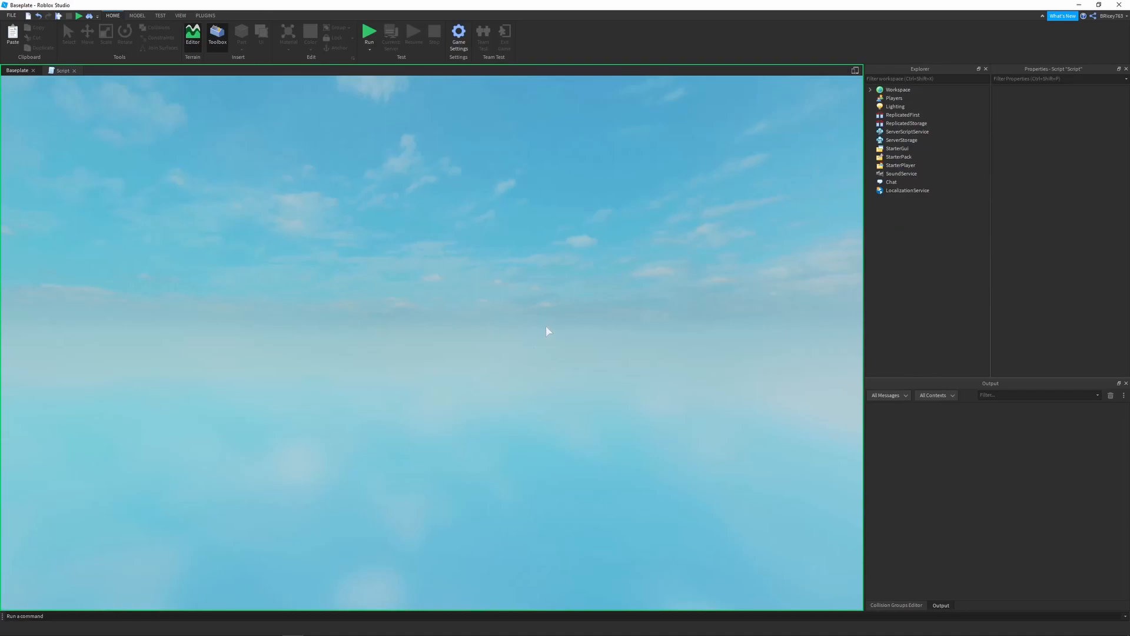
{"action": "left_click", "coordinate": [372, 30]}
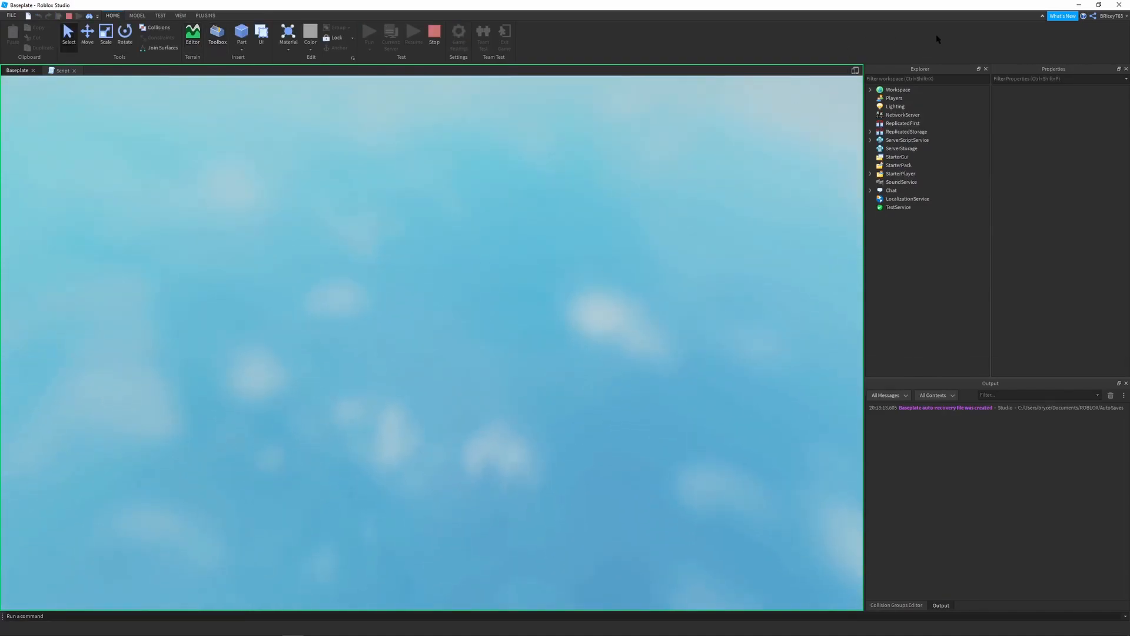
{"action": "left_click", "coordinate": [869, 89]}
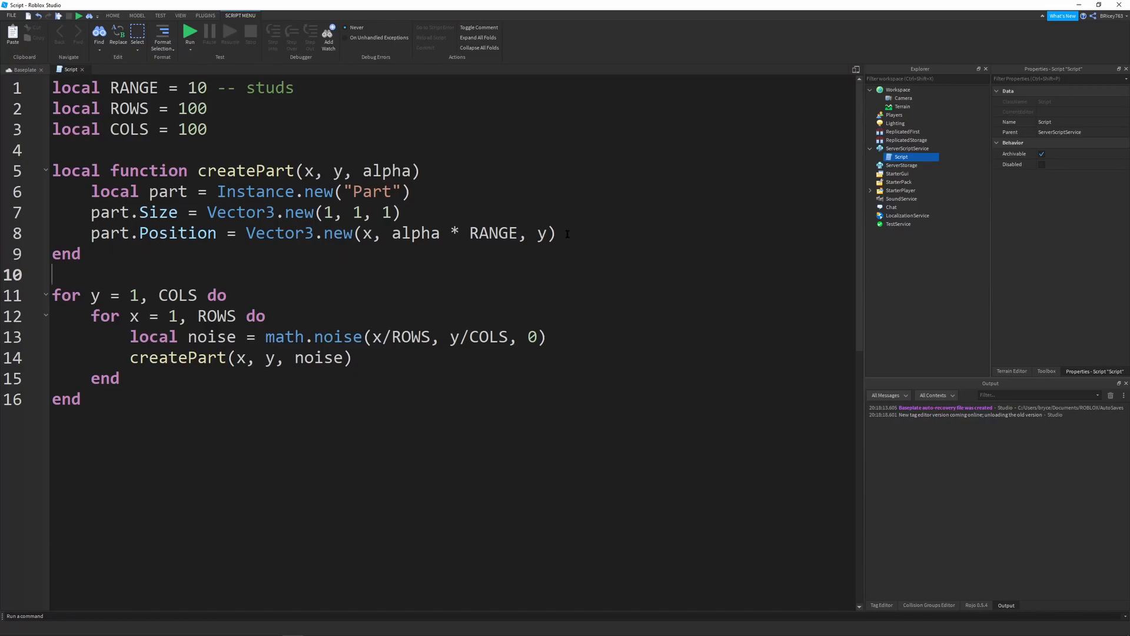
Step: Parent each part to workspace and set part.Anchored = true in createPart
{"action": "type", "text": "part.Parent"}
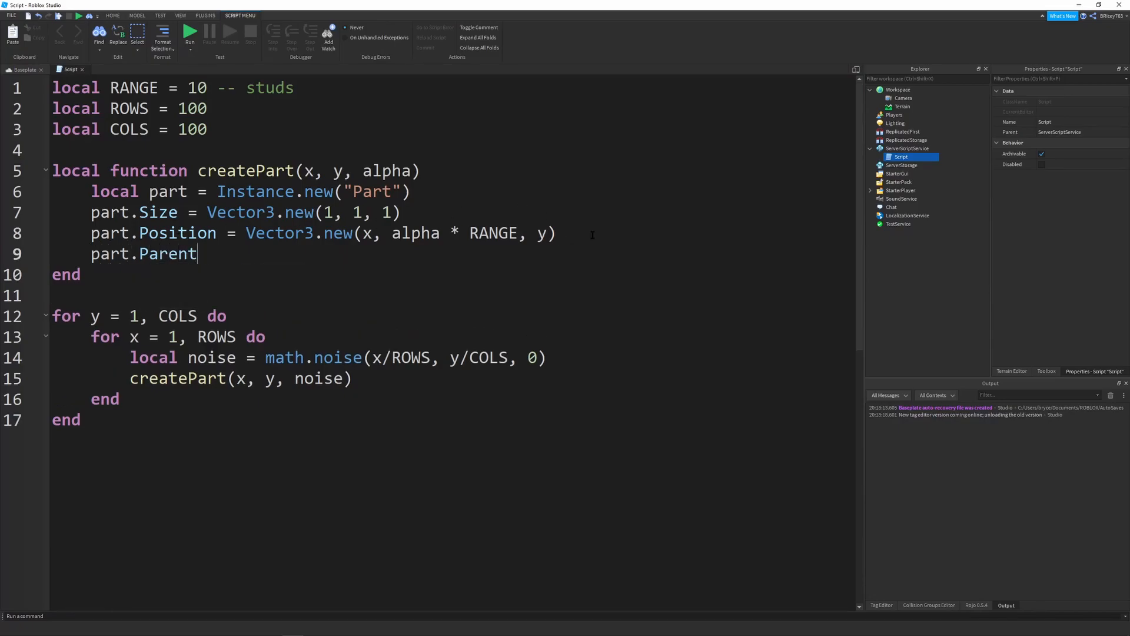
{"action": "type", "text": "= workspace"}
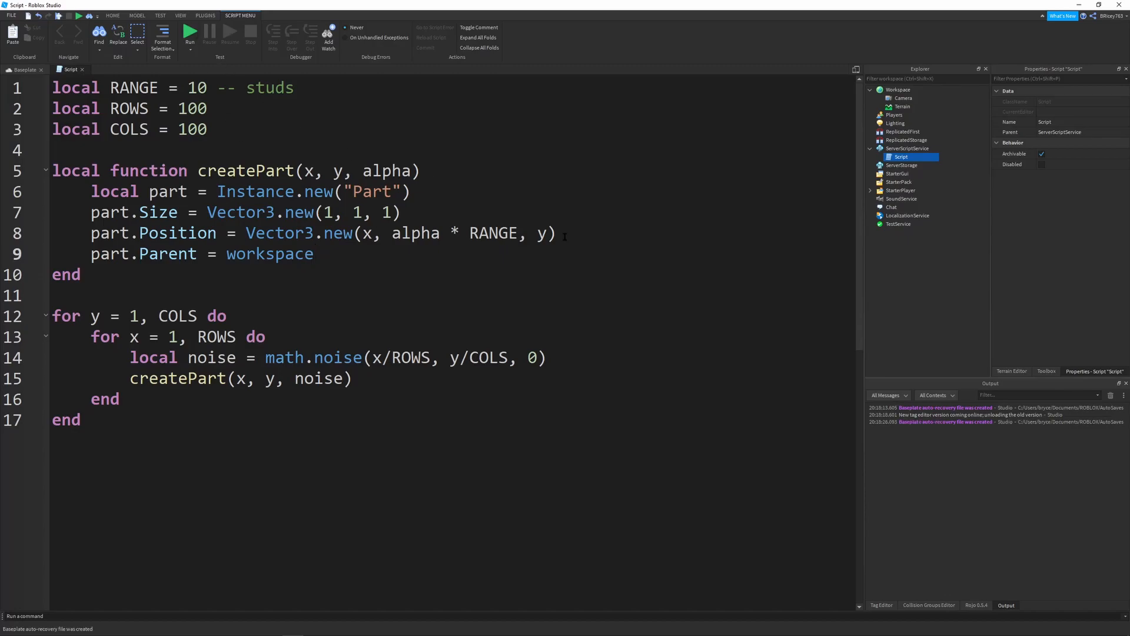
{"action": "type", "text": "part.Anchored = true"}
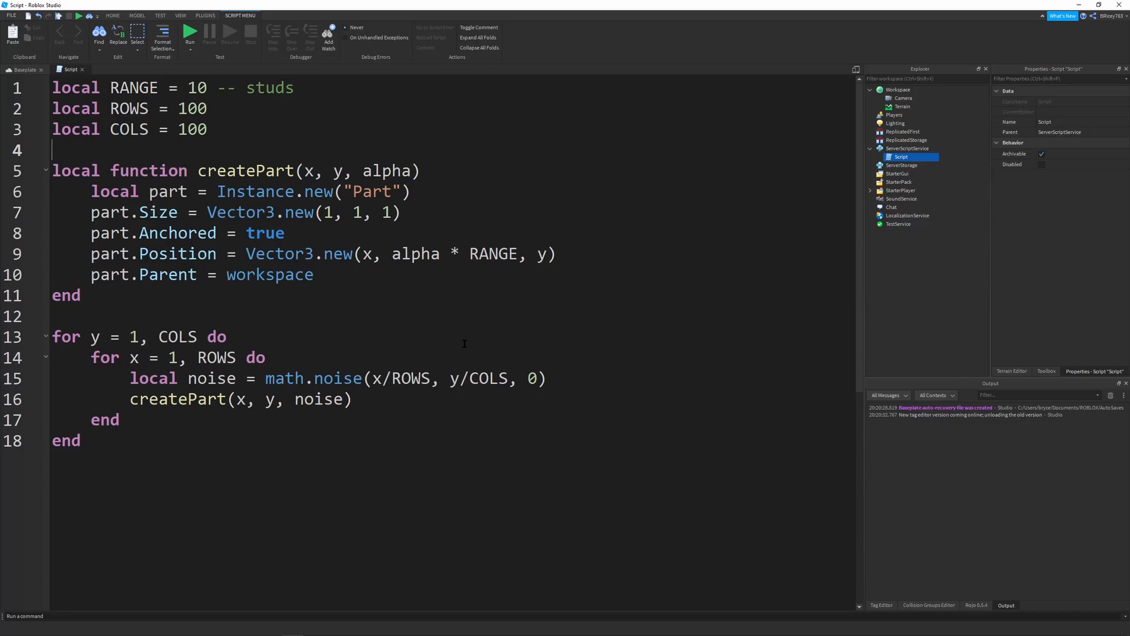
Step: Declare local OFFSET_X = 10 and OFFSET_Y = 10 above createPart
{"action": "key", "text": "Return"}
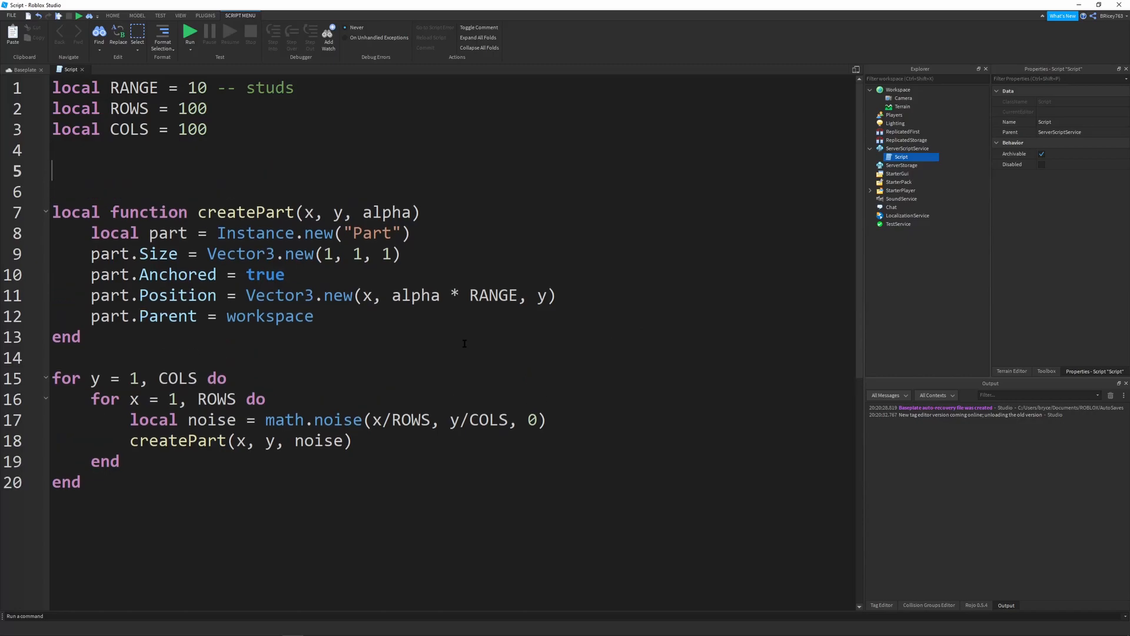
{"action": "type", "text": "local OFFS"}
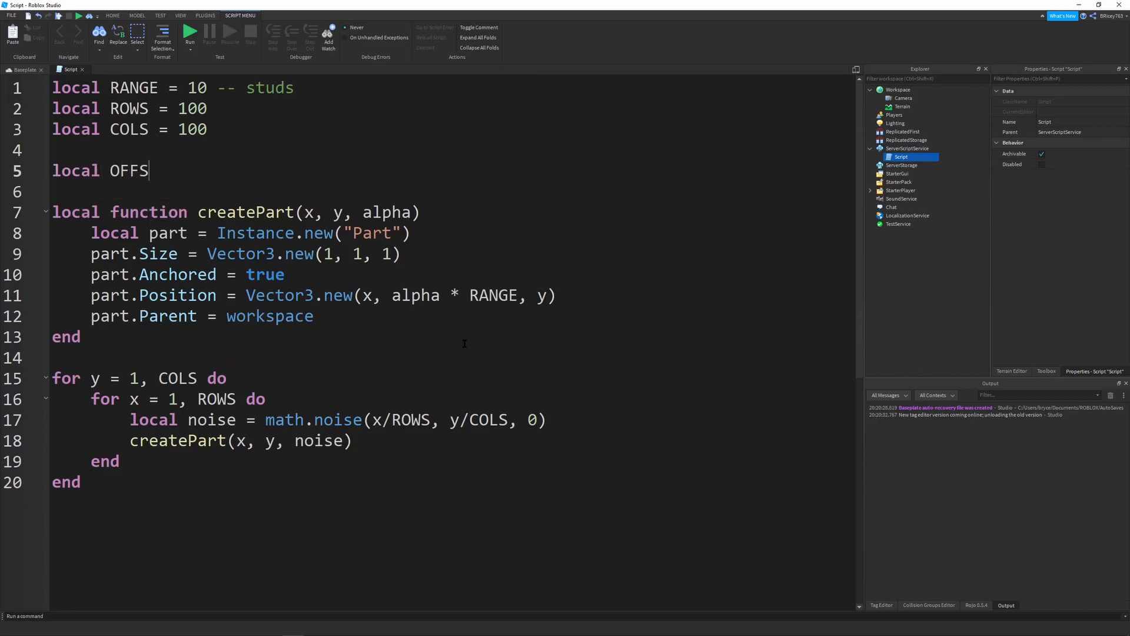
{"action": "type", "text": "ET_X"}
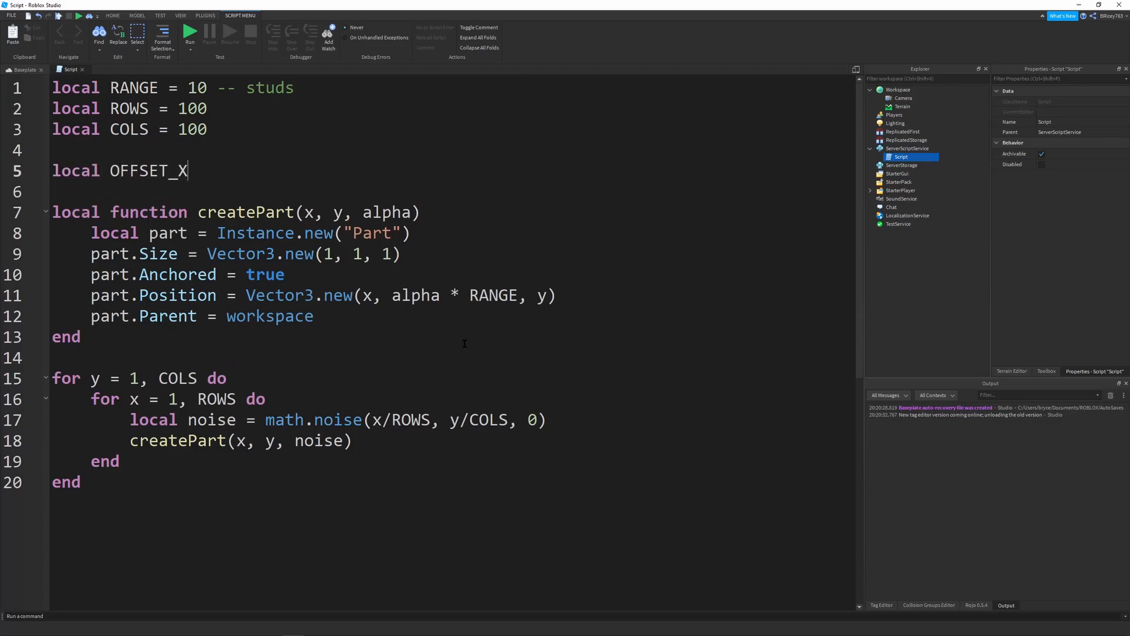
{"action": "type", "text": "= 10"}
{"action": "type", "text": "local OFFS"}
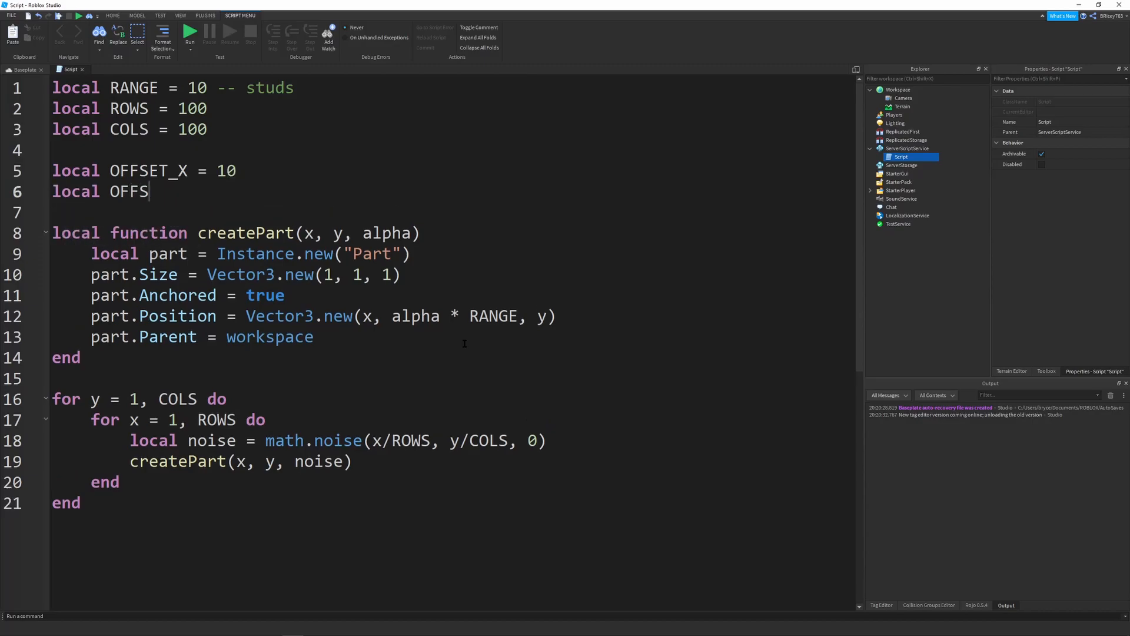
{"action": "type", "text": "ET_Y = 10"}
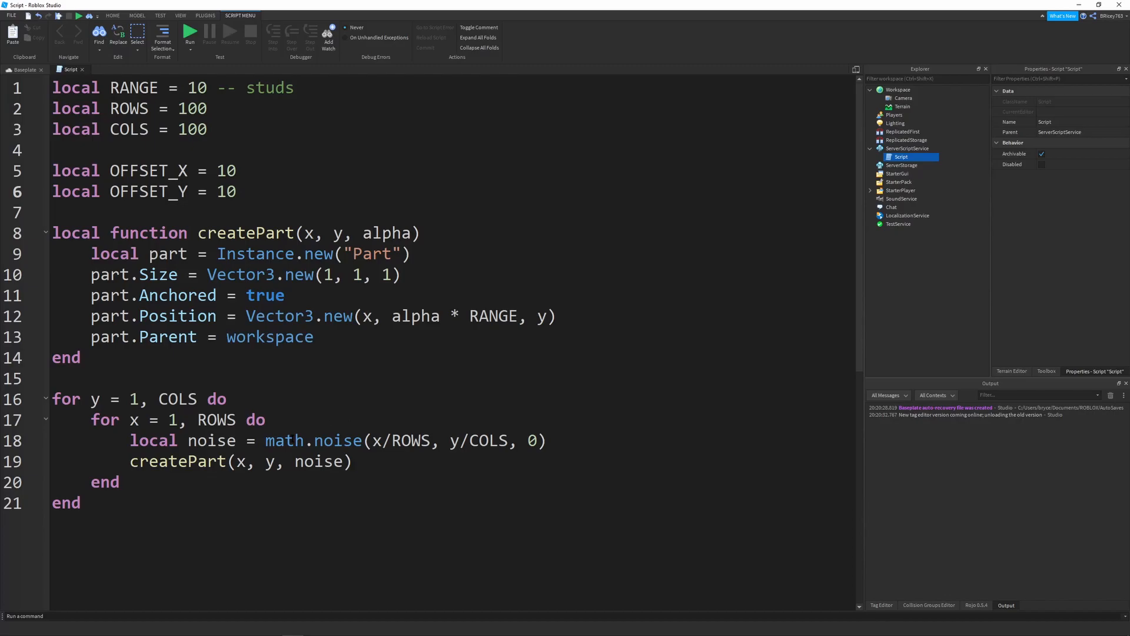
Step: Add + OFFSET_X and + OFFSET_Y to the math.noise coordinates
{"action": "double_click", "coordinate": [312, 440]}
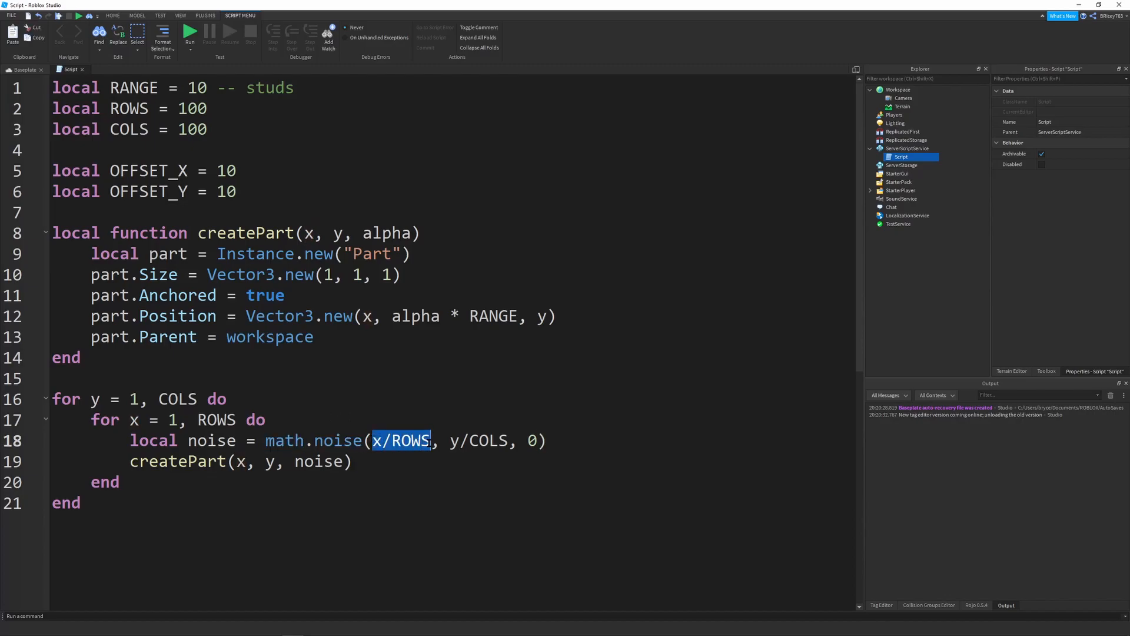
{"action": "left_click", "coordinate": [432, 440]}
{"action": "type", "text": " + "}
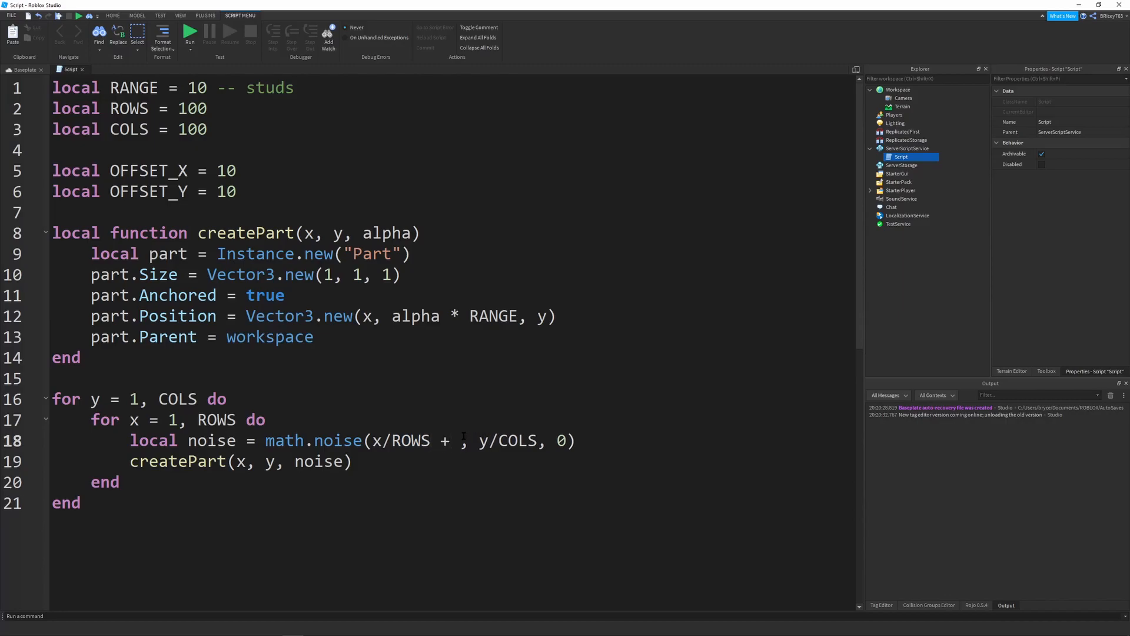
{"action": "type", "text": "OFFSET_X"}
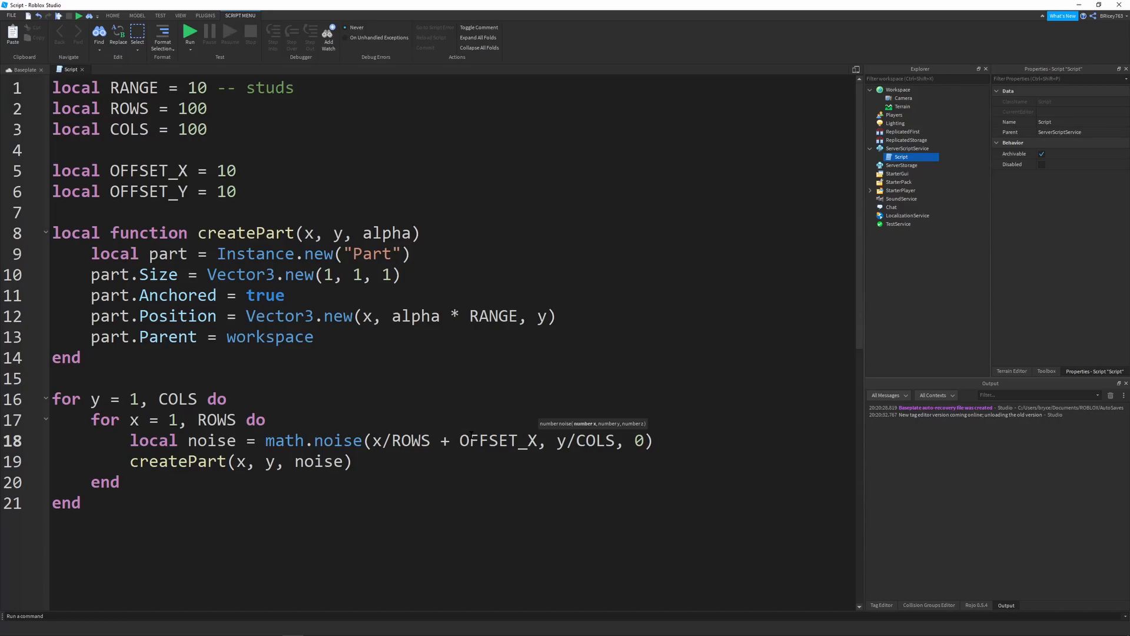
{"action": "mouse_move", "coordinate": [327, 441]}
{"action": "type", "text": " + "}
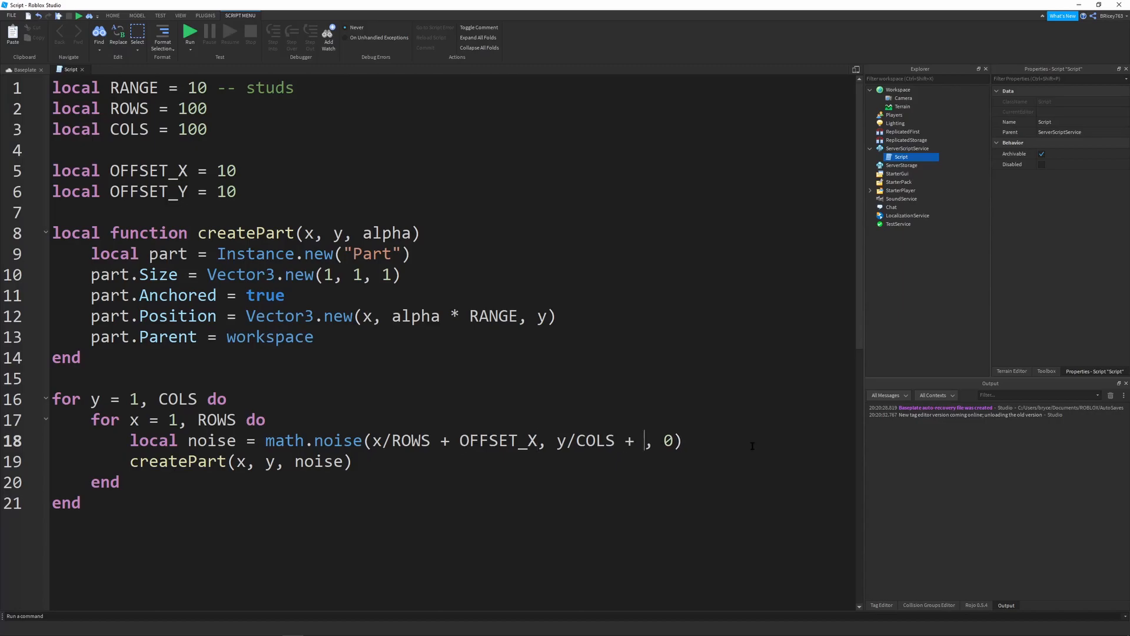
{"action": "type", "text": "OFFSET_Y"}
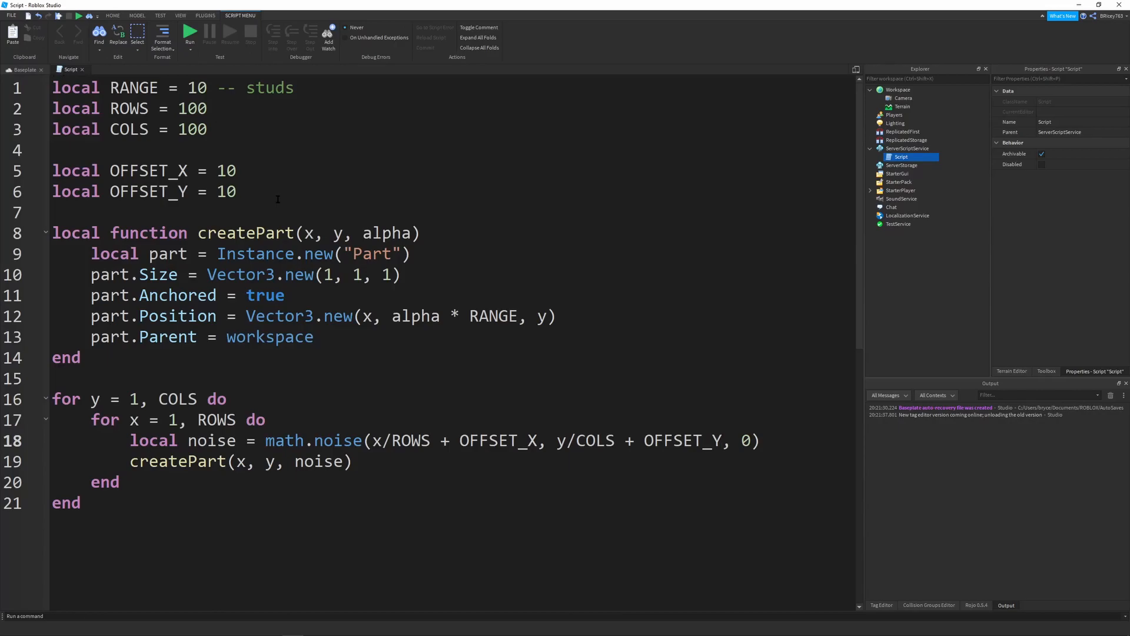
{"action": "mouse_move", "coordinate": [274, 198]}
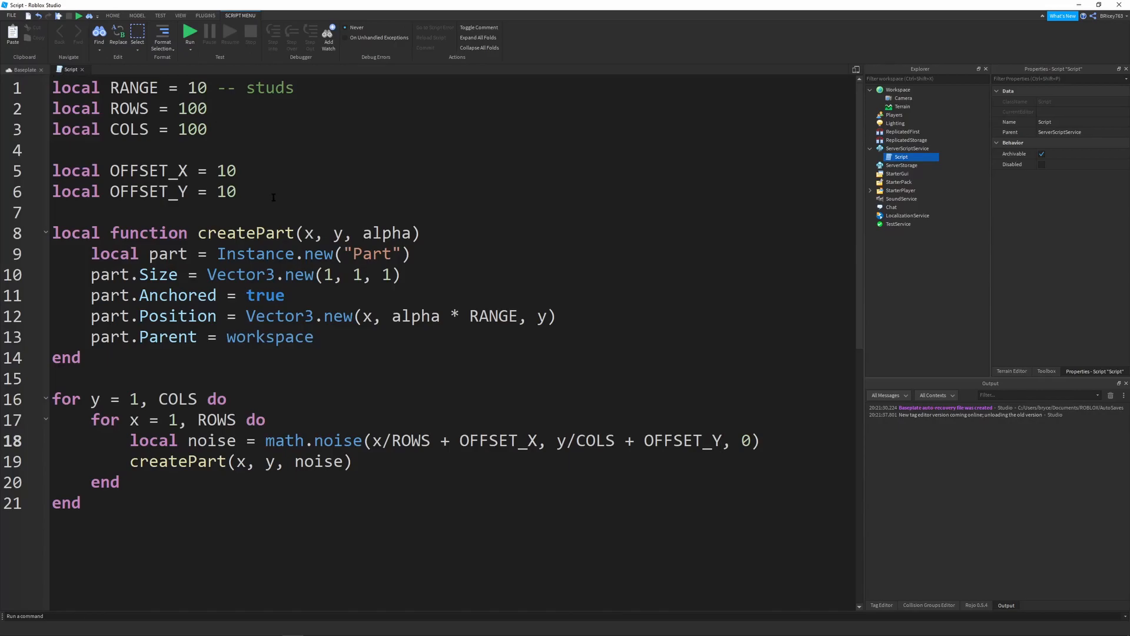
Step: Set both OFFSET_X and OFFSET_Y to math.random(-100, 100)
{"action": "double_click", "coordinate": [226, 170]}
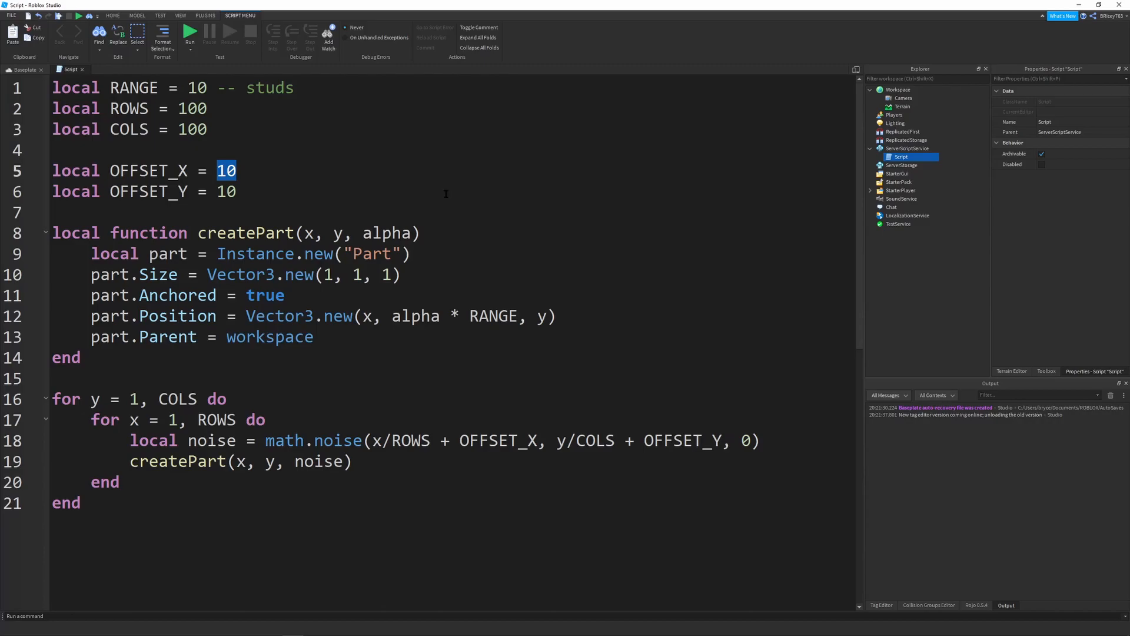
{"action": "type", "text": "math.arn"}
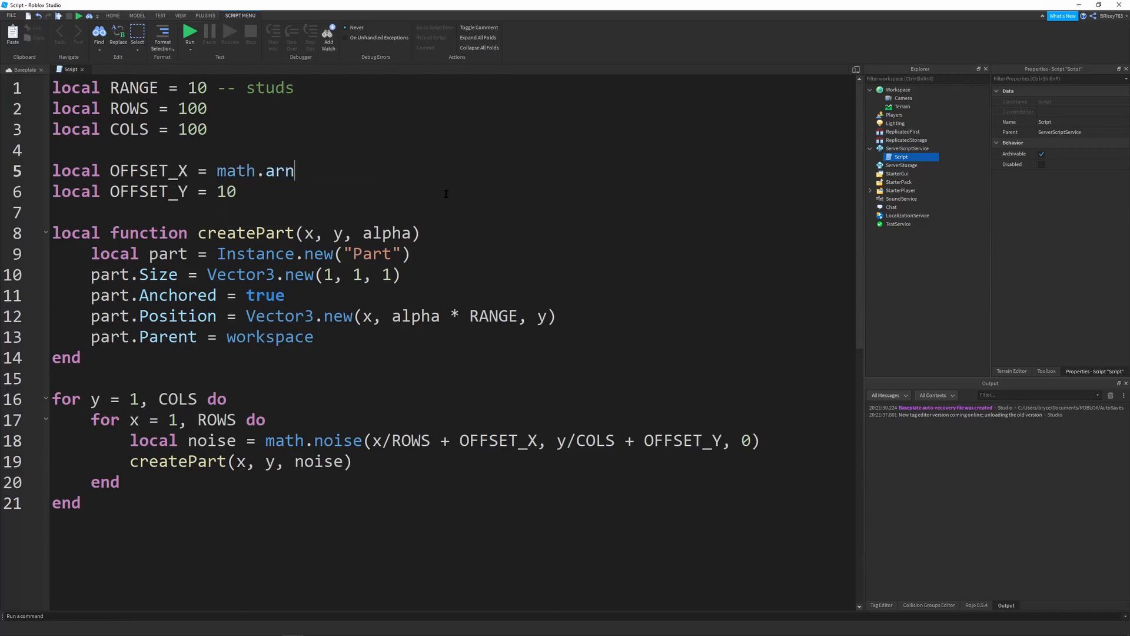
{"action": "type", "text": "d"}
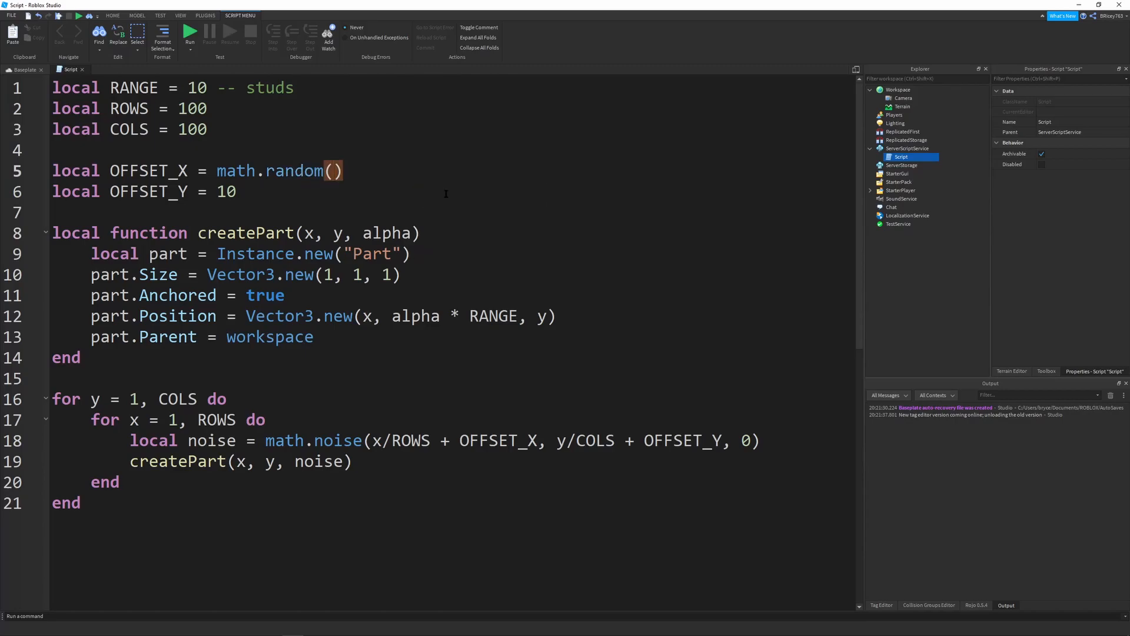
{"action": "type", "text": "-100, 100"}
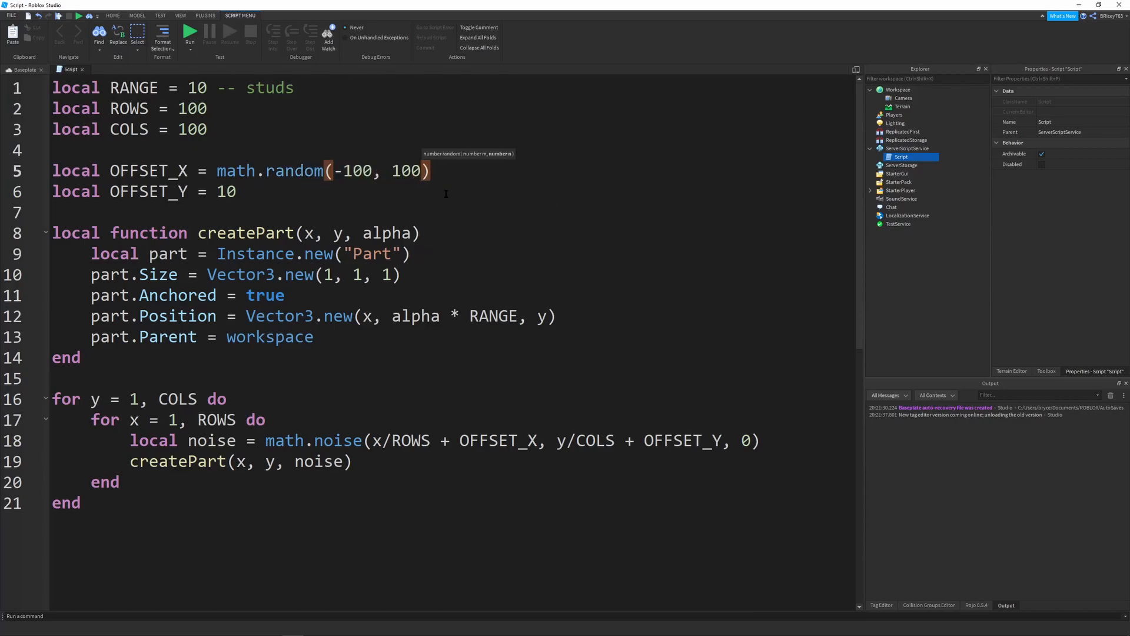
{"action": "left_click_drag", "start_coordinate": [216, 170], "coordinate": [429, 171]}
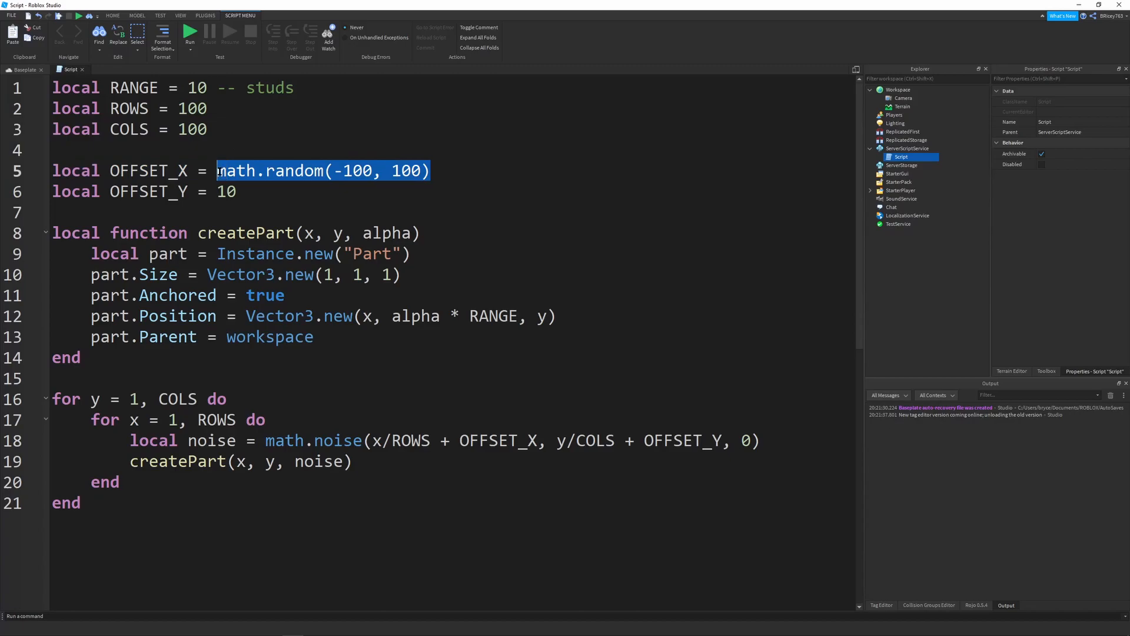
{"action": "type", "text": "math.random(-100, 100)"}
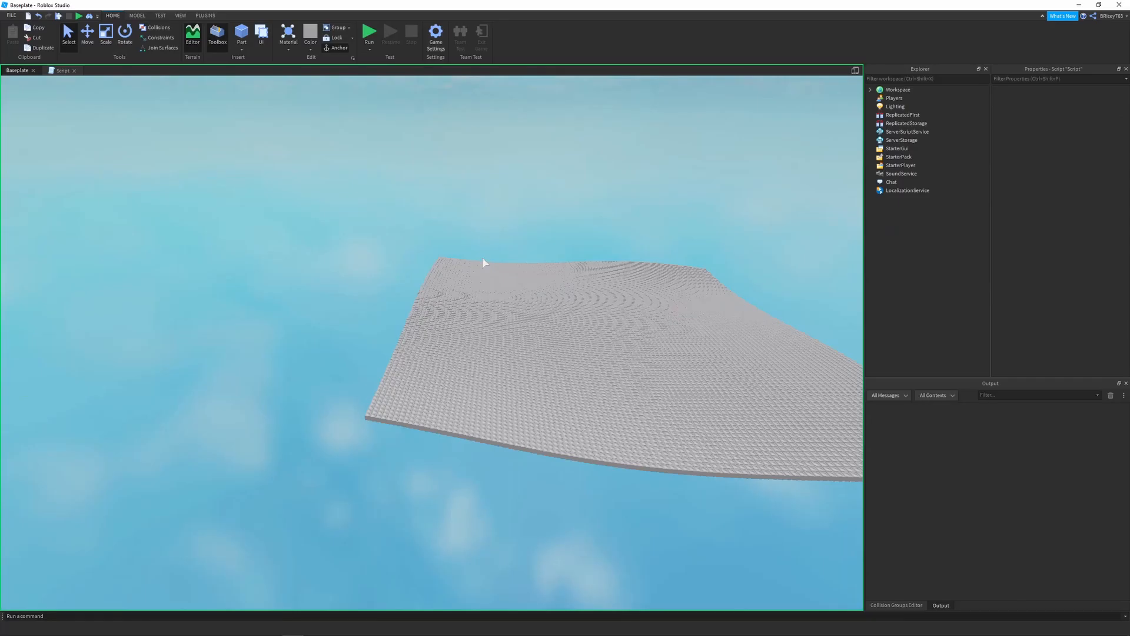
Step: Test-run the generated terrain, then stop the run
{"action": "left_click", "coordinate": [375, 31]}
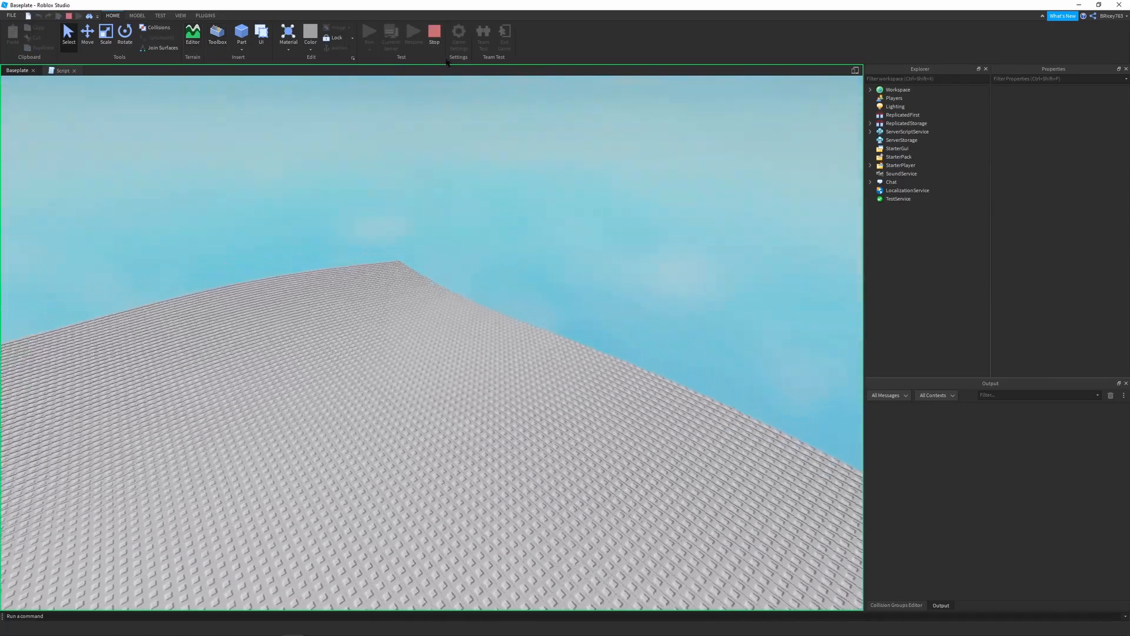
{"action": "left_click", "coordinate": [54, 71]}
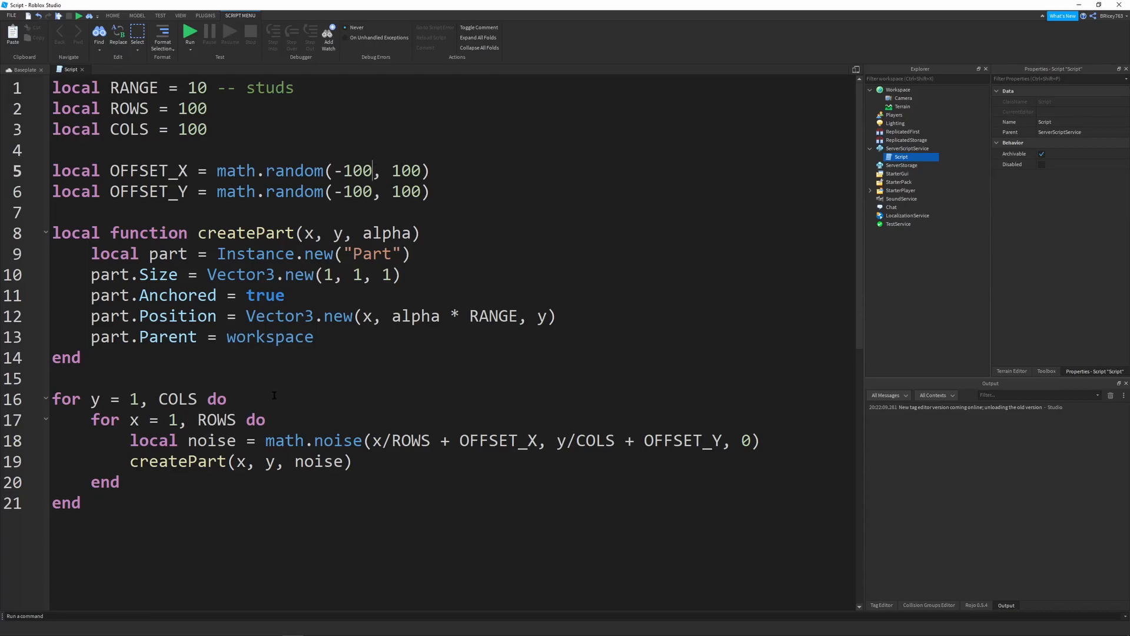
{"action": "double_click", "coordinate": [176, 316]}
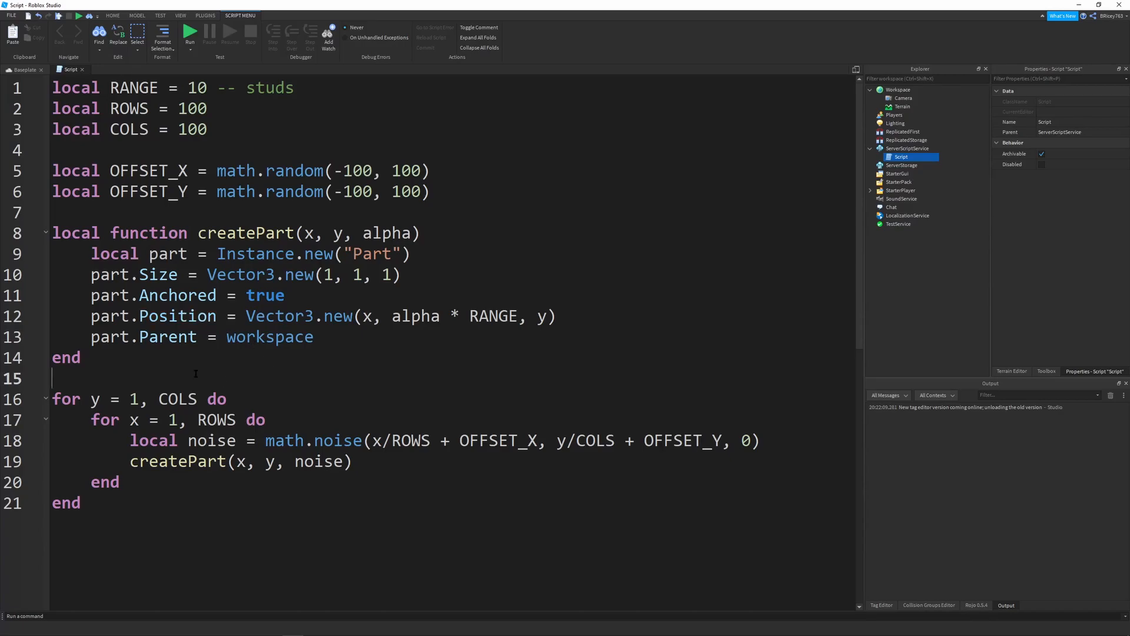
{"action": "double_click", "coordinate": [337, 440]}
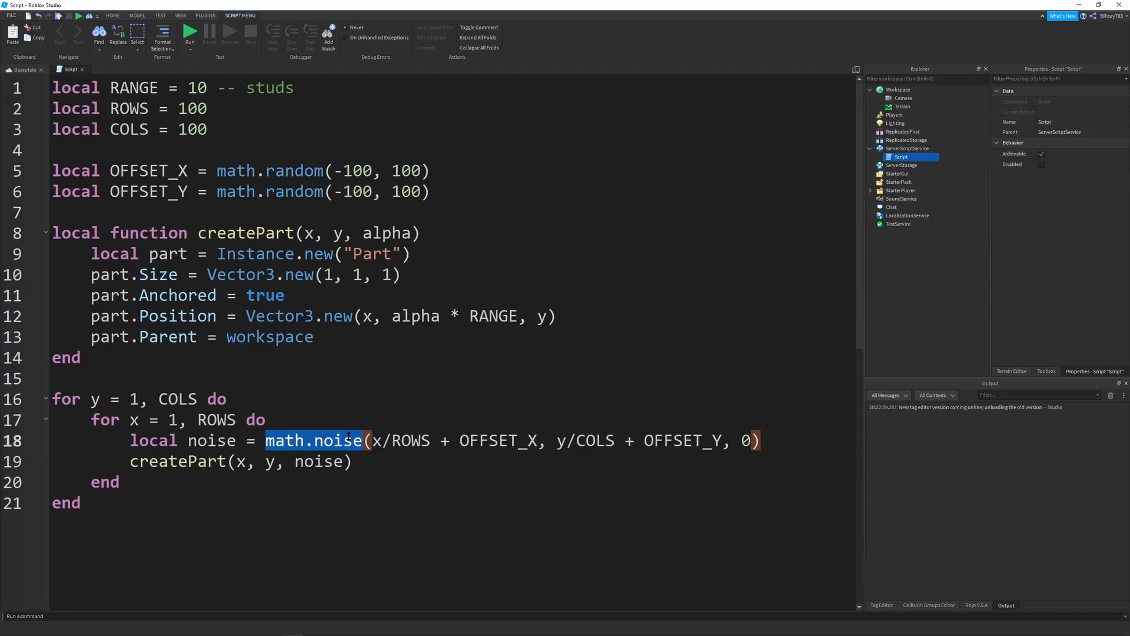
{"action": "mouse_move", "coordinate": [307, 422]}
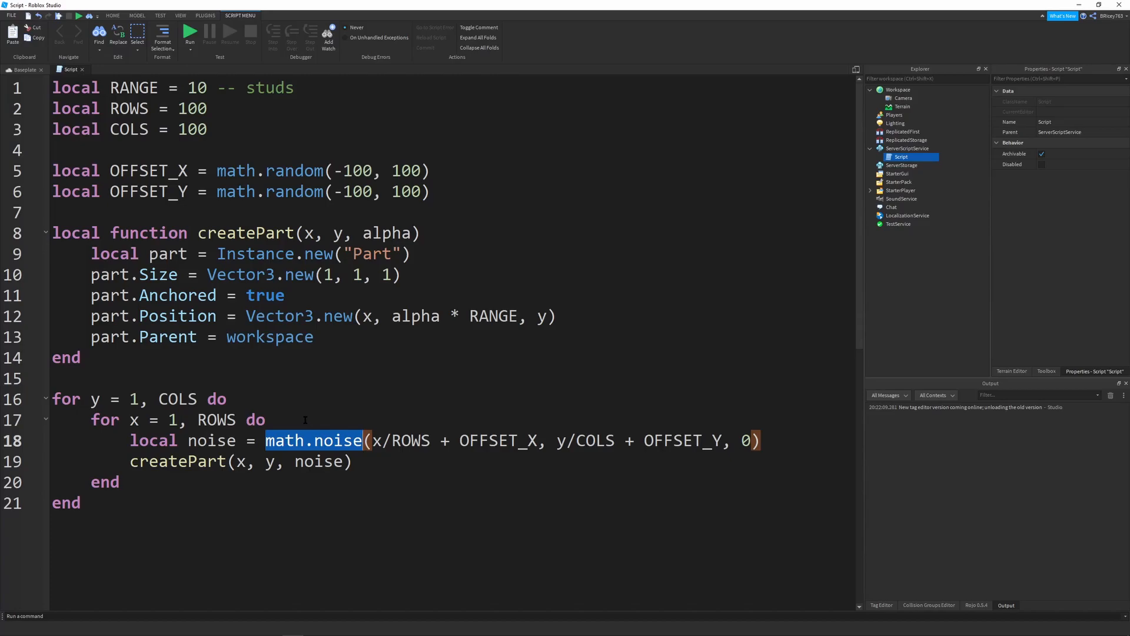
{"action": "mouse_move", "coordinate": [284, 406]}
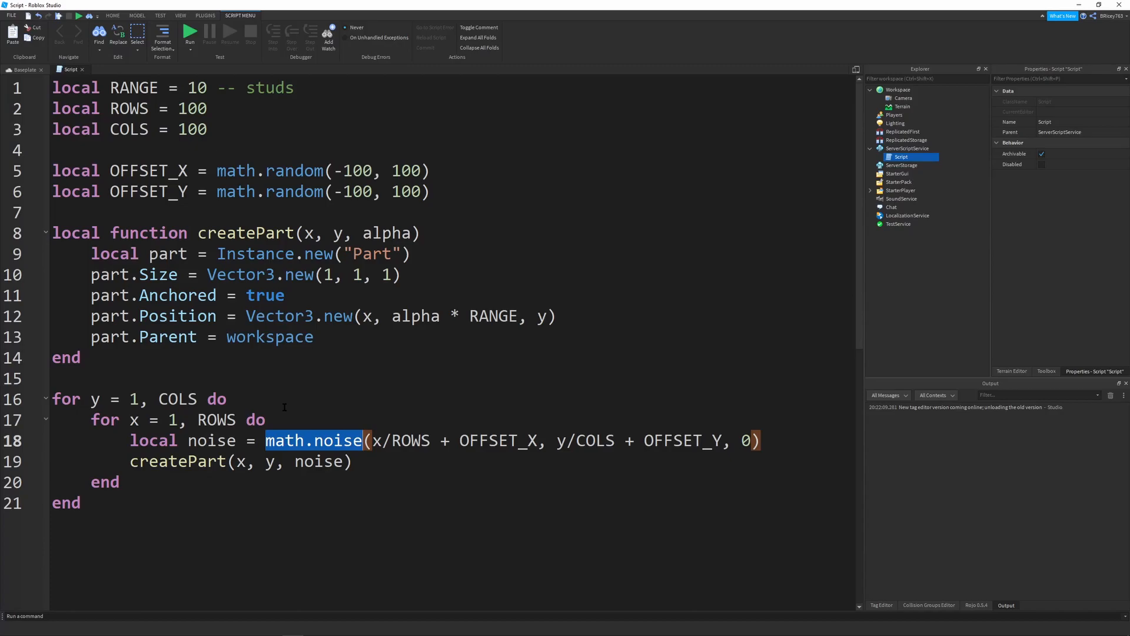
{"action": "mouse_move", "coordinate": [226, 336]}
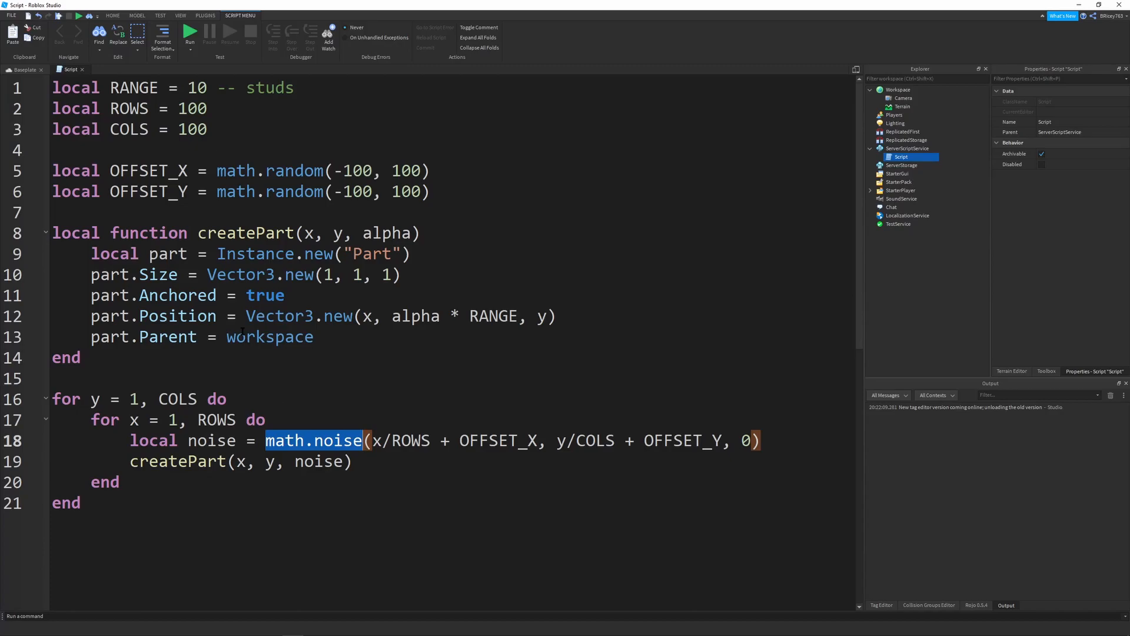
{"action": "mouse_move", "coordinate": [242, 398]}
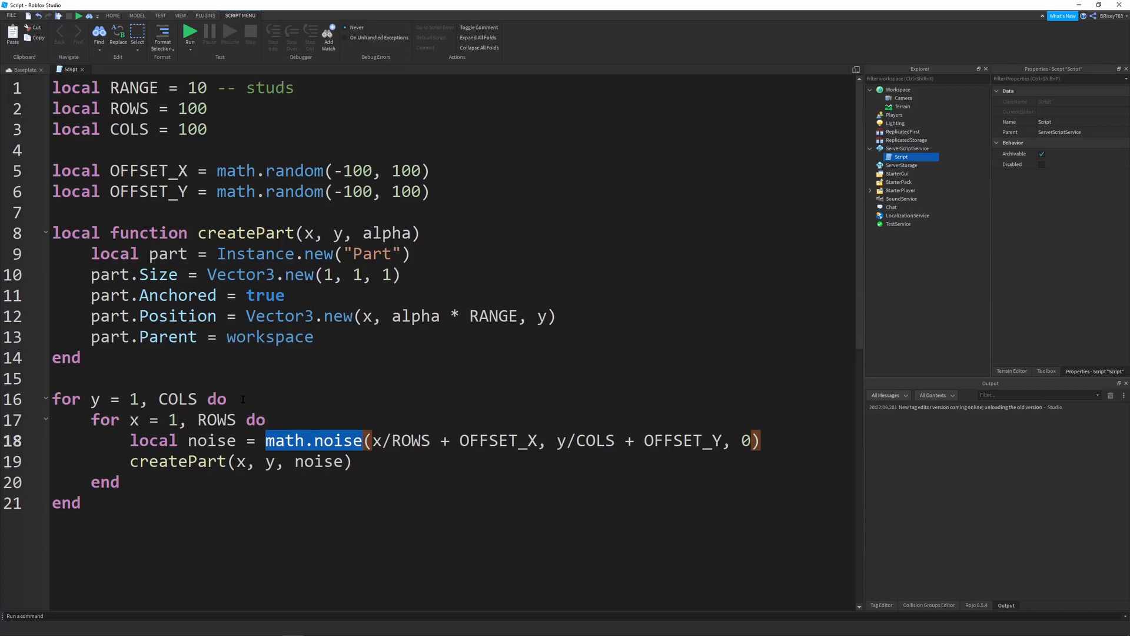